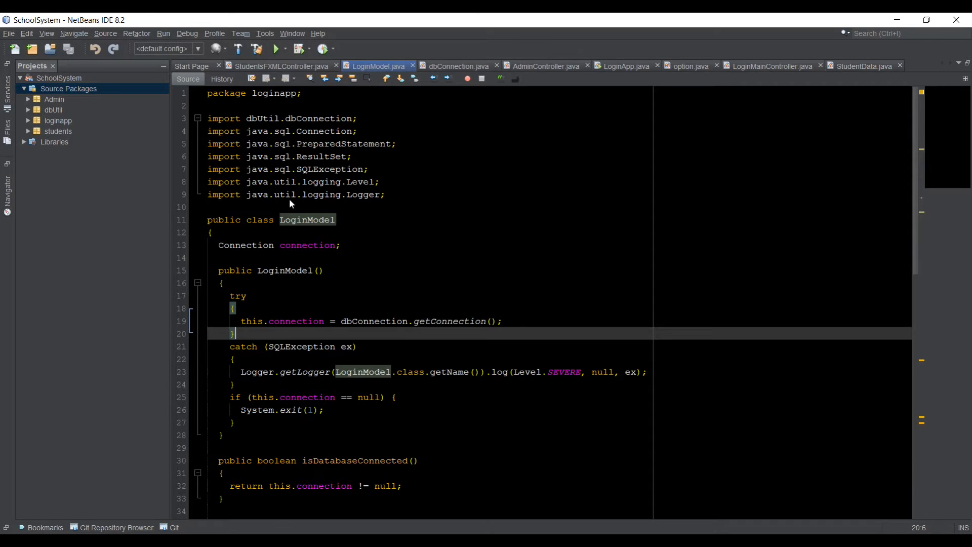
Run the SchoolSystem app and enter username 'awais', a password and the Admin role
scroll("down", 3)
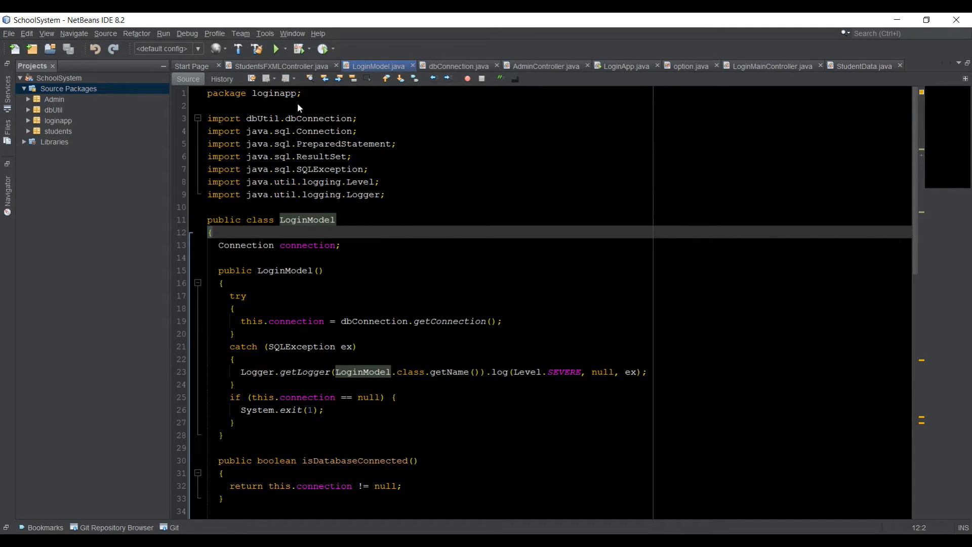
scroll("down", 3)
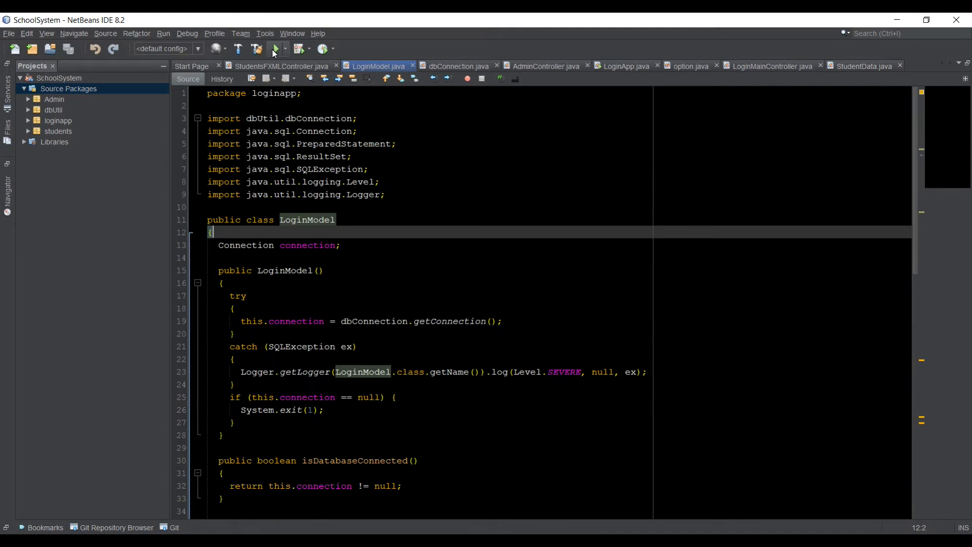
left_click(273, 49)
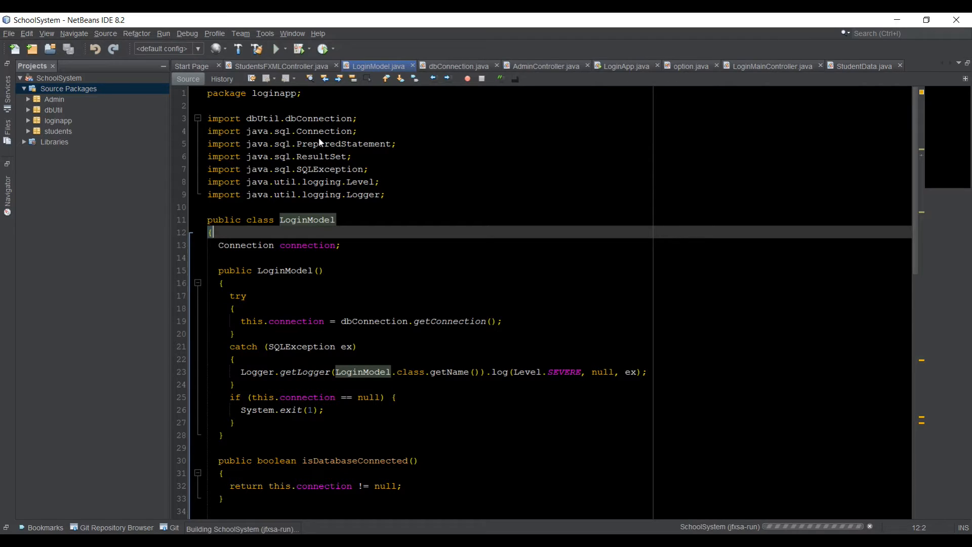
mouse_move(234, 184)
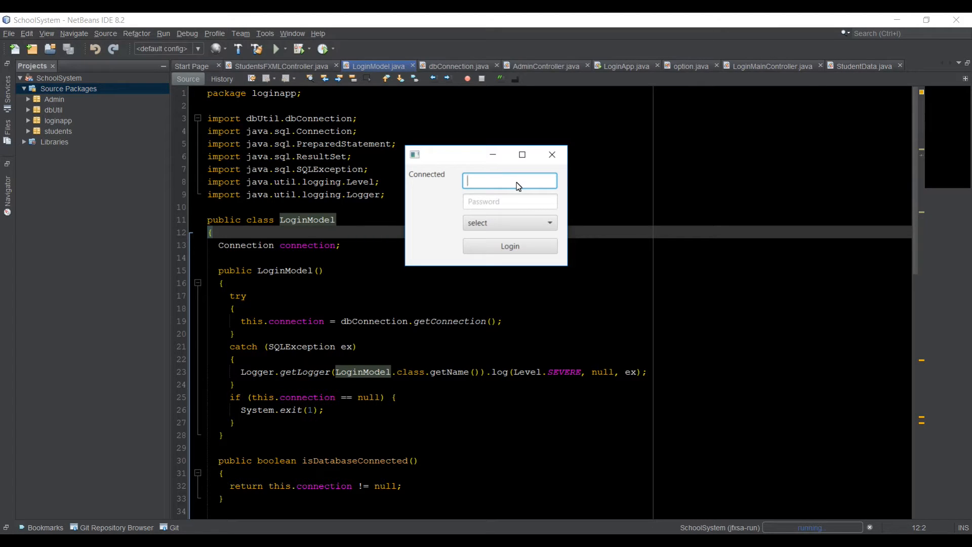
mouse_move(426, 174)
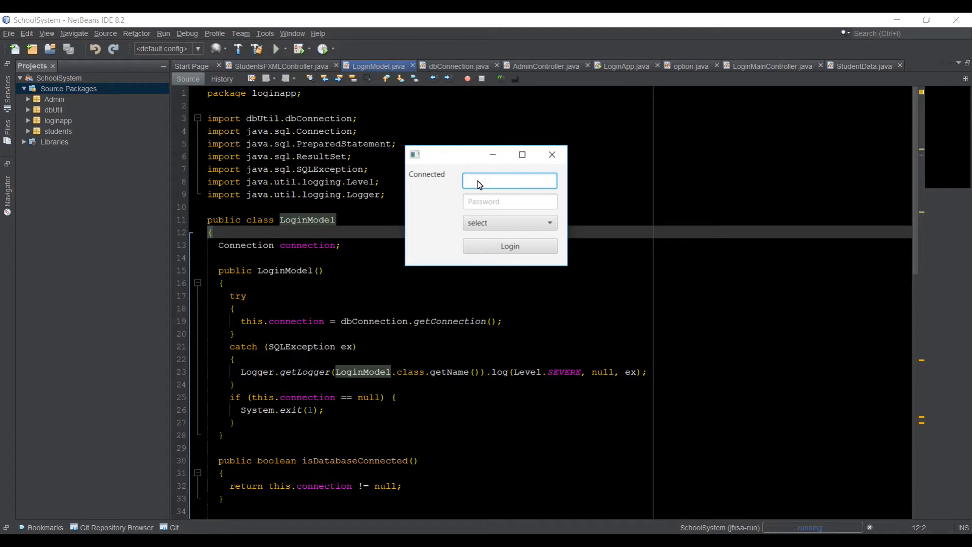
type("awais")
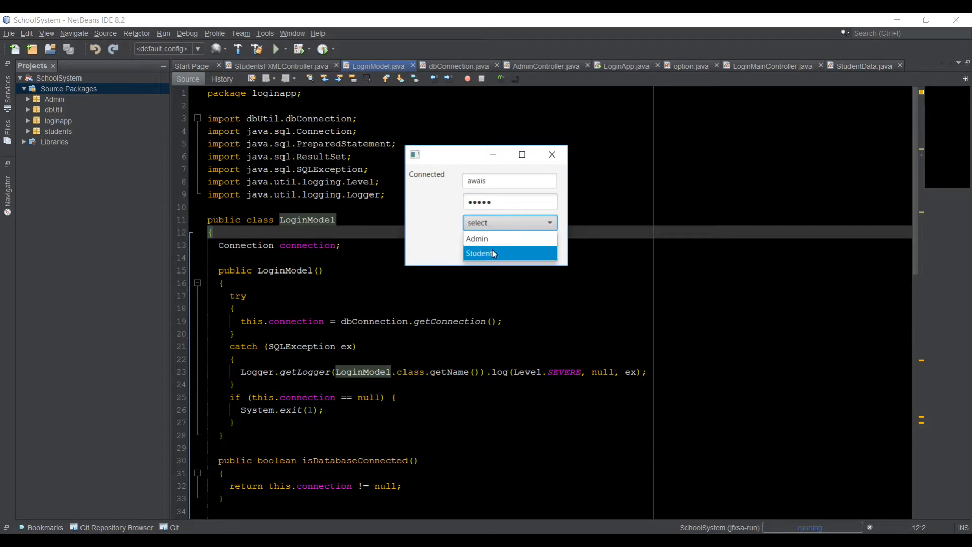
mouse_move(502, 241)
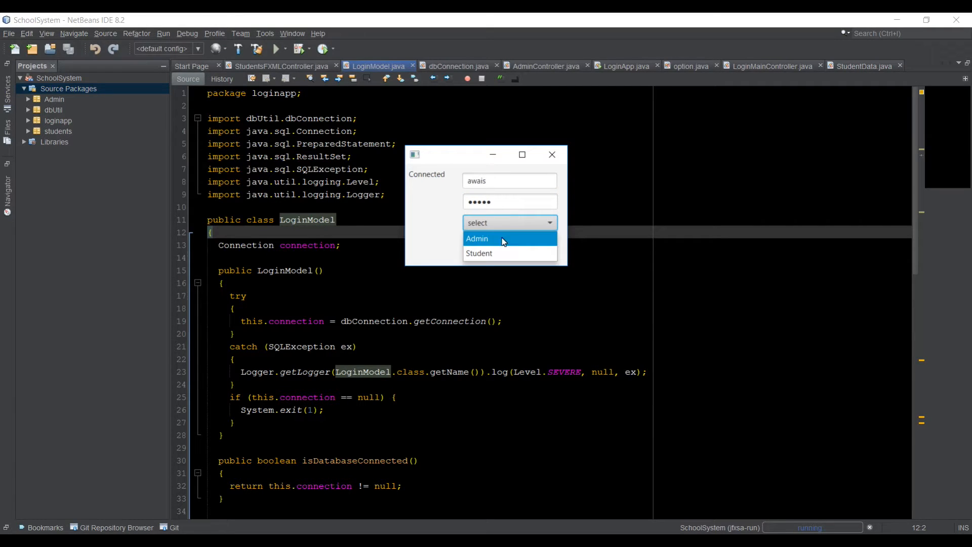
mouse_move(492, 257)
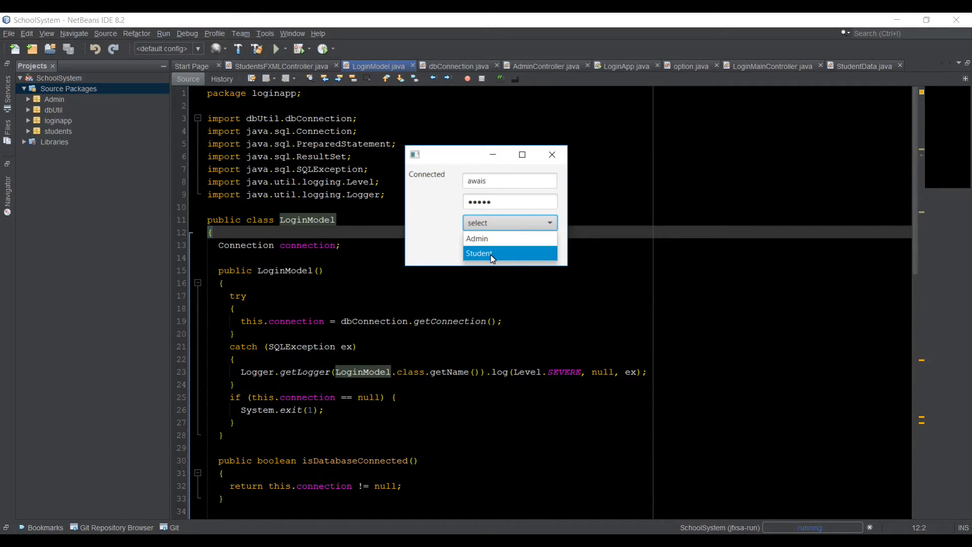
left_click(476, 238)
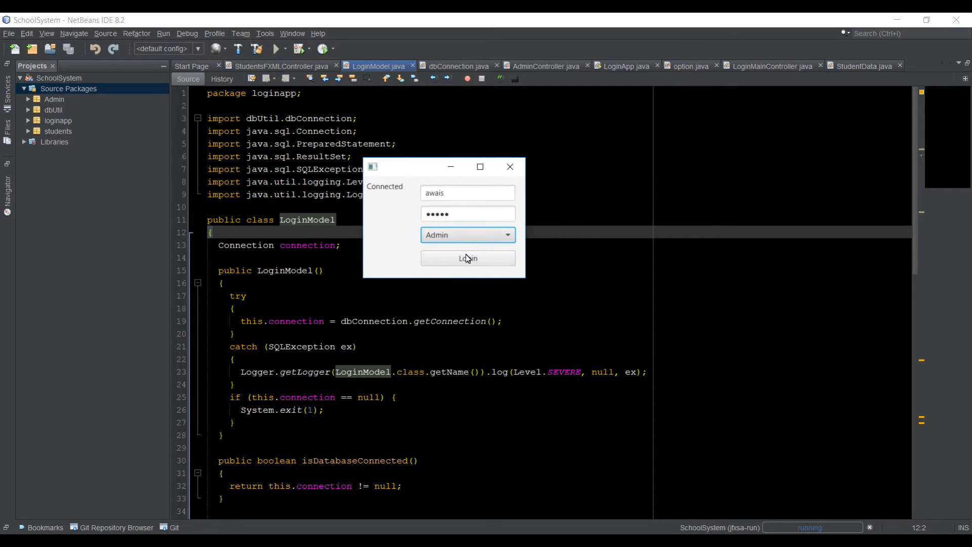
Log in to the Admin Dashboard and load the six existing student records into the Students table
left_click(467, 259)
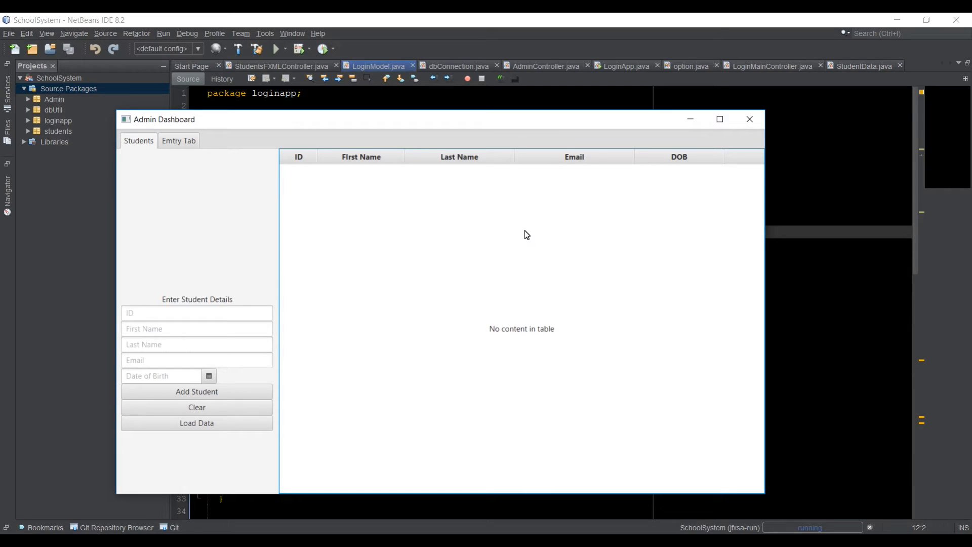
mouse_move(422, 226)
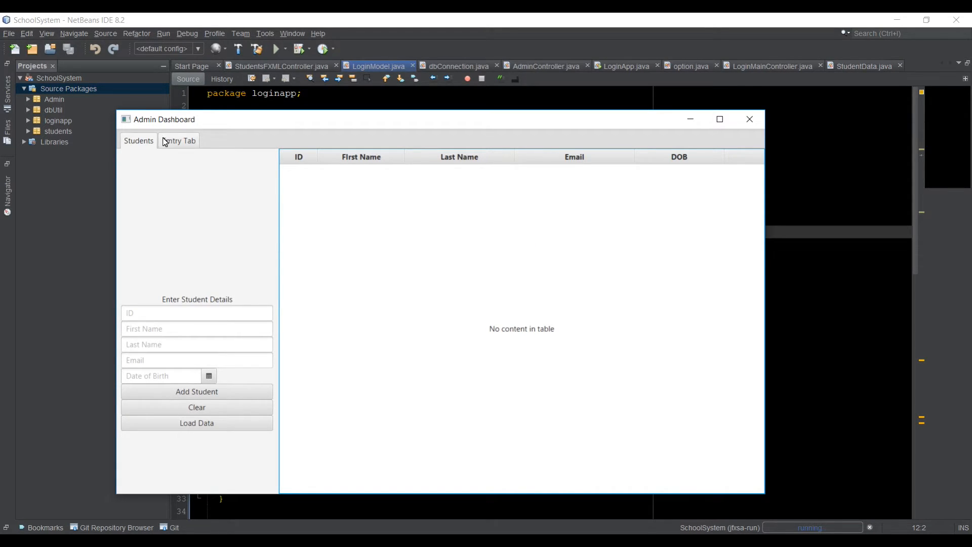
left_click(179, 140)
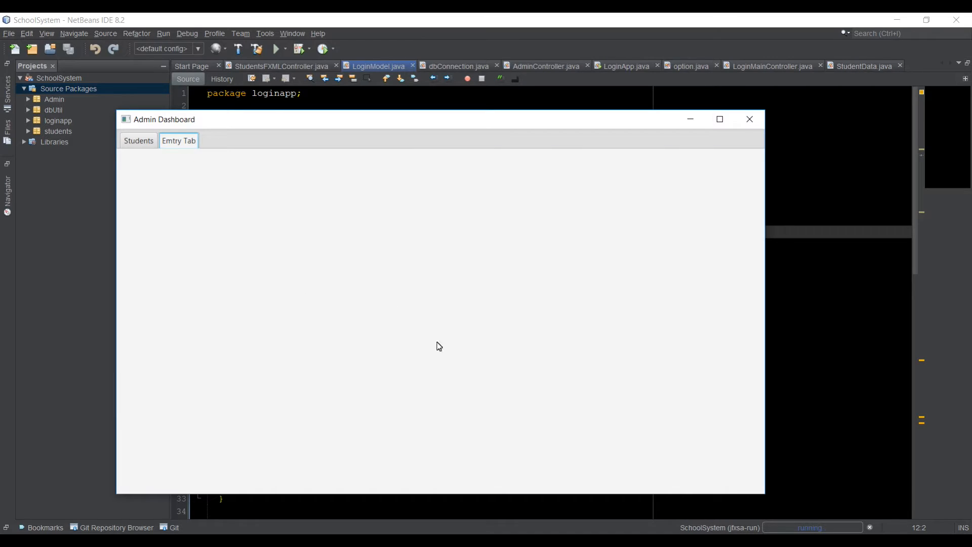
mouse_move(95, 169)
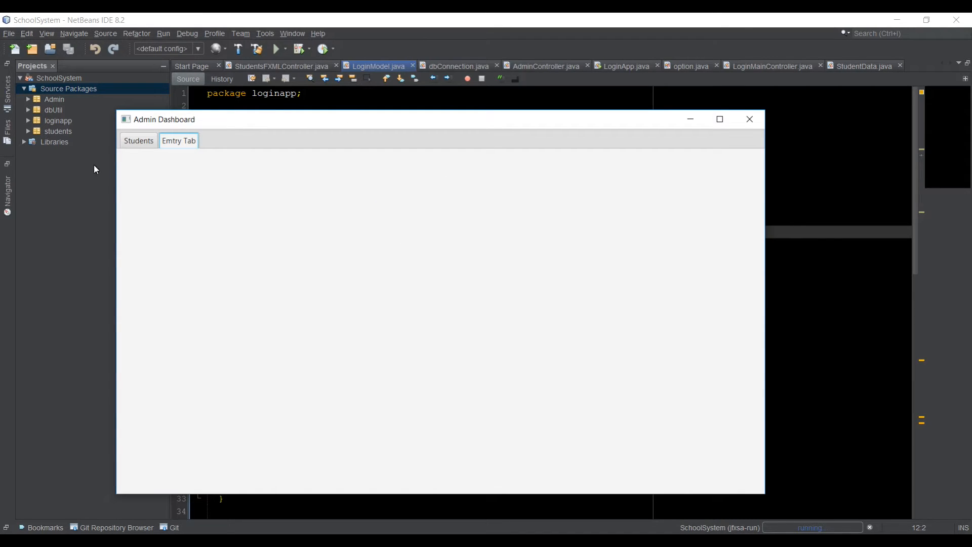
left_click(138, 140)
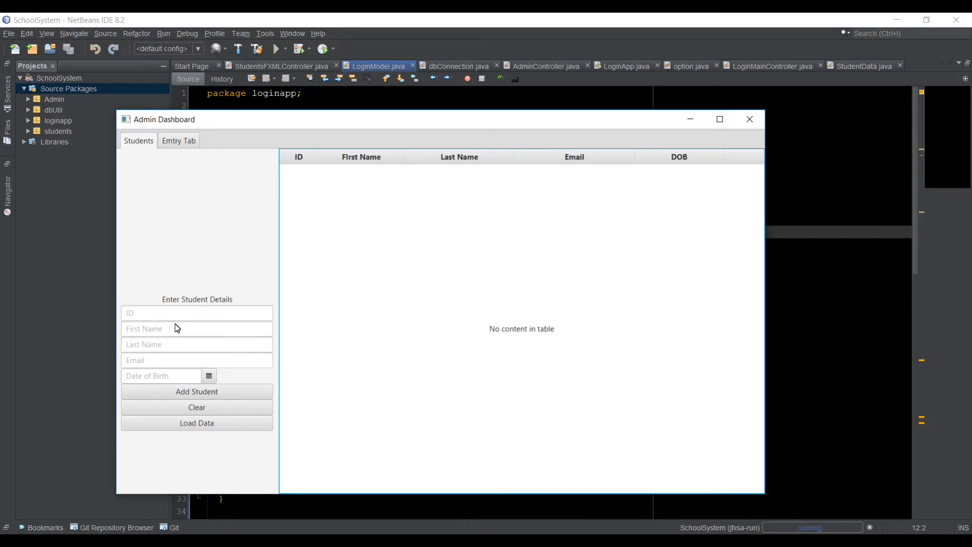
mouse_move(209, 292)
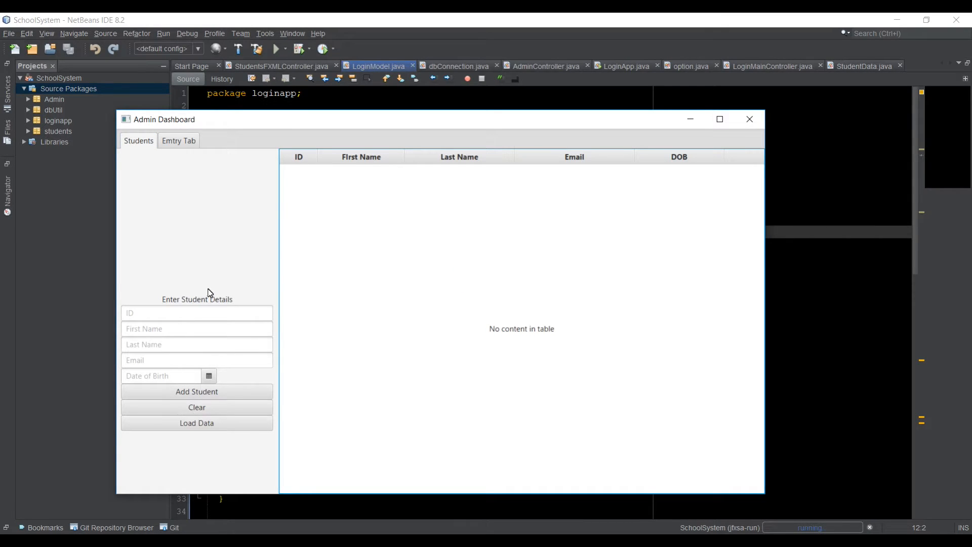
mouse_move(486, 186)
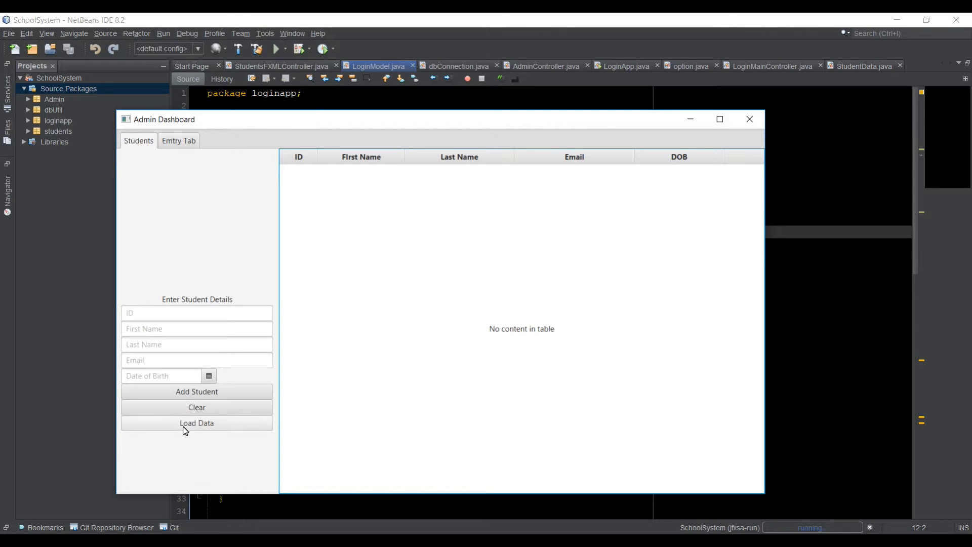
left_click(196, 422)
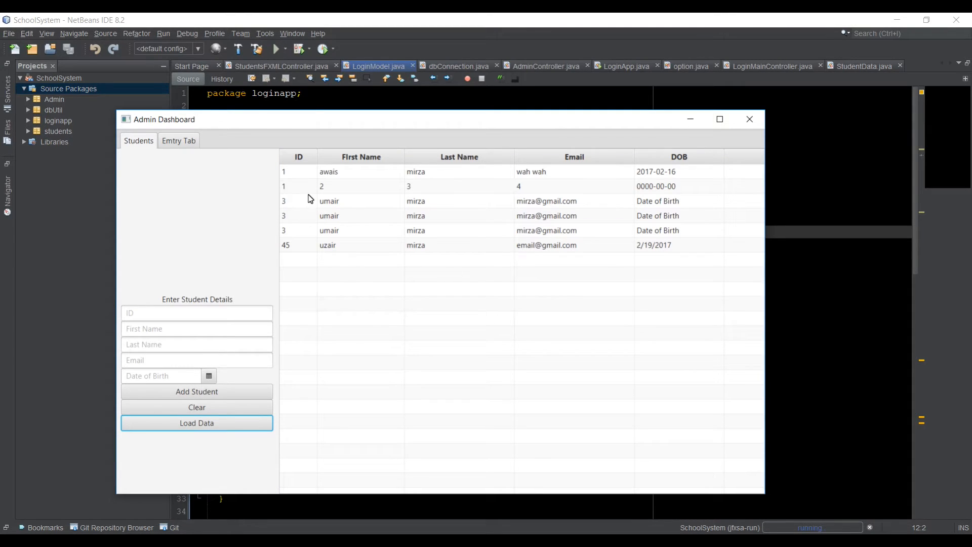
left_click(197, 328)
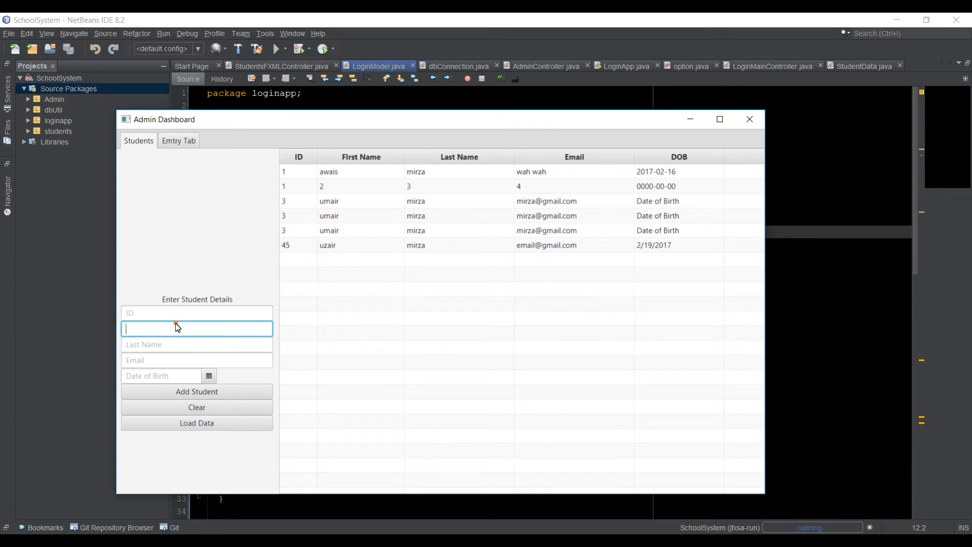
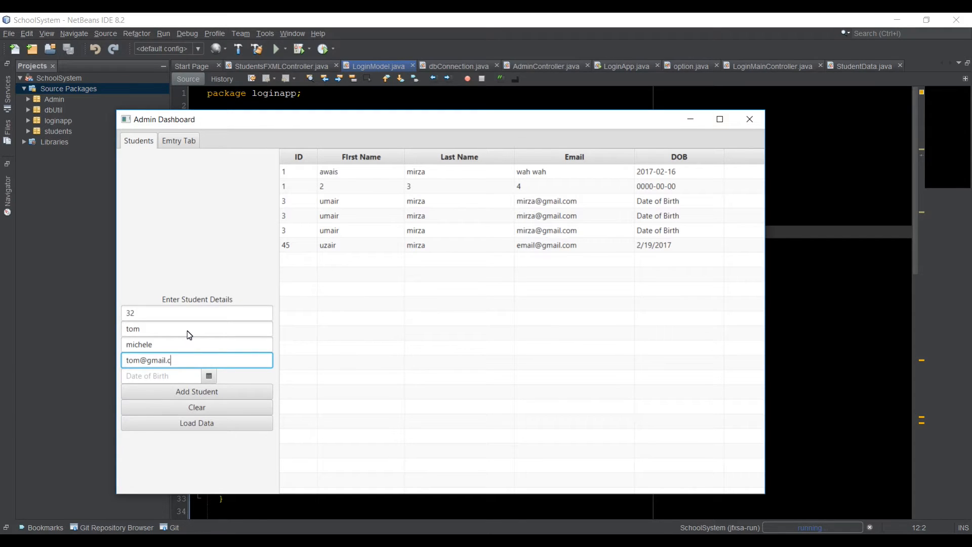
left_click(209, 376)
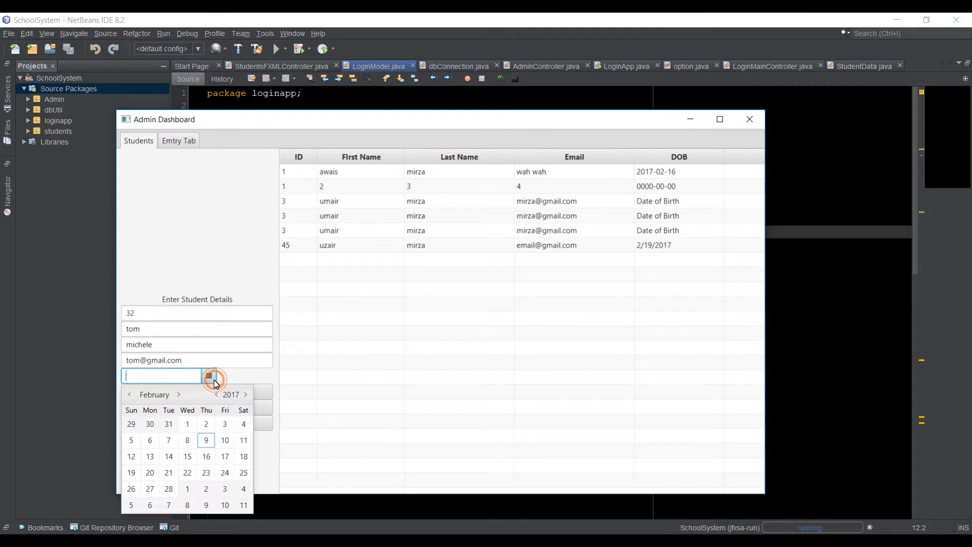
left_click(149, 472)
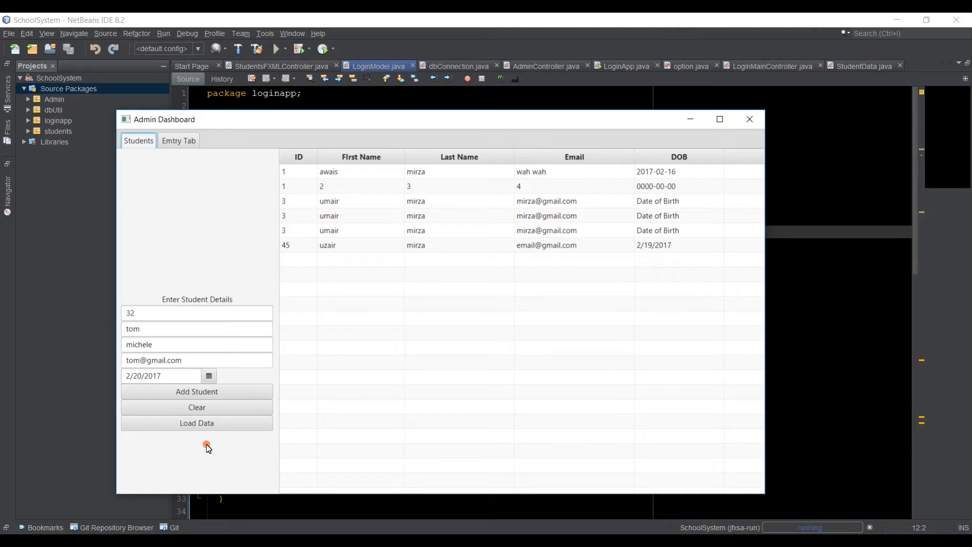
left_click(196, 391)
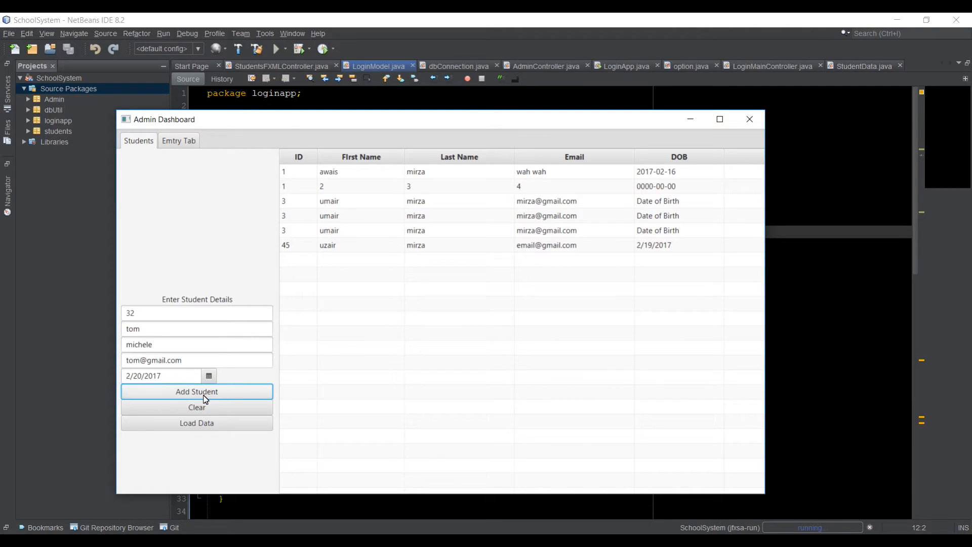
Clear the form, reload the table to show the seventh row, and return to the login window
left_click(197, 407)
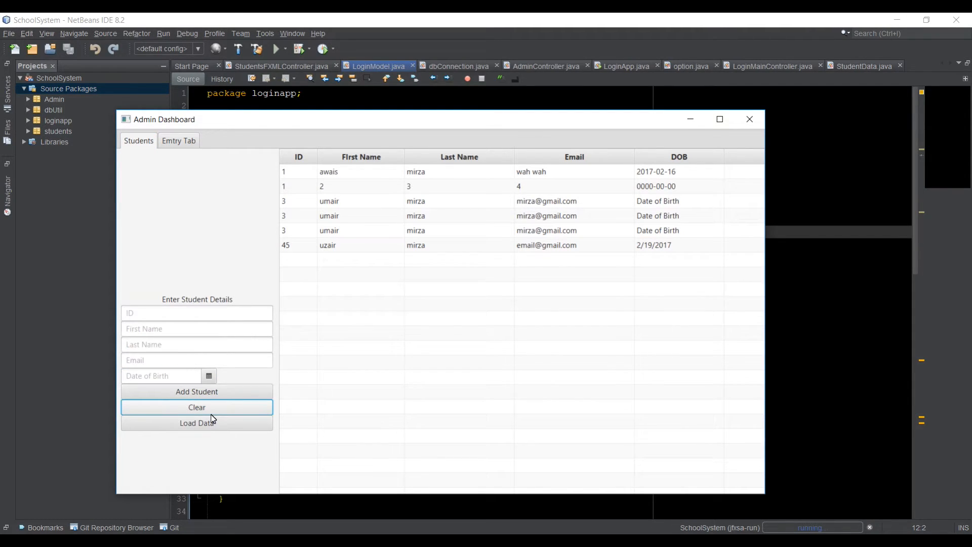
left_click(196, 423)
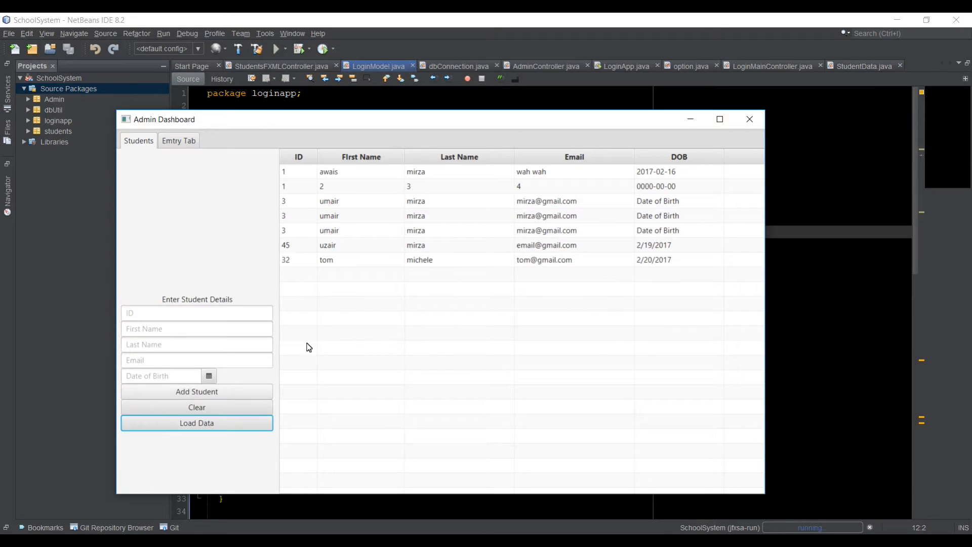
mouse_move(524, 287)
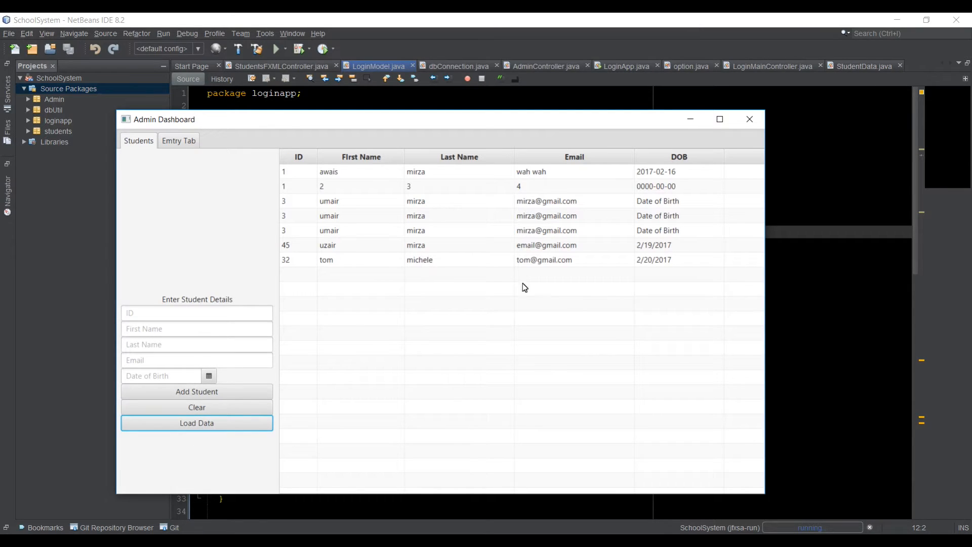
left_click(419, 260)
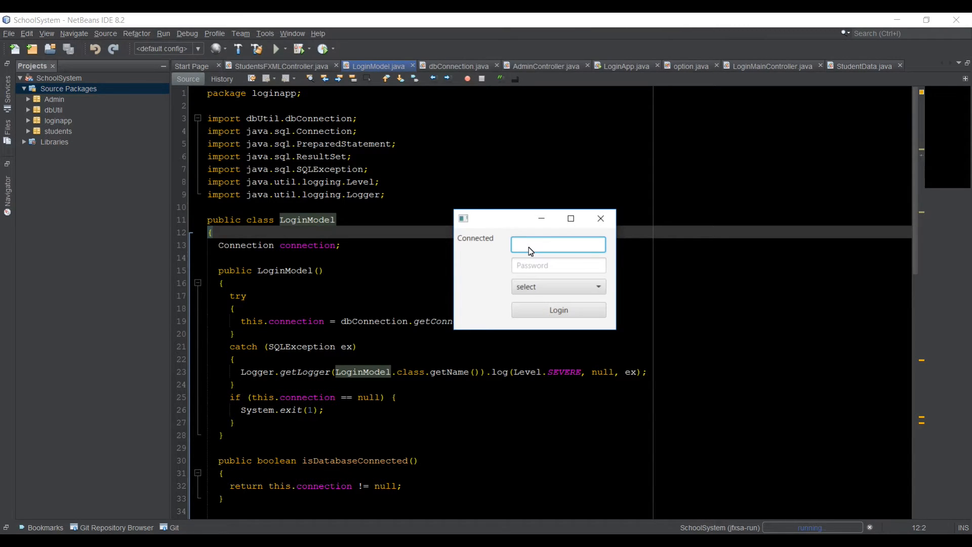
Close the login window and close the SchoolSystem project, leaving the Start Page
left_click(600, 218)
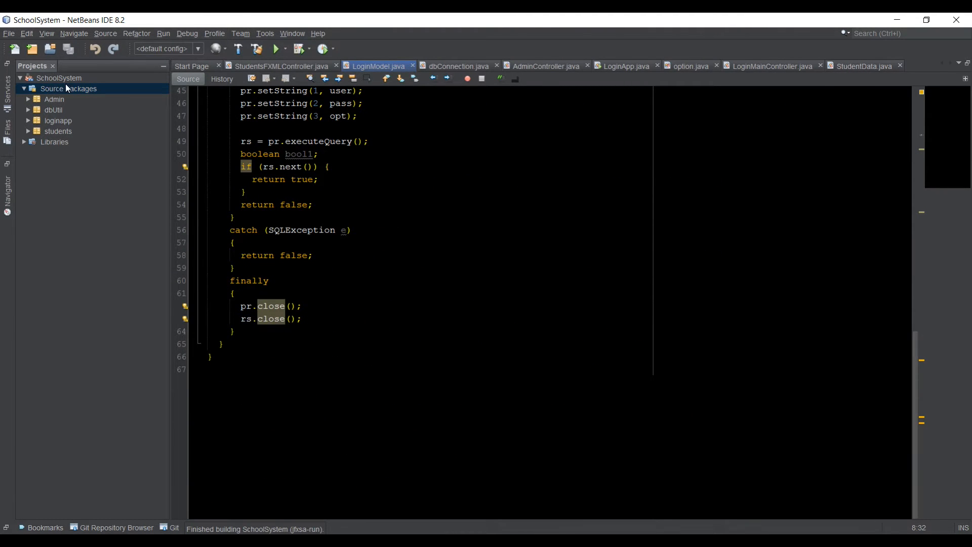
right_click(59, 77)
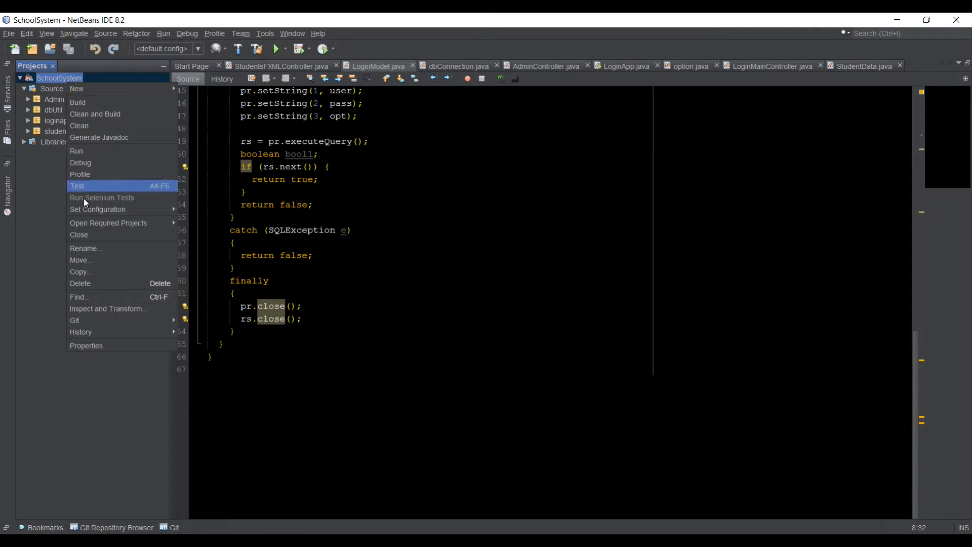
left_click(79, 234)
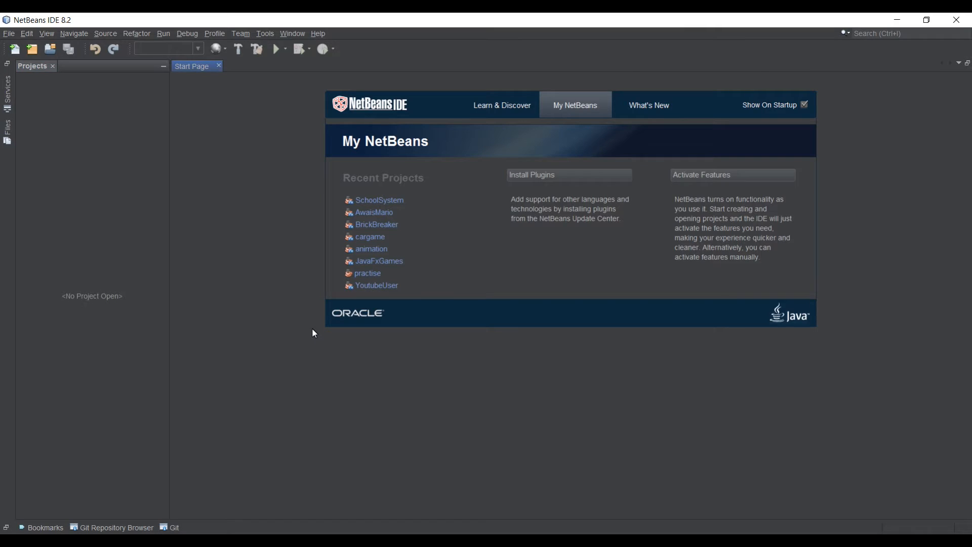
mouse_move(227, 185)
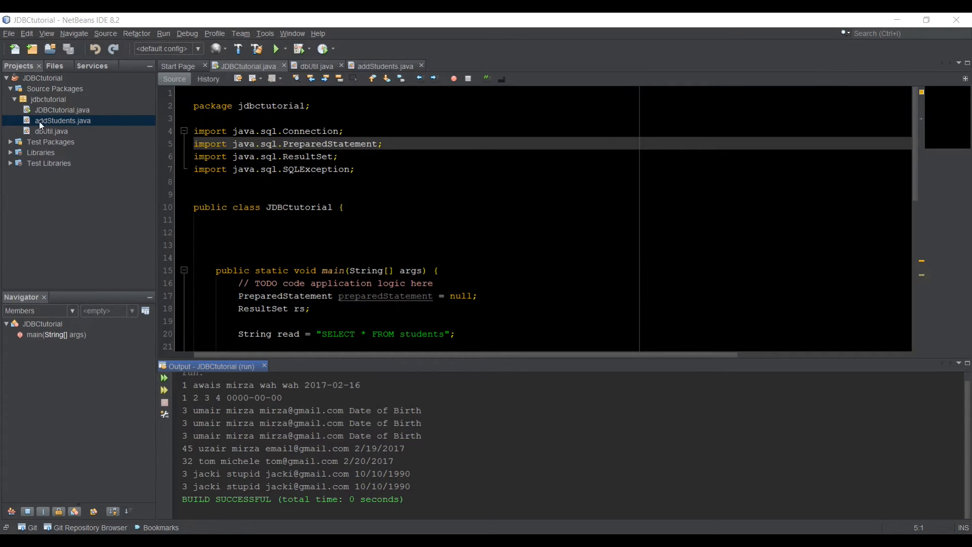
mouse_move(83, 141)
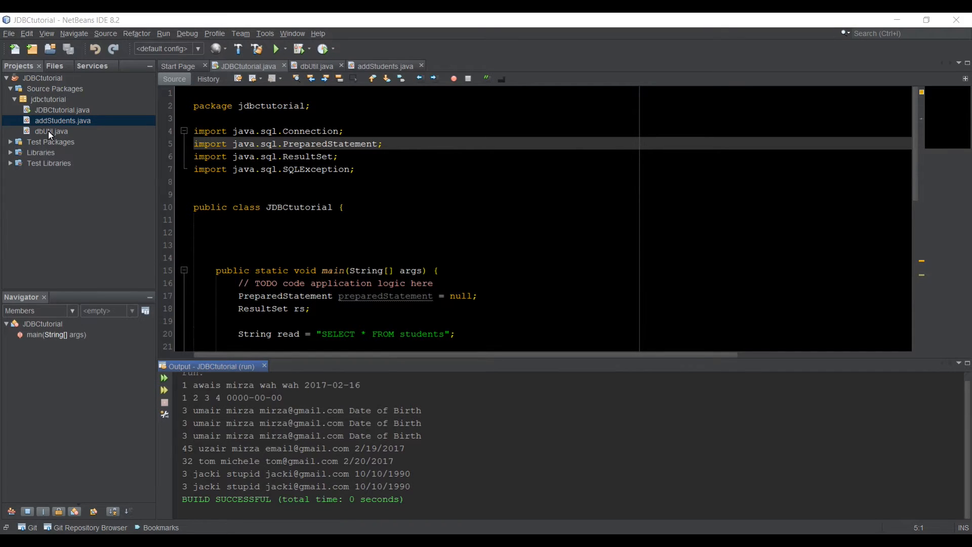
left_click(52, 131)
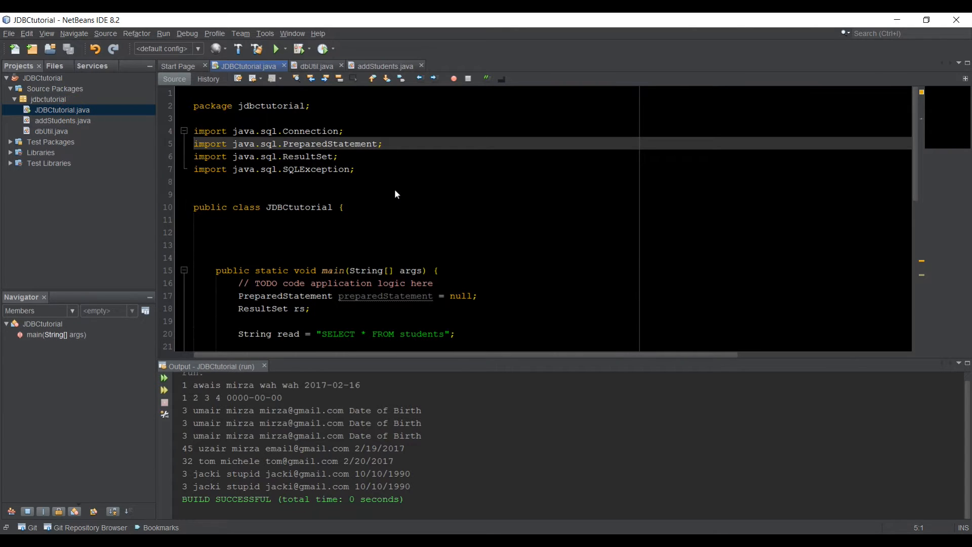
scroll("down", 3)
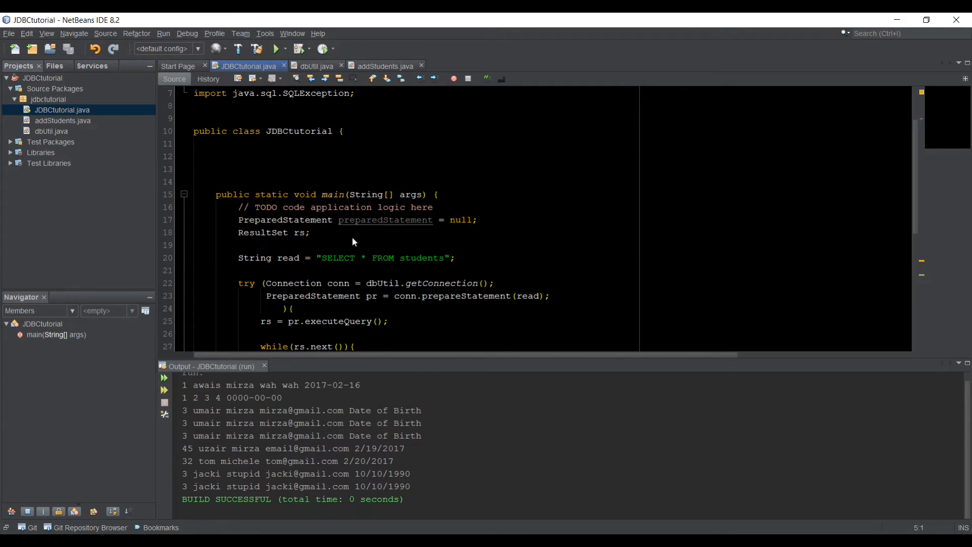
scroll("down", 3)
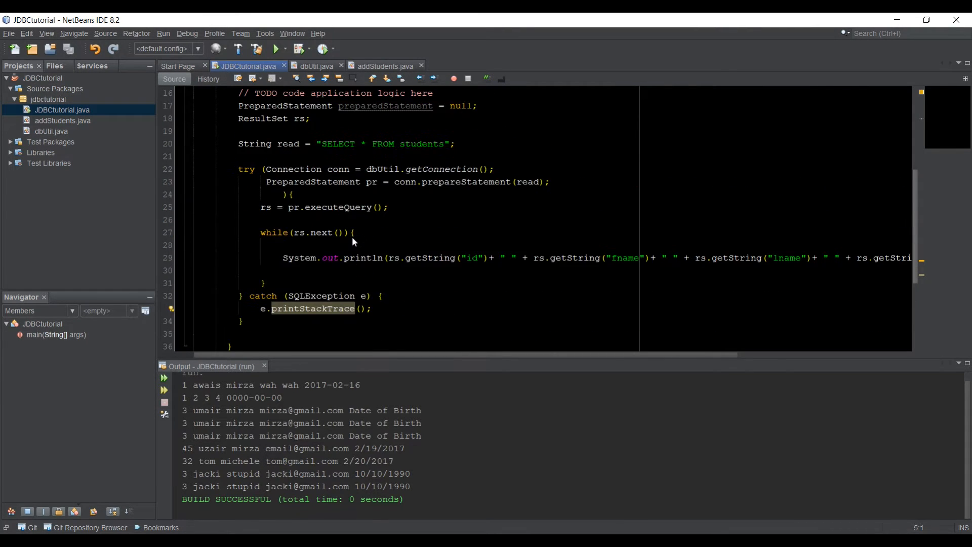
mouse_move(277, 155)
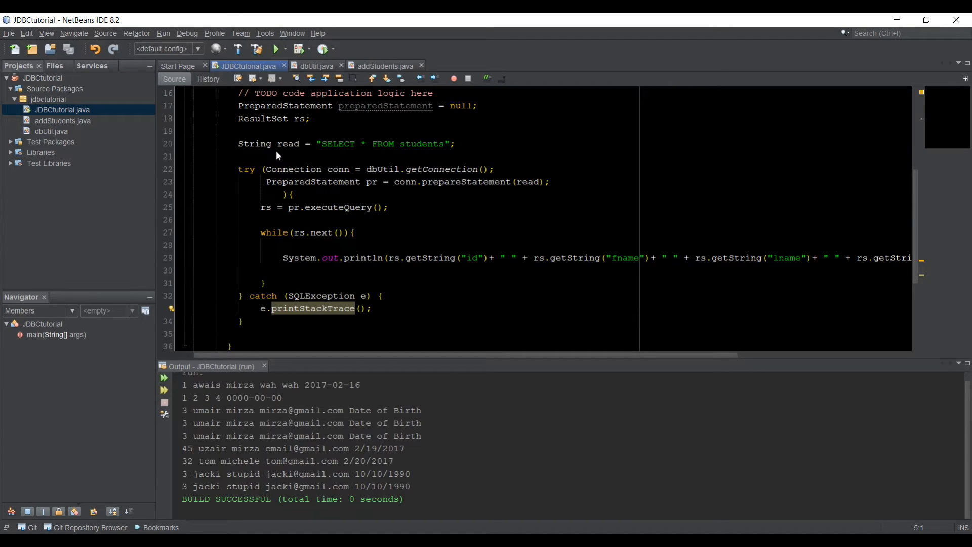
mouse_move(437, 237)
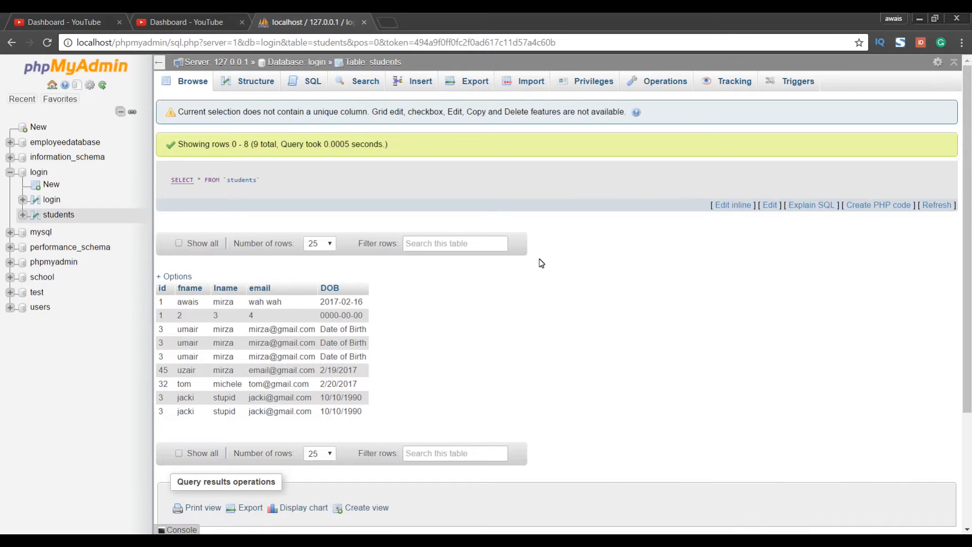
mouse_move(260, 425)
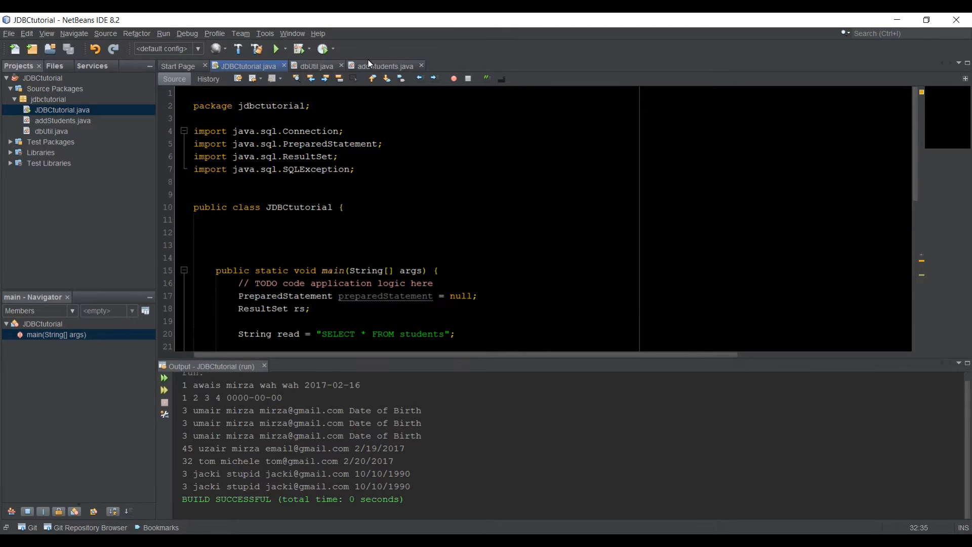
Write public void add(String id, String fname, String lname, String email, String dob){ in addStudents
left_click(384, 66)
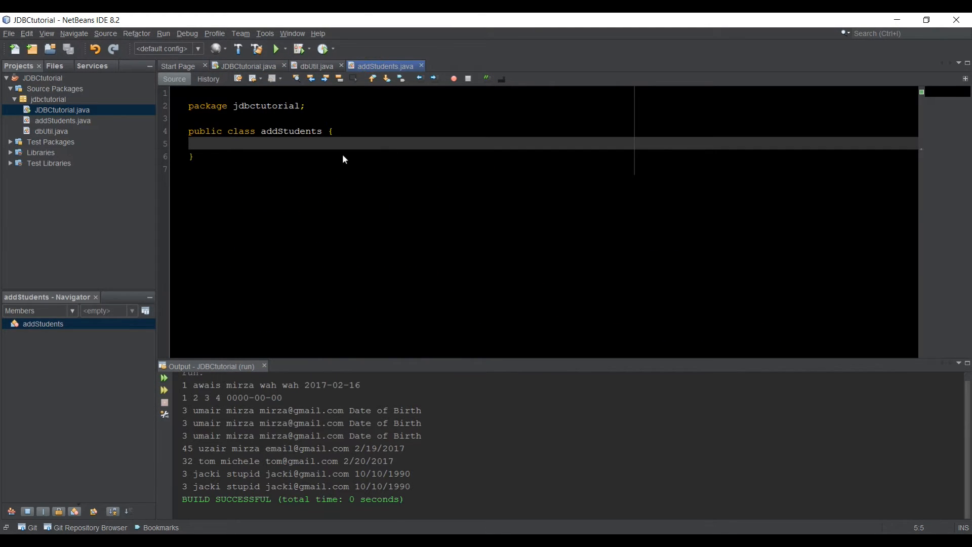
left_click(213, 143)
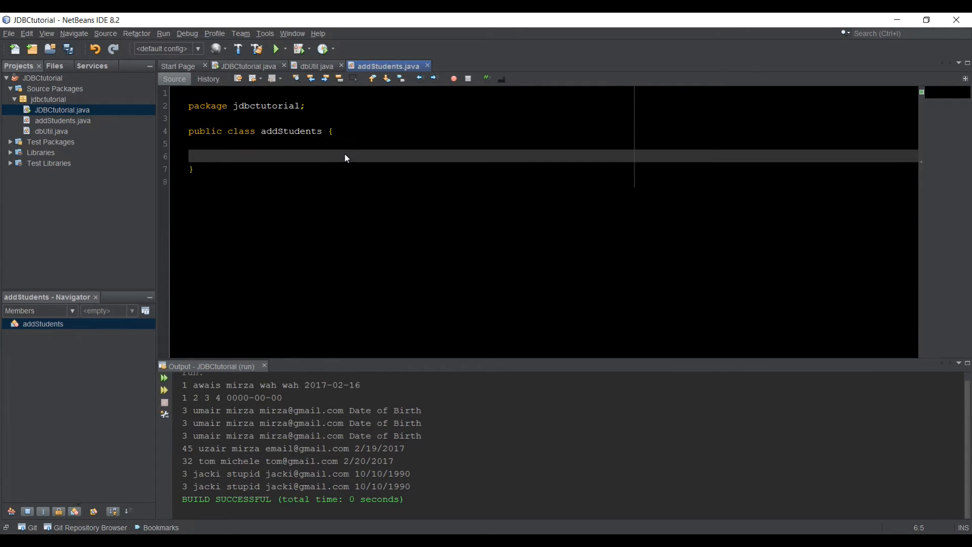
type("pu")
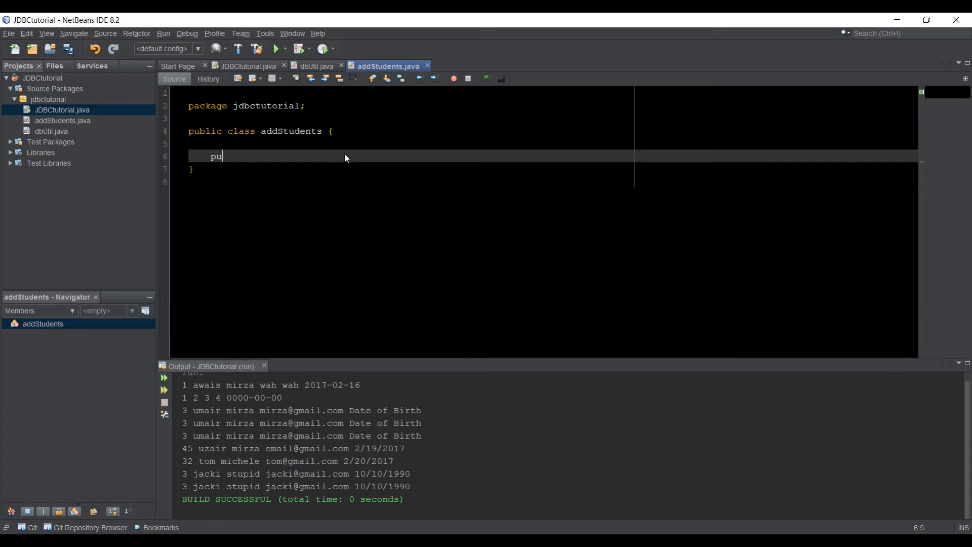
type("blic")
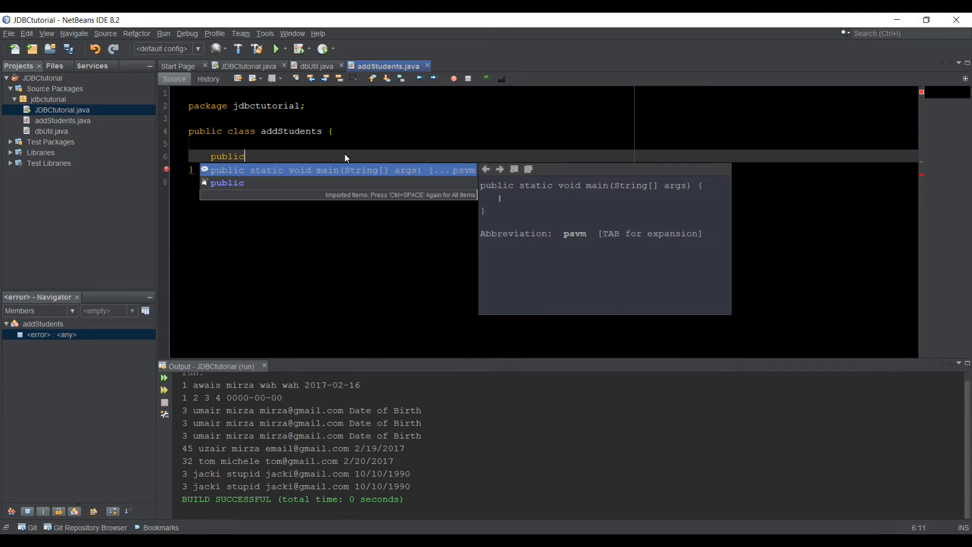
type("void")
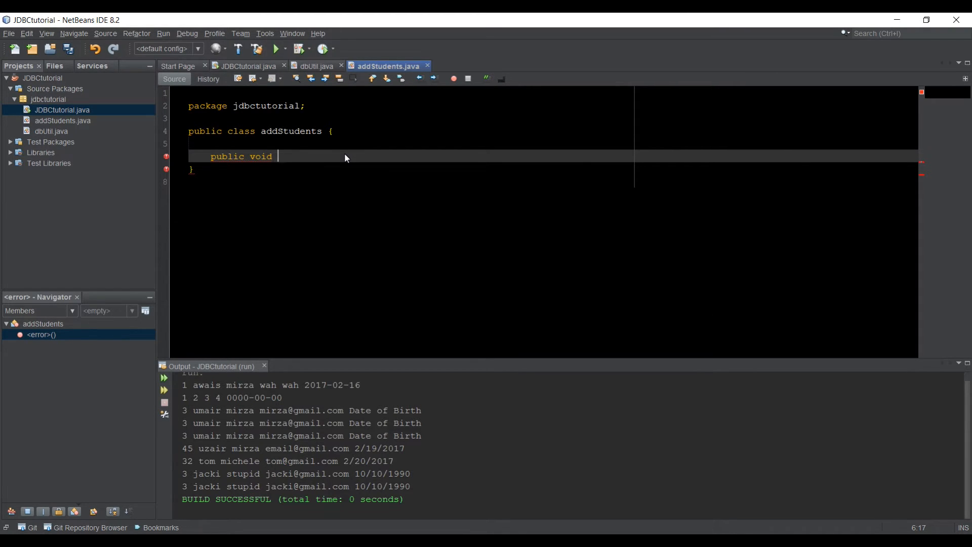
type("add()")
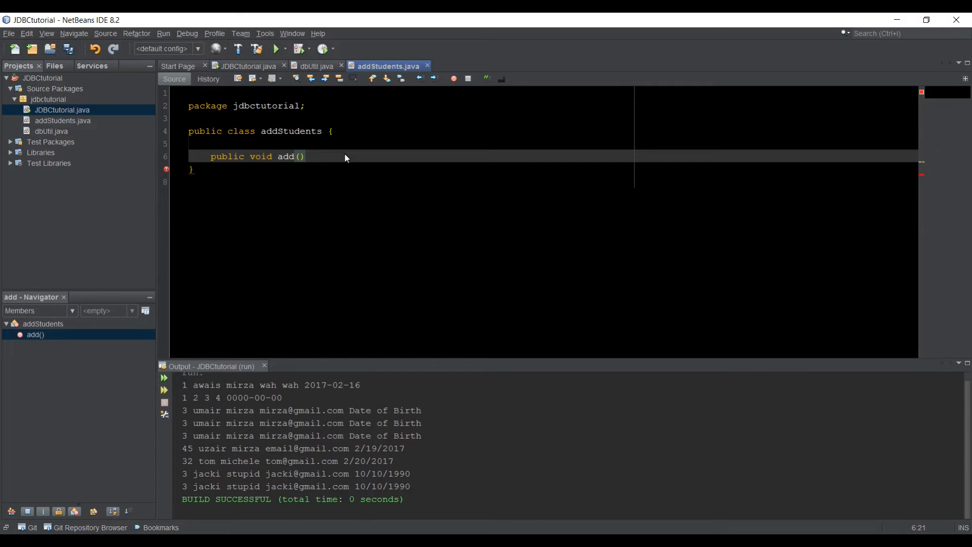
type("String")
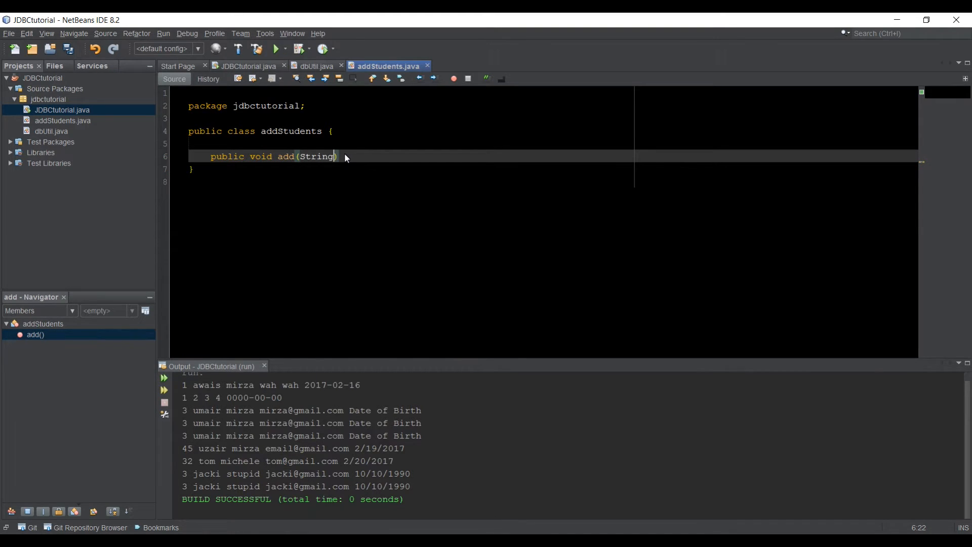
type("i")
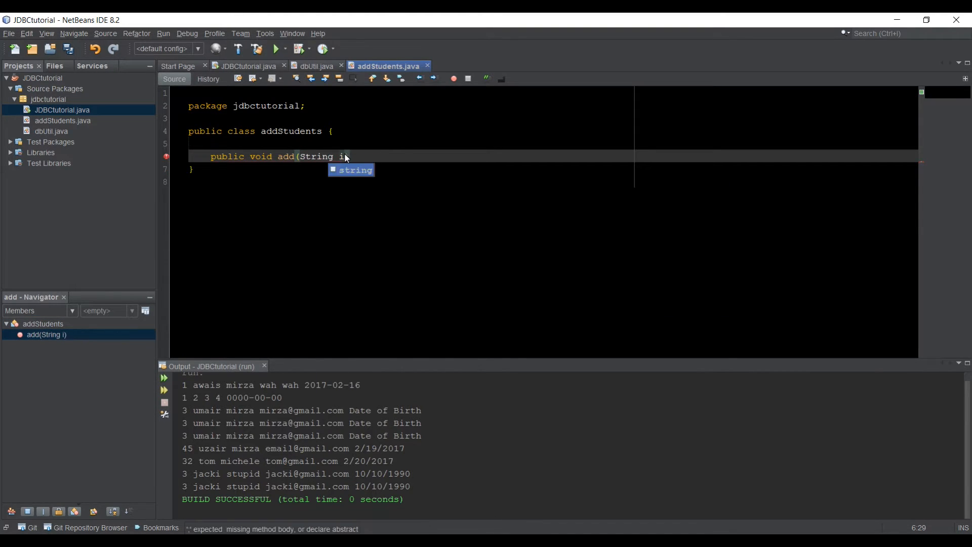
type(", String fname, )")
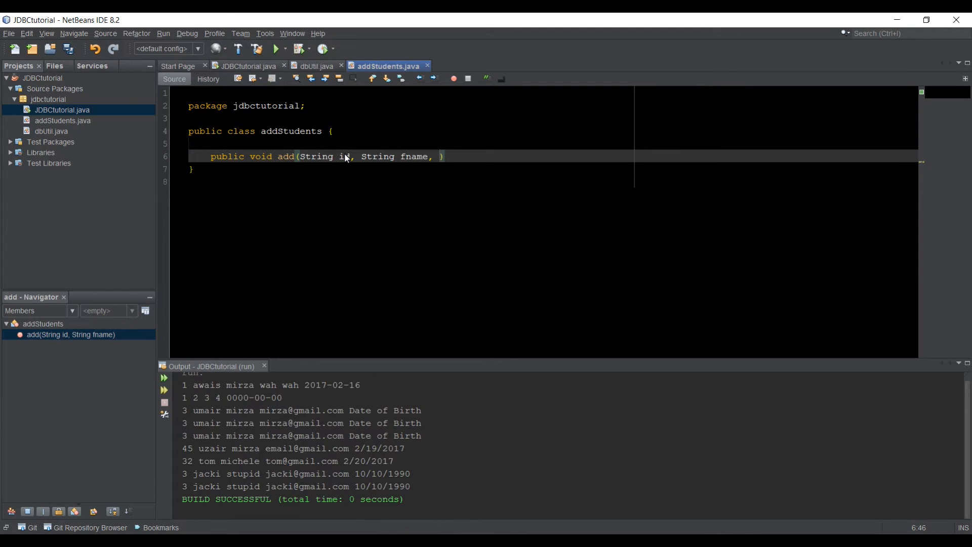
type("String lname,")
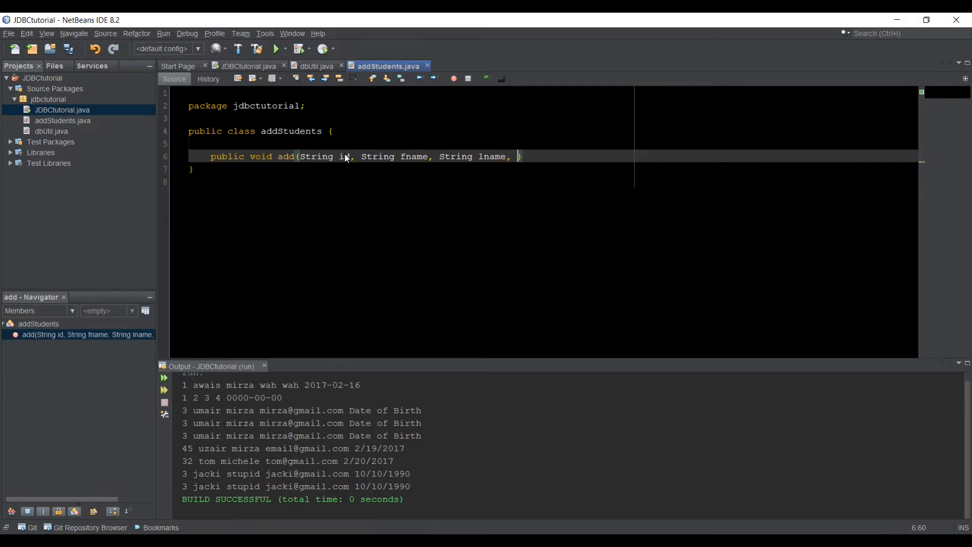
type("String")
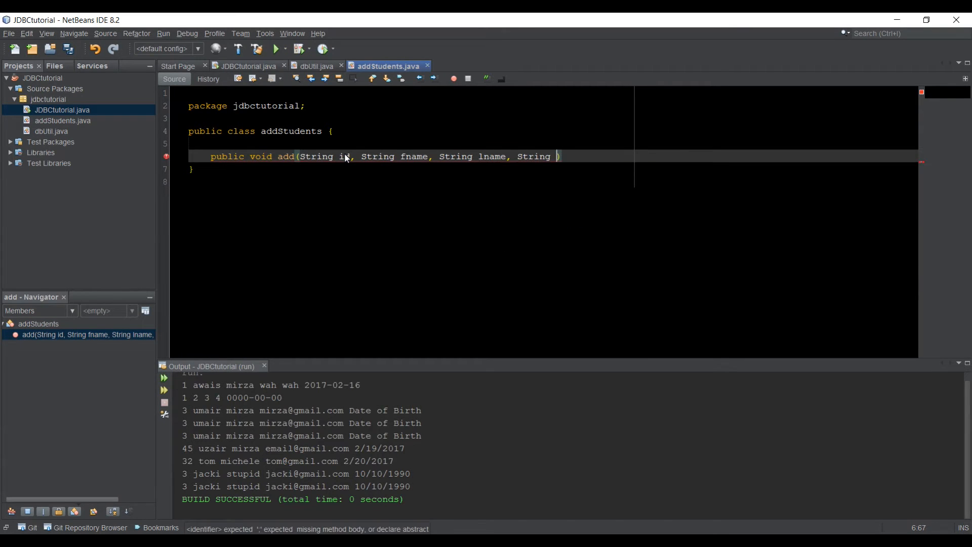
type("email,")
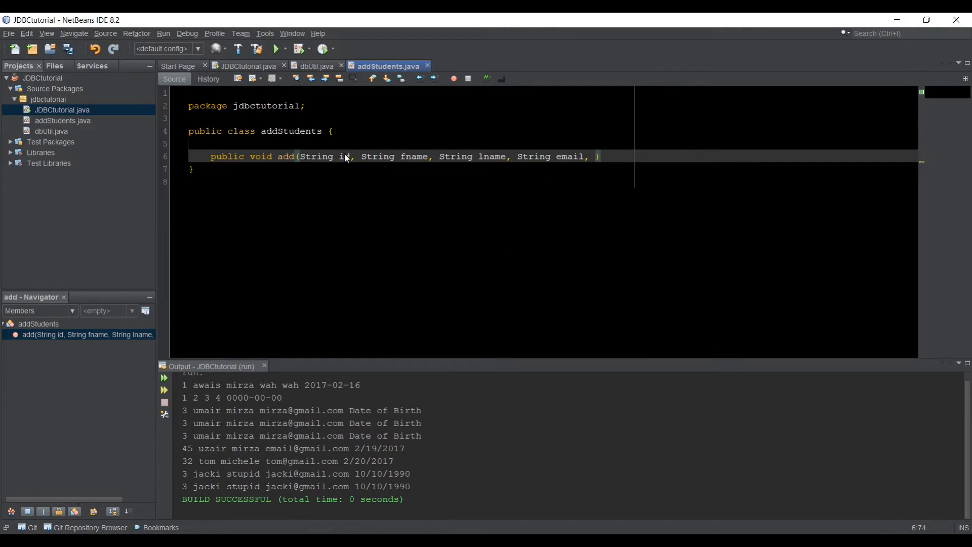
type("String")
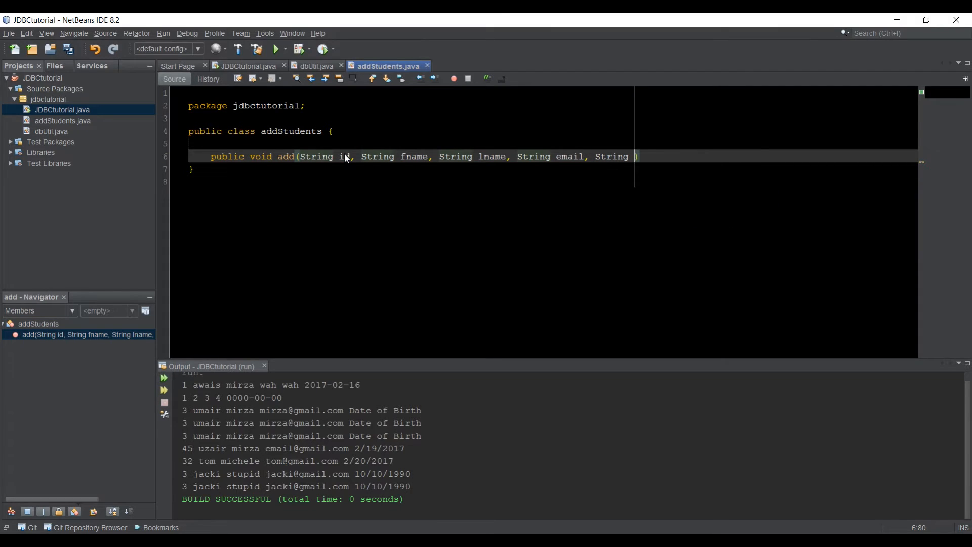
type("dob){")
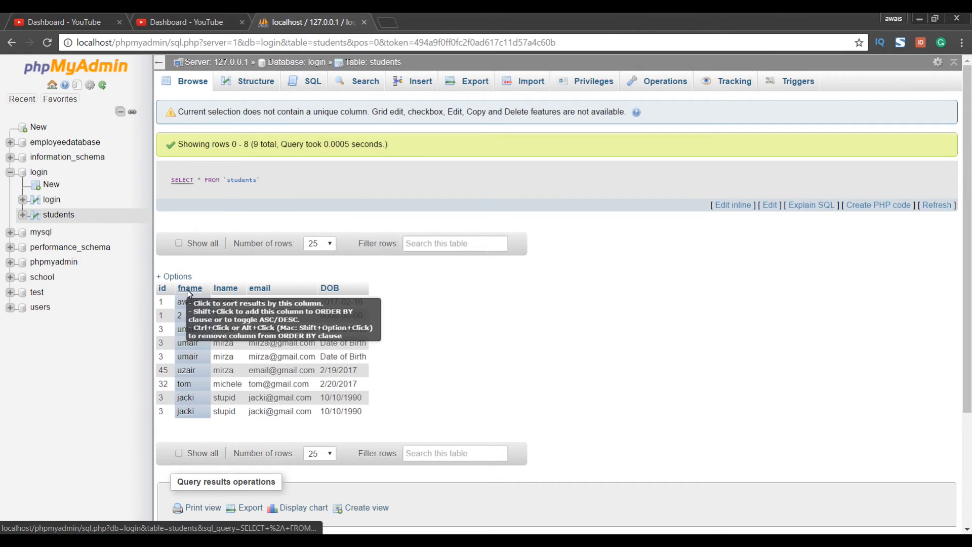
mouse_move(330, 288)
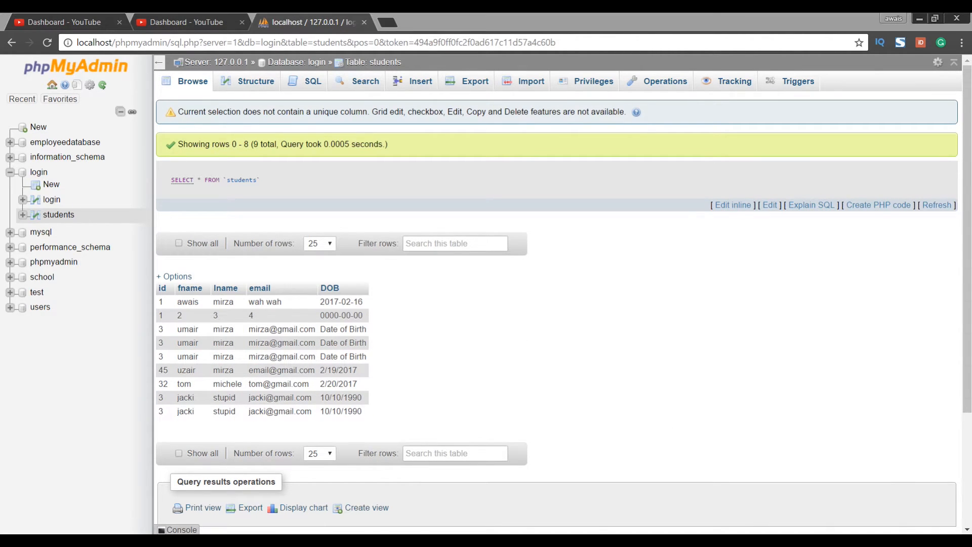
mouse_move(573, 289)
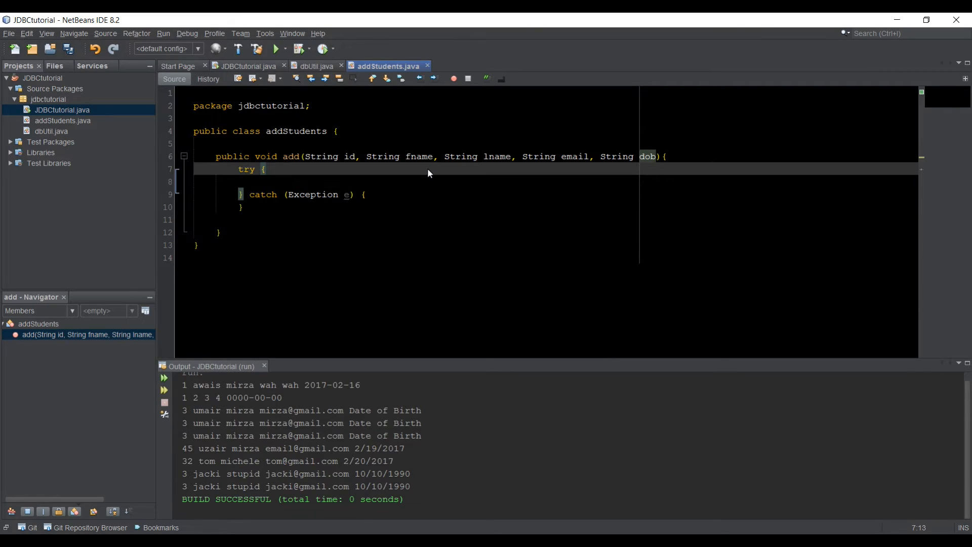
Declare Connection conn from dbUtil's getter in the try block and import java.sql.Connection
type("(")
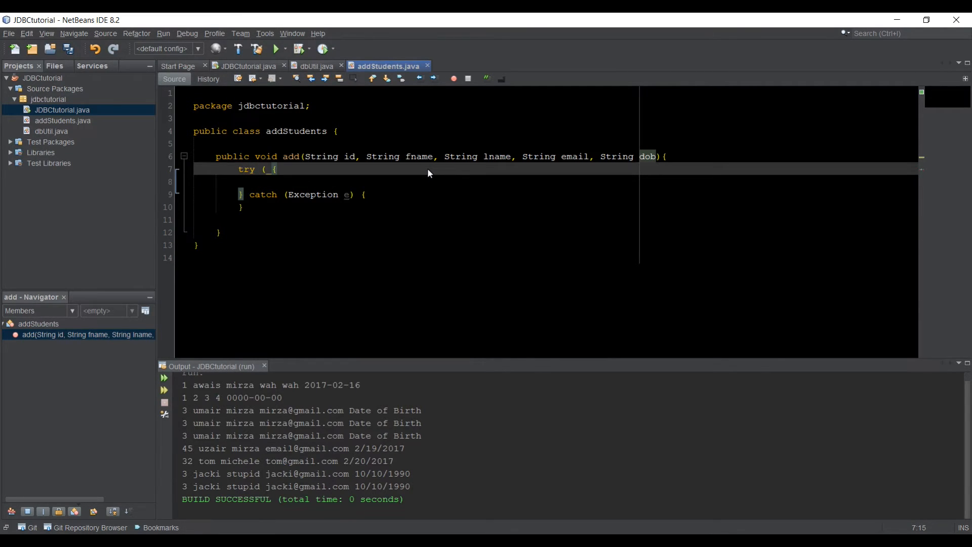
key("Backspace")
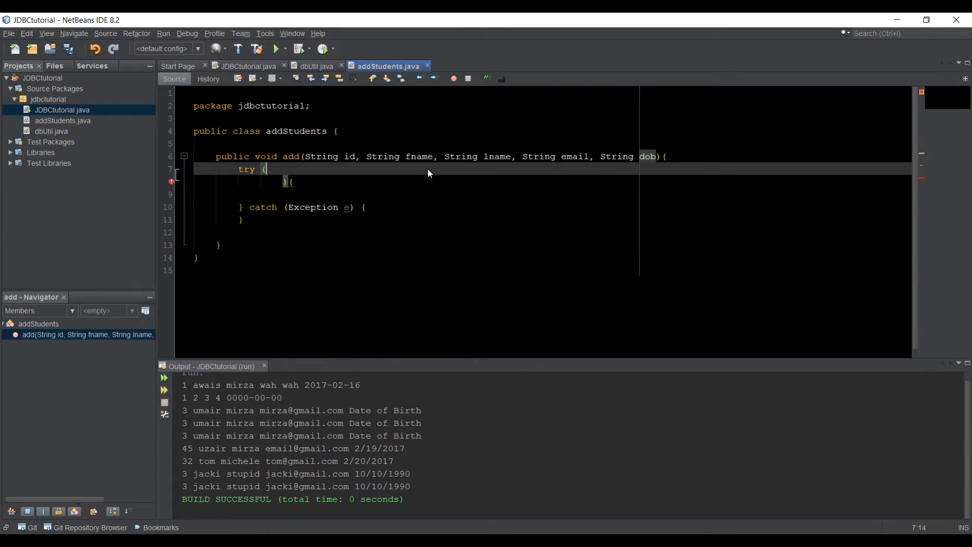
type("C")
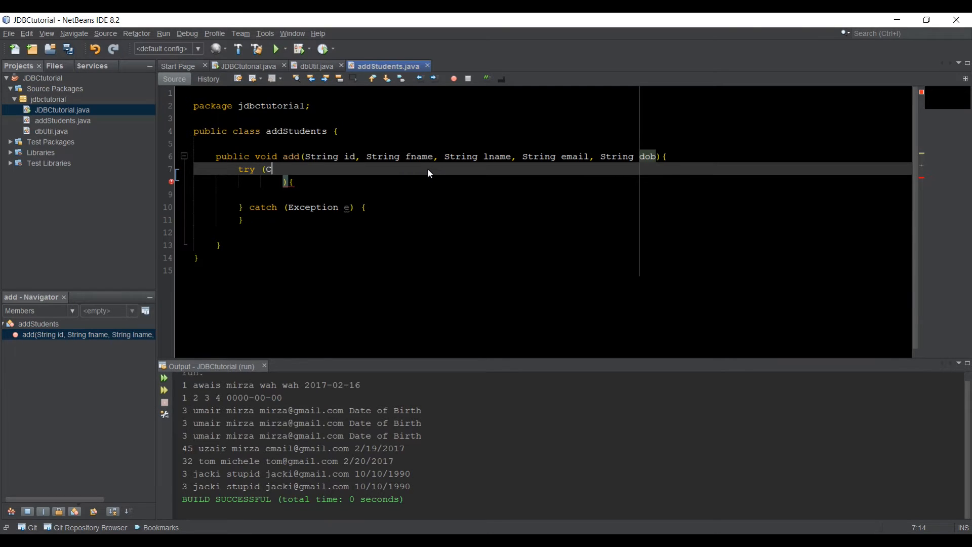
type("onnecti")
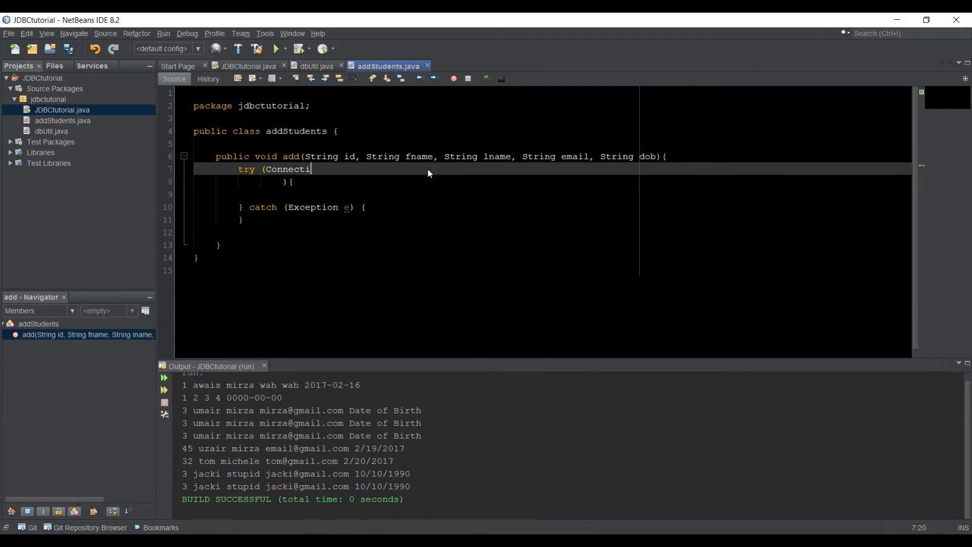
type("on conn =")
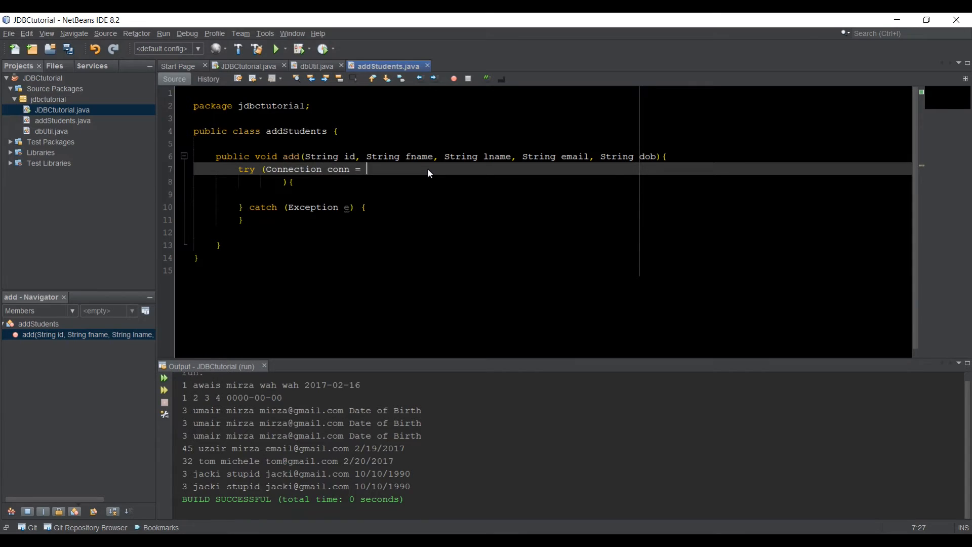
type("dbU")
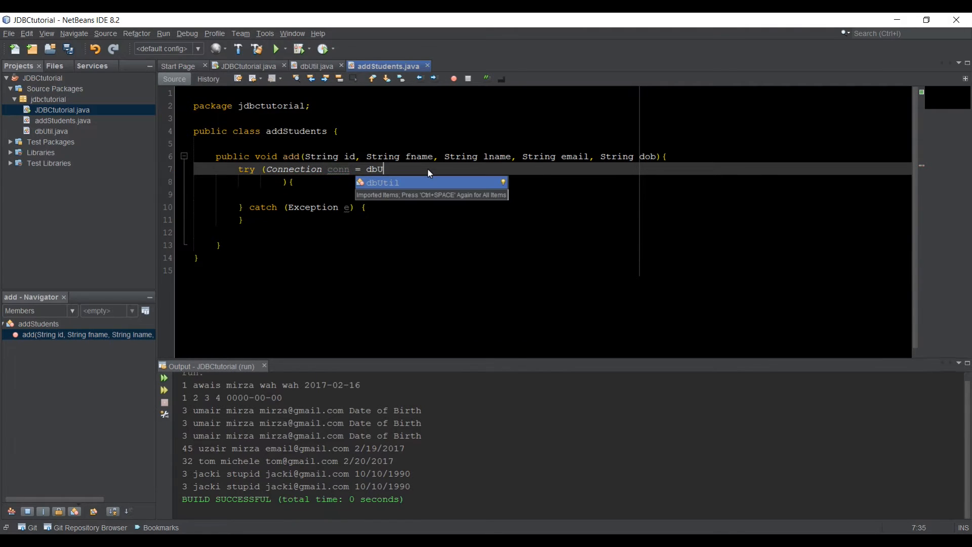
type(".getConnection();")
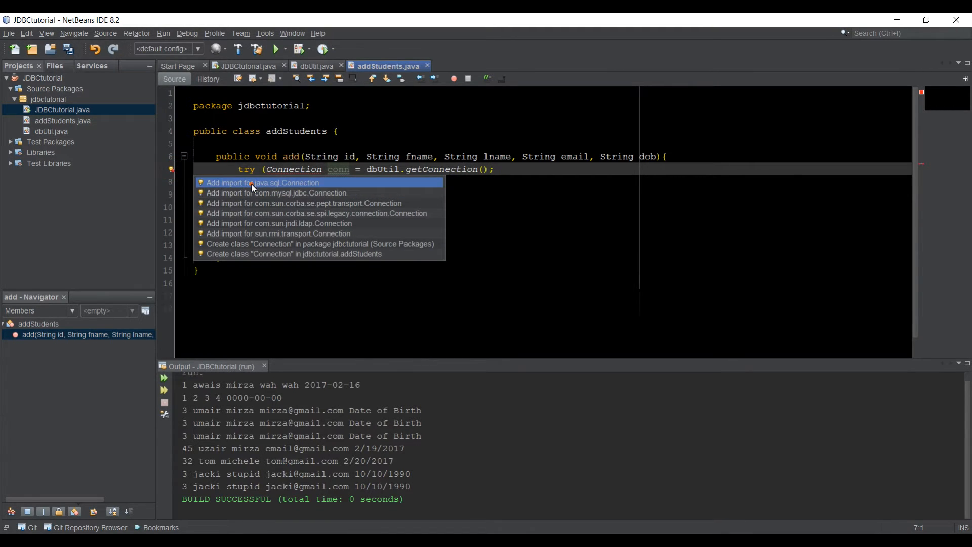
left_click(263, 182)
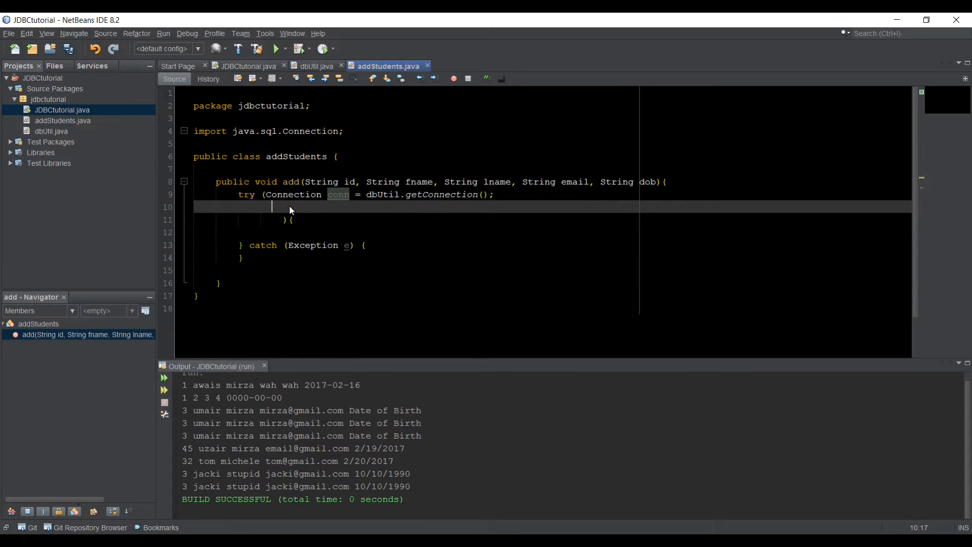
Declare PreparedStatement stmt = conn.prepareStatement() and import PreparedStatement
type("pr")
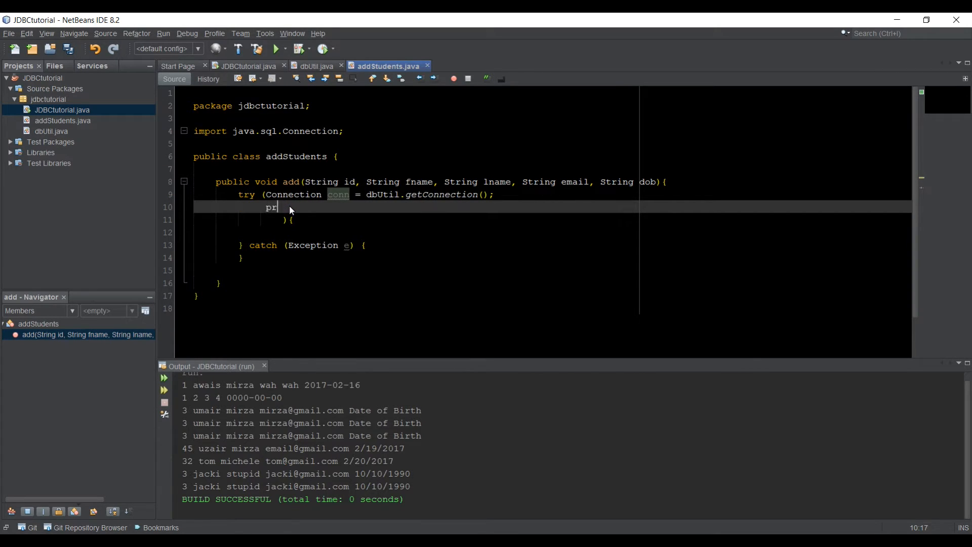
type("e")
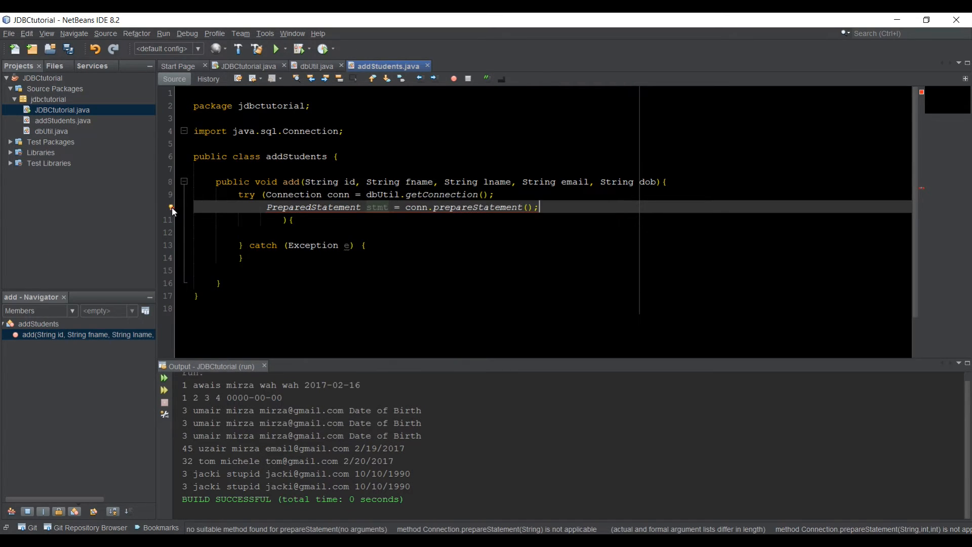
left_click(172, 207)
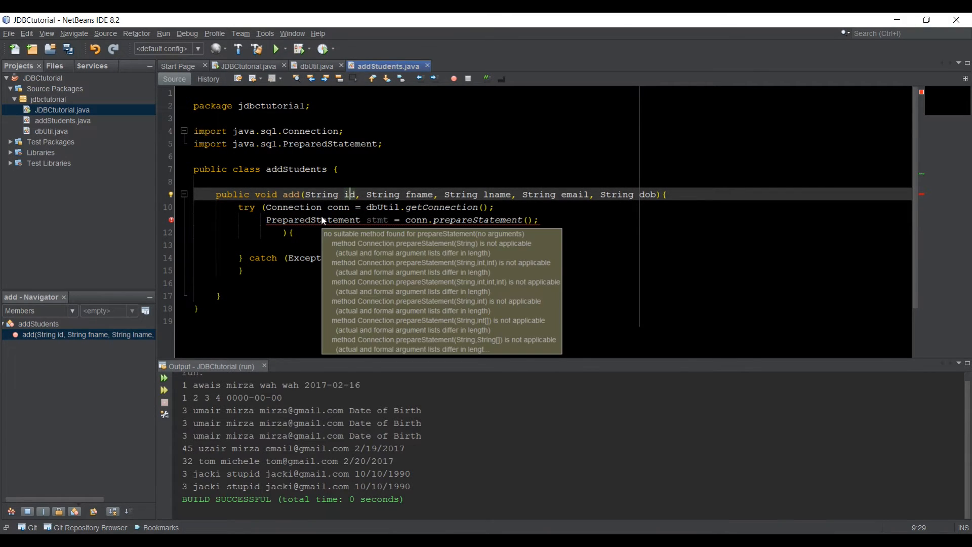
Define String sql inserting id, fname, lname, email and DOB placeholders into the students table
type("dob")
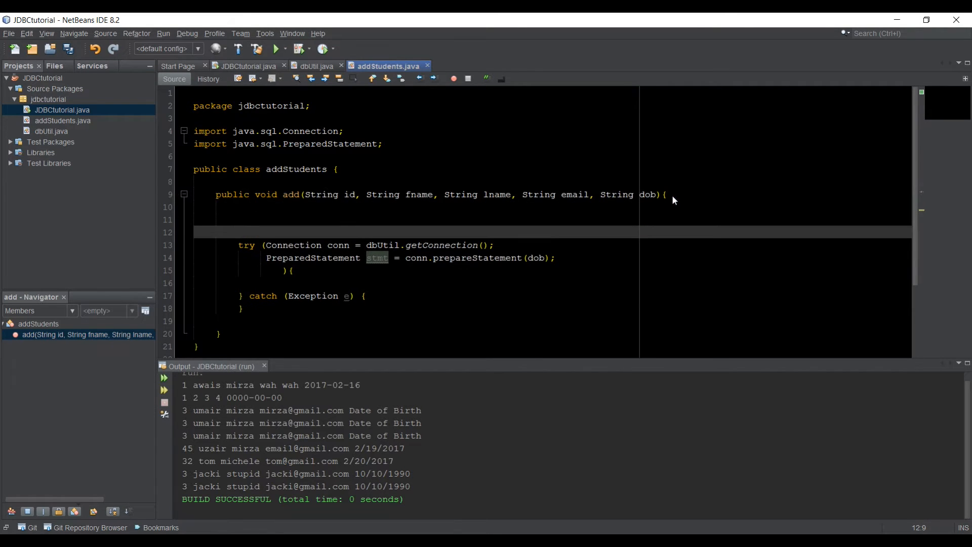
type("s")
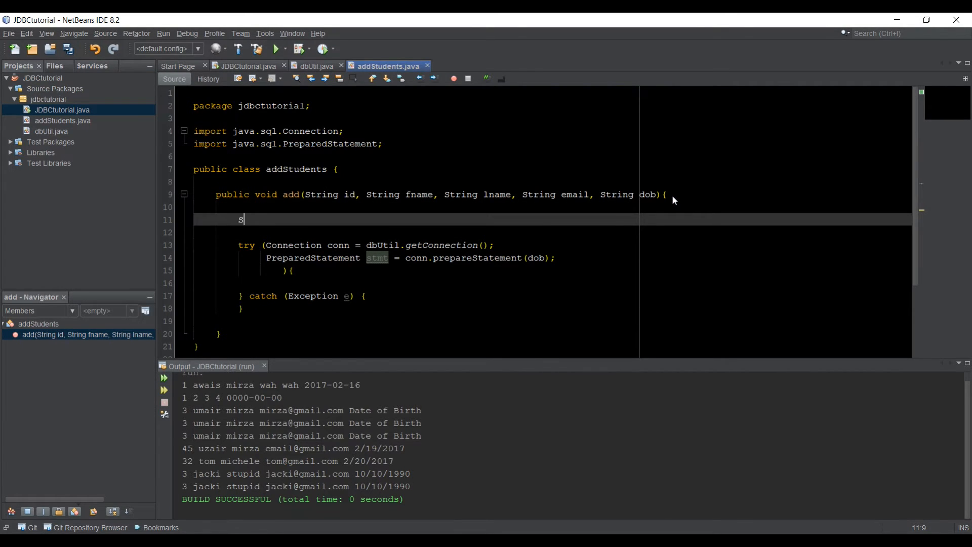
type("tring sql =")
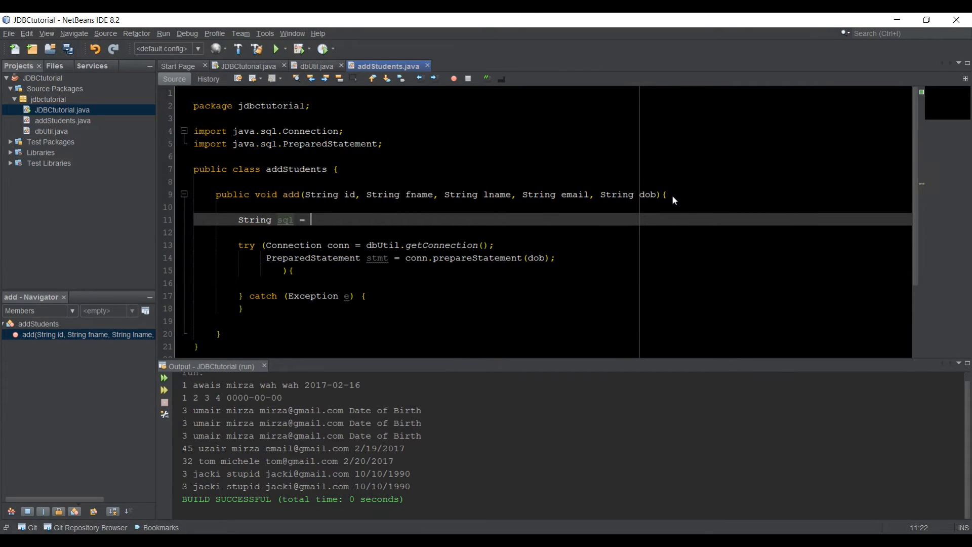
type("\"I\"")
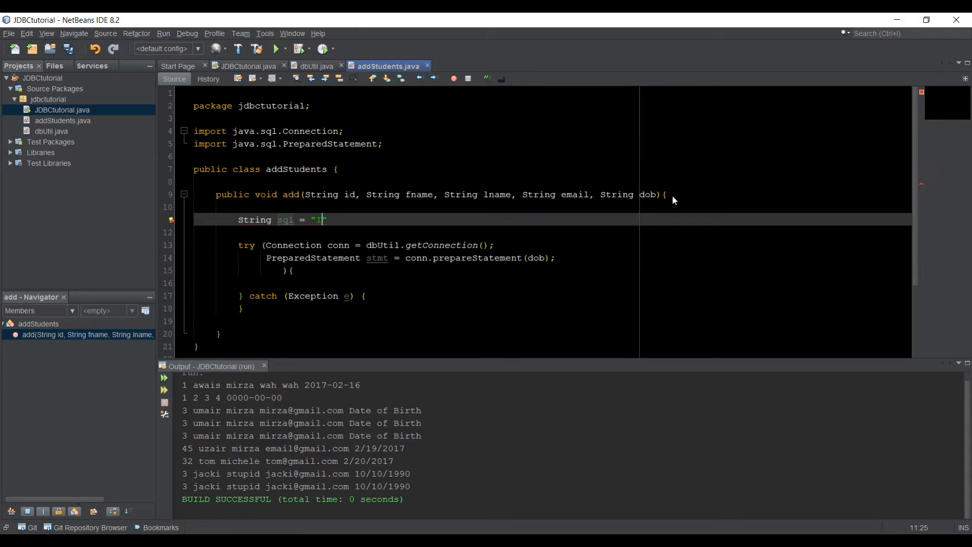
type("nsert into")
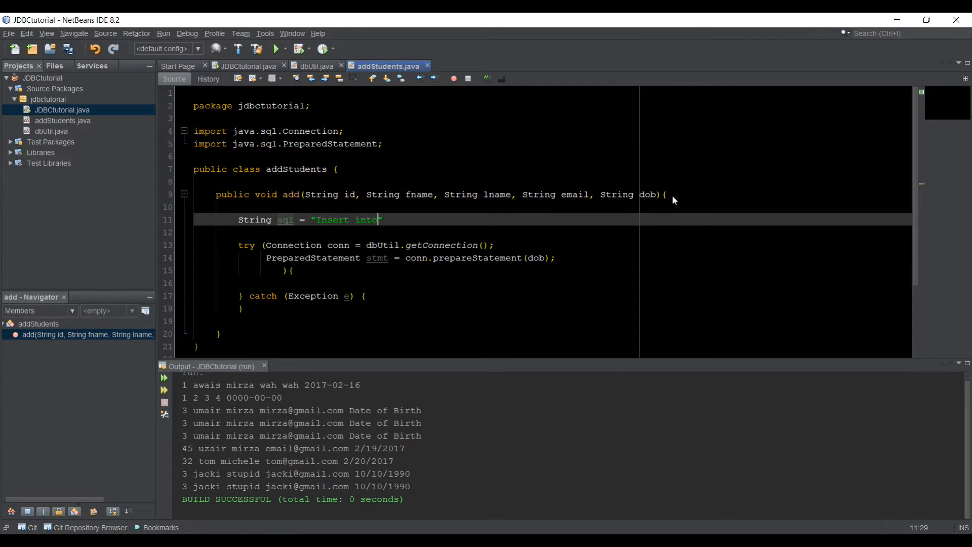
type("\" \"")
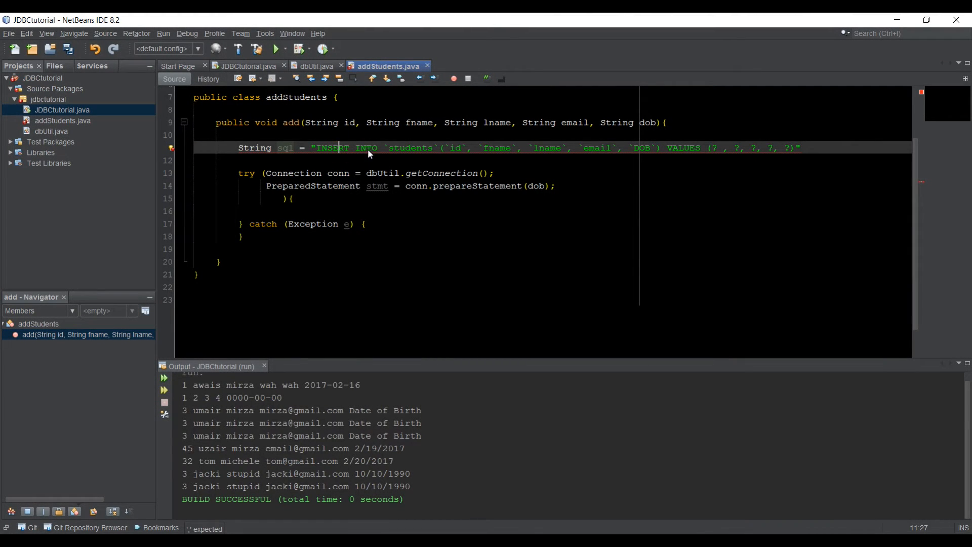
mouse_move(415, 152)
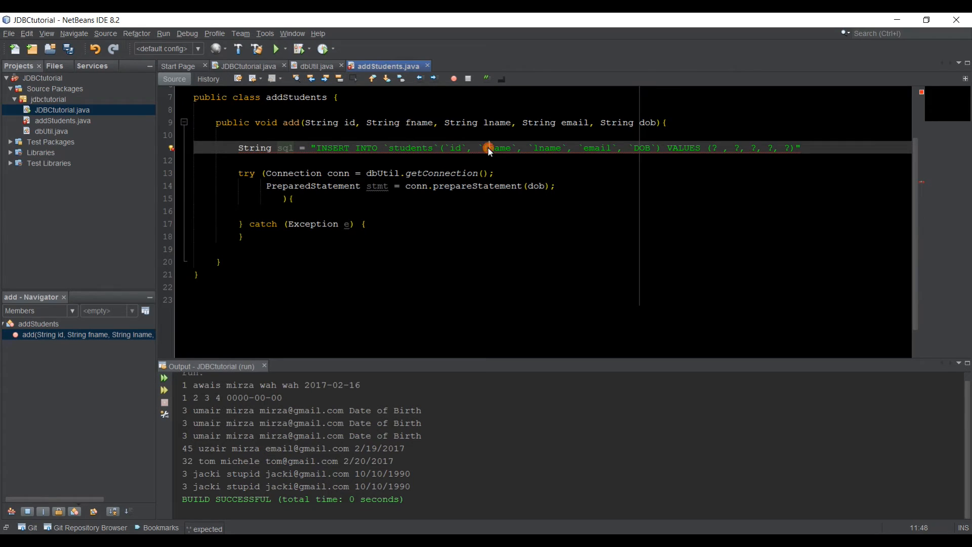
mouse_move(644, 151)
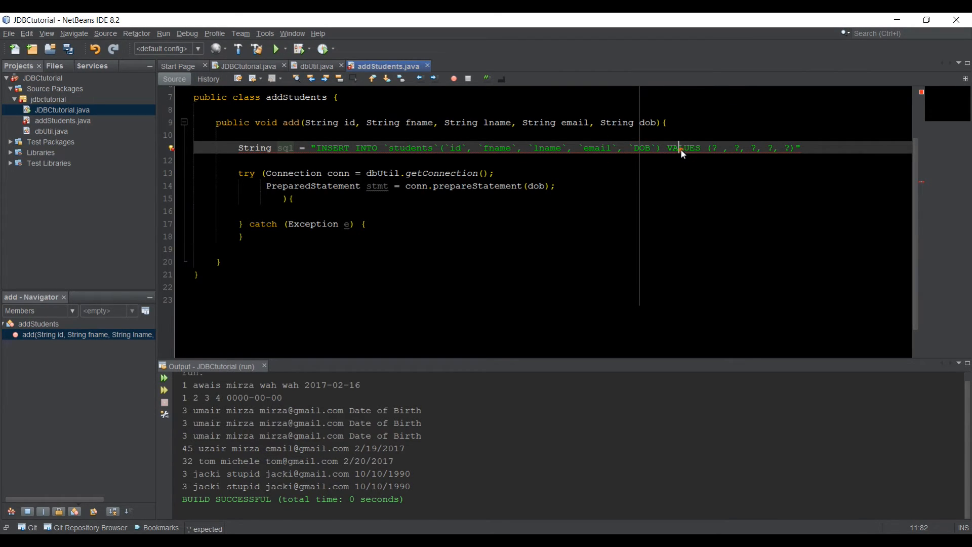
mouse_move(716, 153)
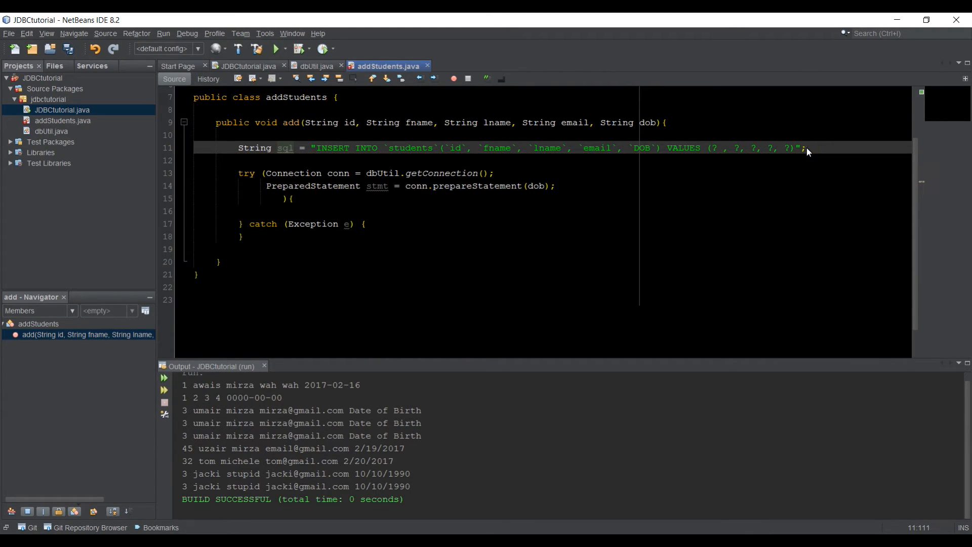
left_click(714, 147)
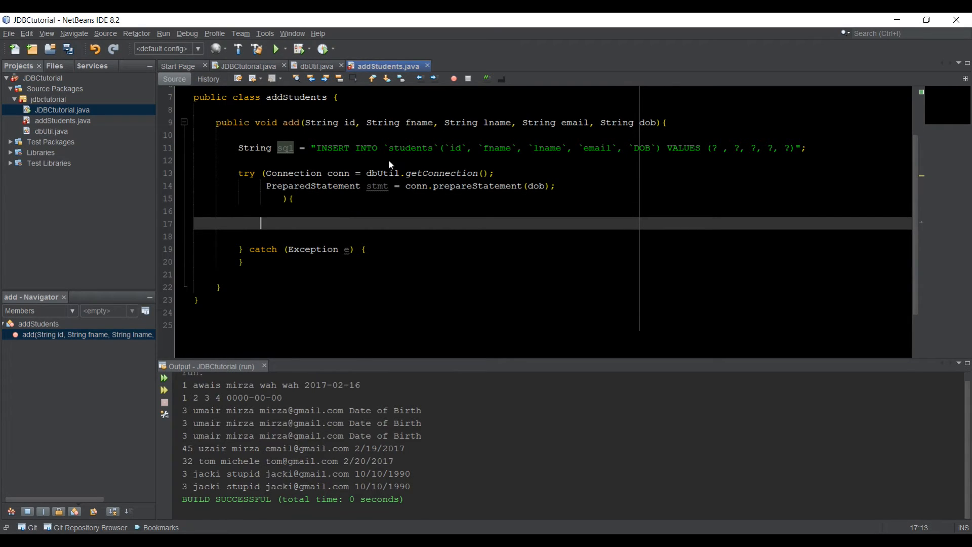
mouse_move(381, 191)
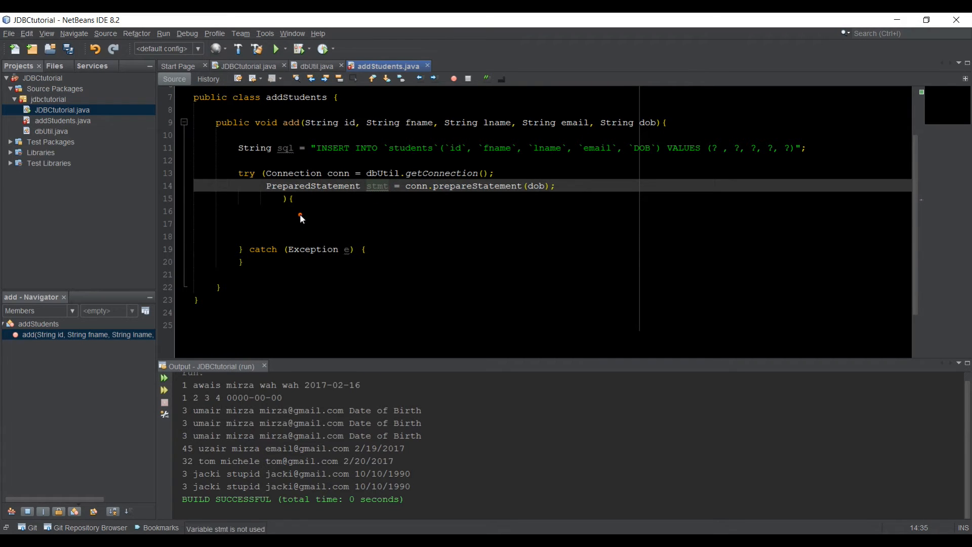
Bind id, fname, lname, email and dob with stmt.setString to placeholders 1 through 5
type("stmt.set")
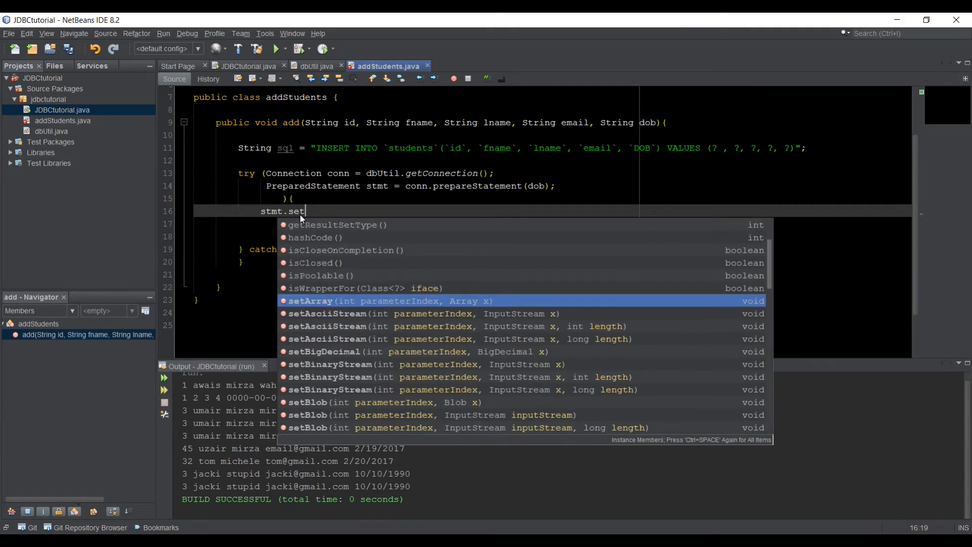
type("String(1, id);")
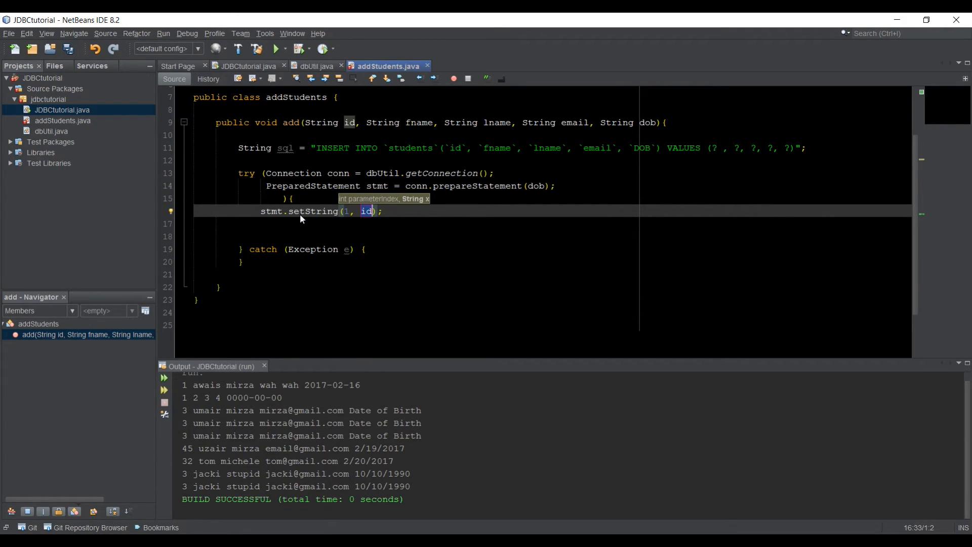
mouse_move(433, 163)
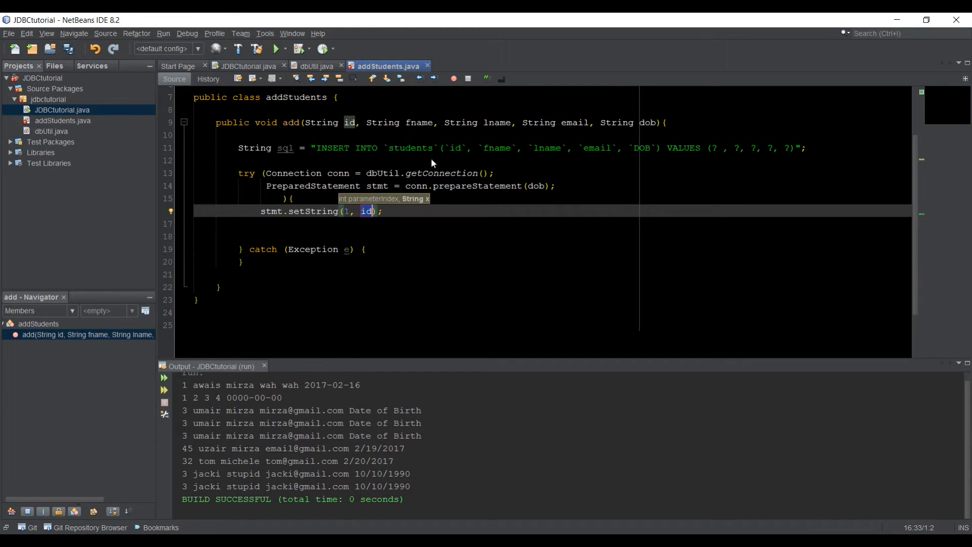
mouse_move(366, 215)
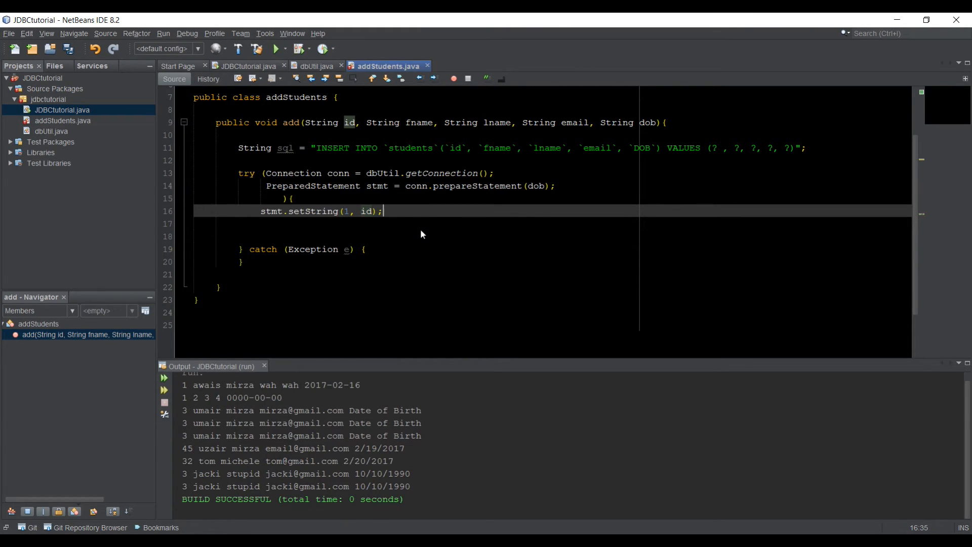
type("stmt.setString(2, id);")
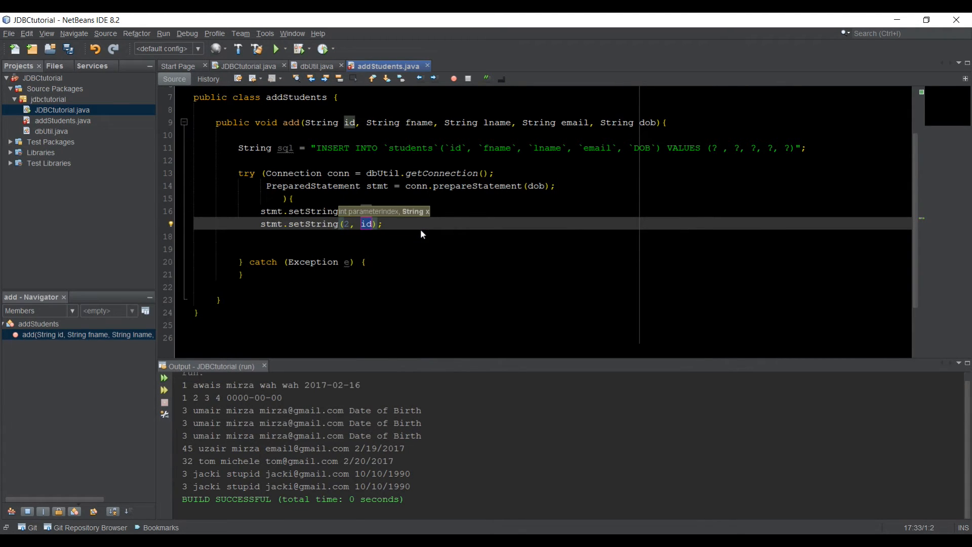
type("fname")
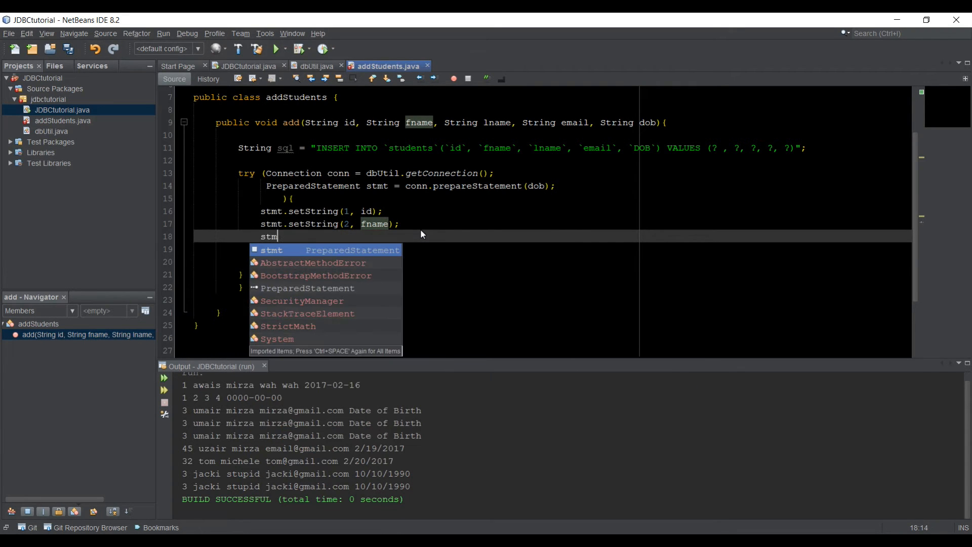
type("t.setString(3, lname);")
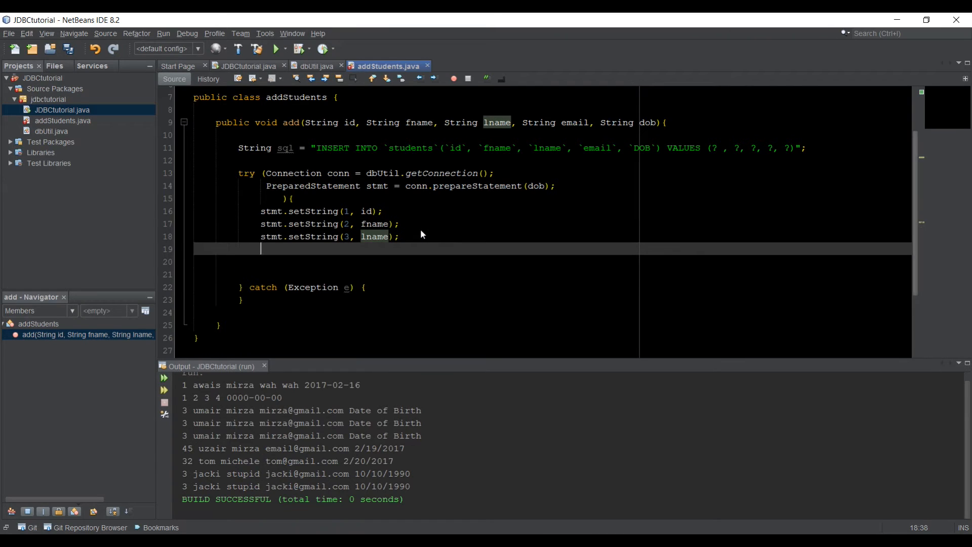
type("stm")
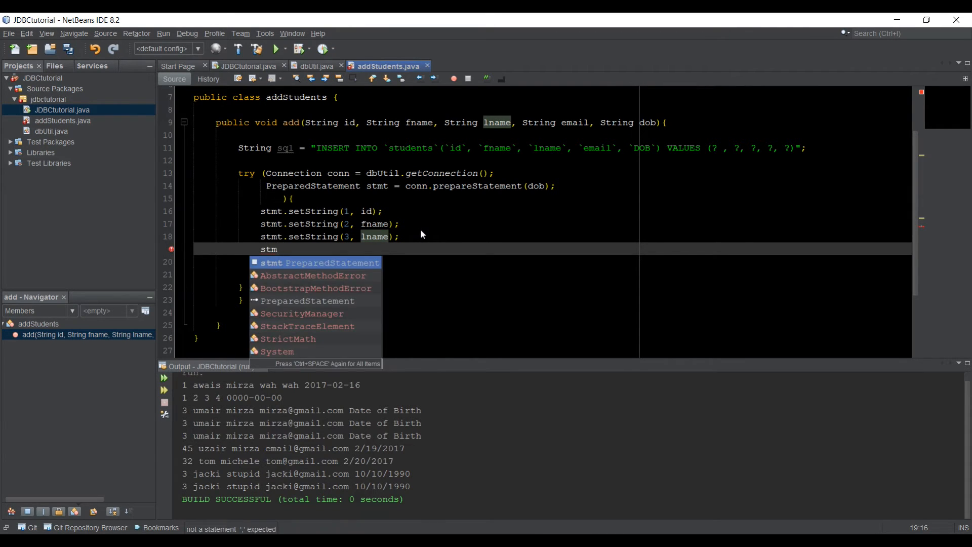
type("t.setString(4, id);")
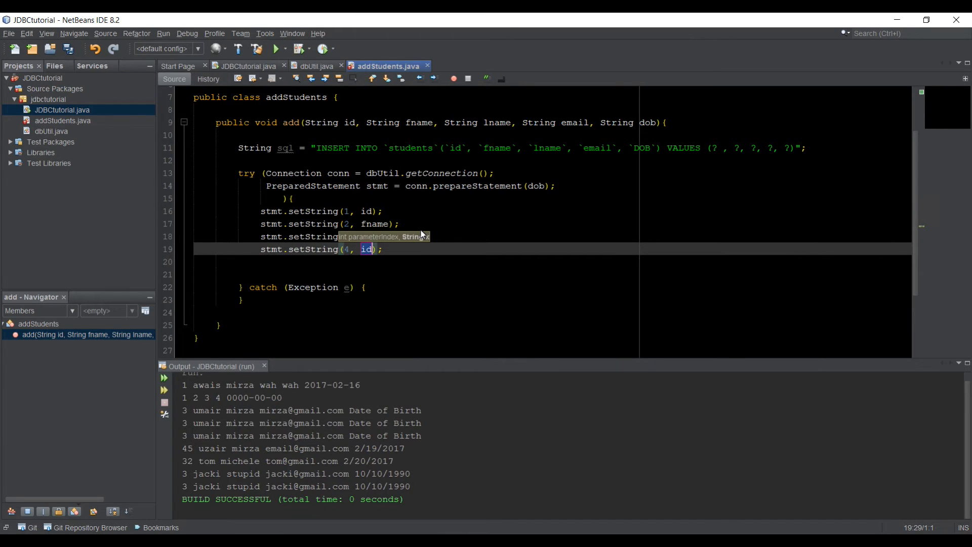
type("email")
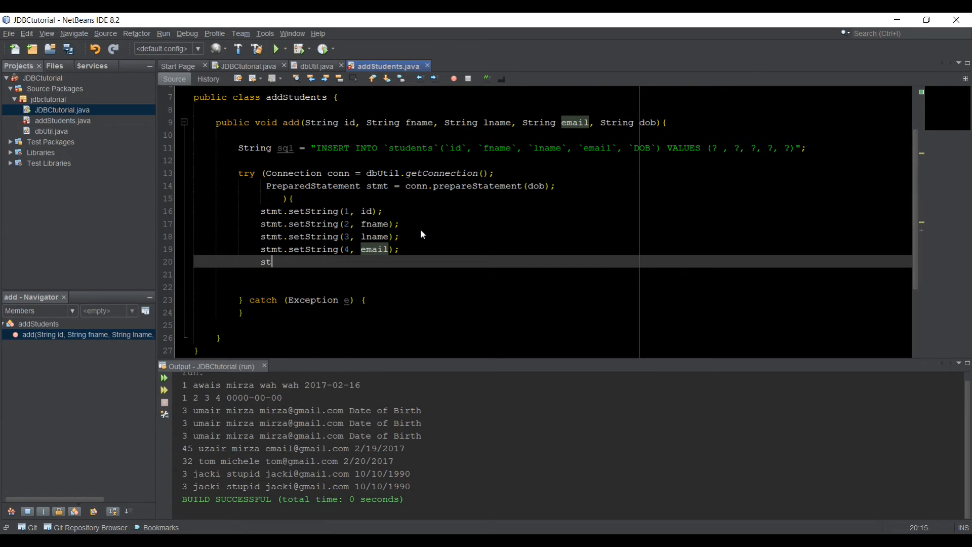
type("mt")
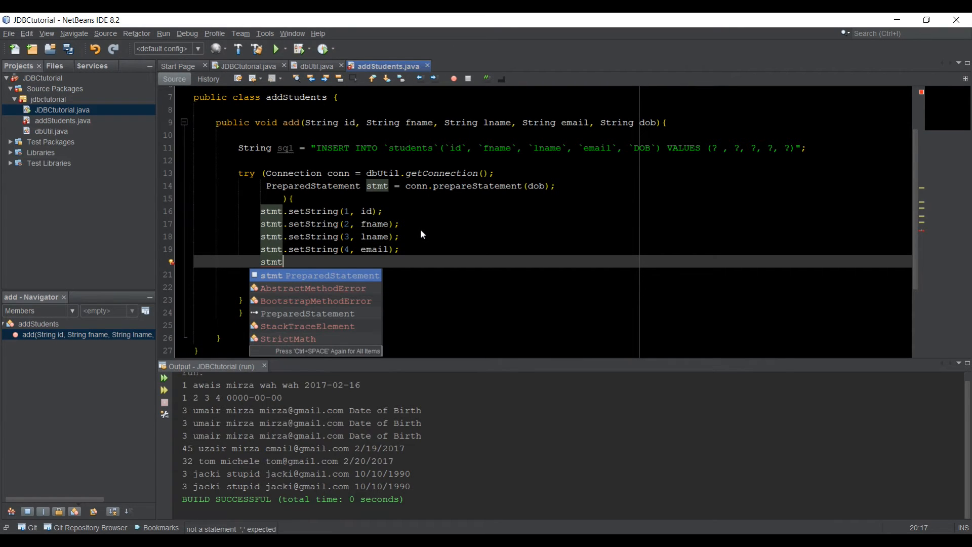
type("setString(5, id);")
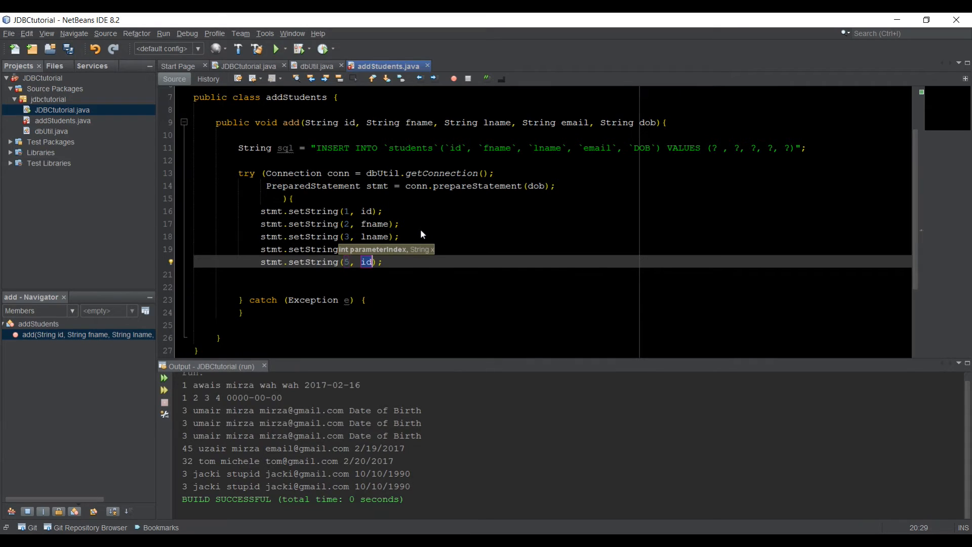
type("dob")
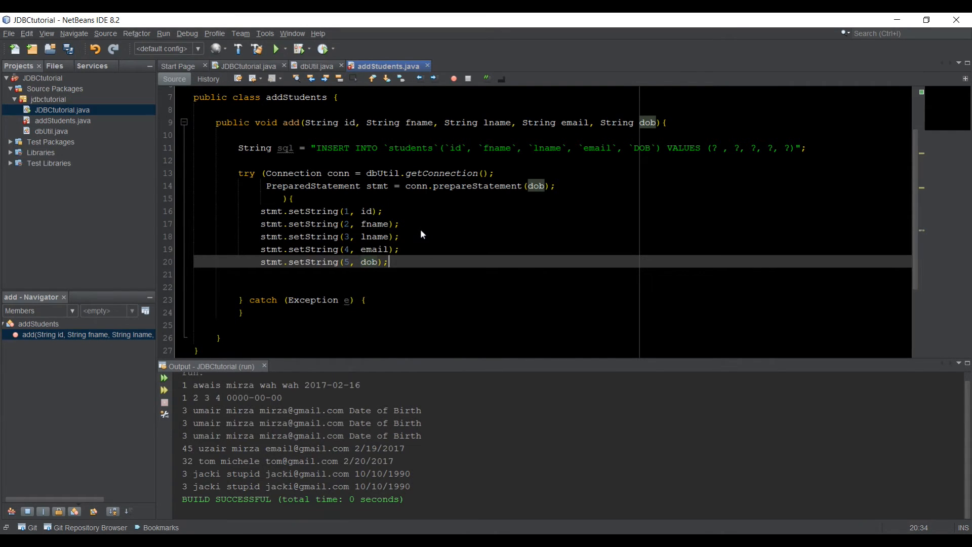
type("st")
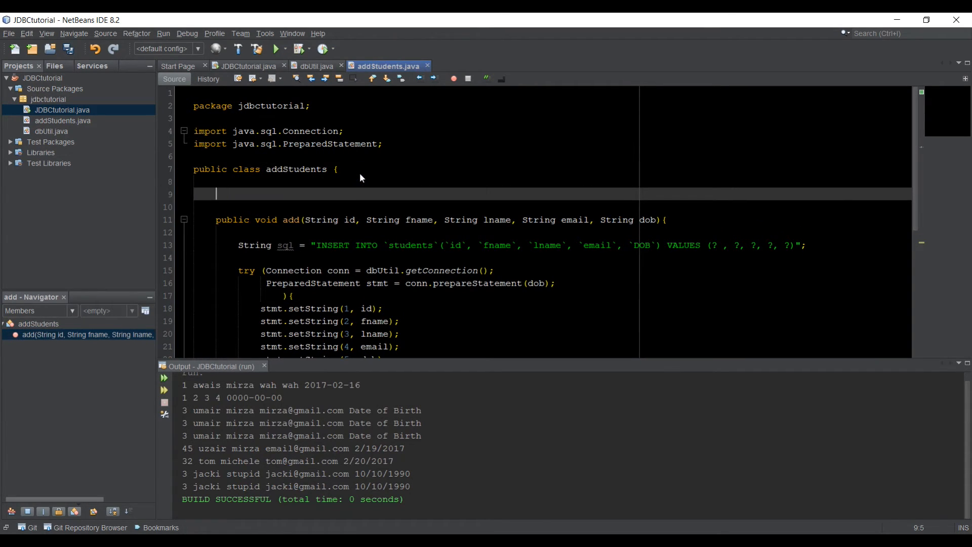
Add an empty public addStudents() constructor, save, and return to JDBCtutorial.java
type("public")
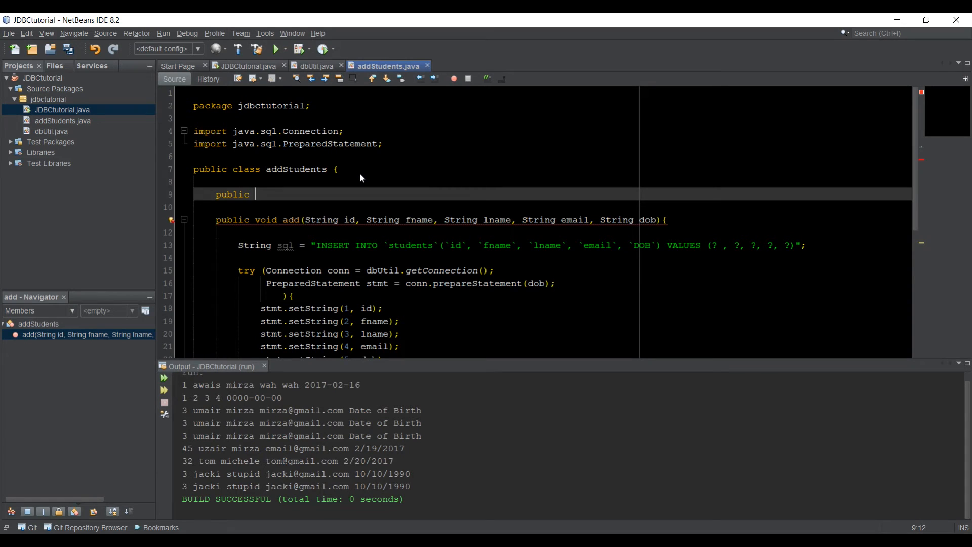
type("addStudents")
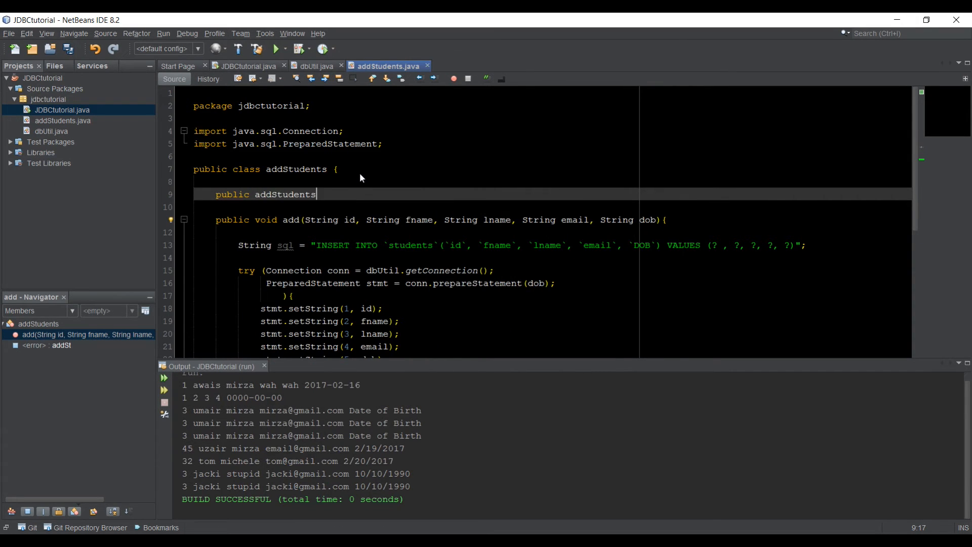
type("(){")
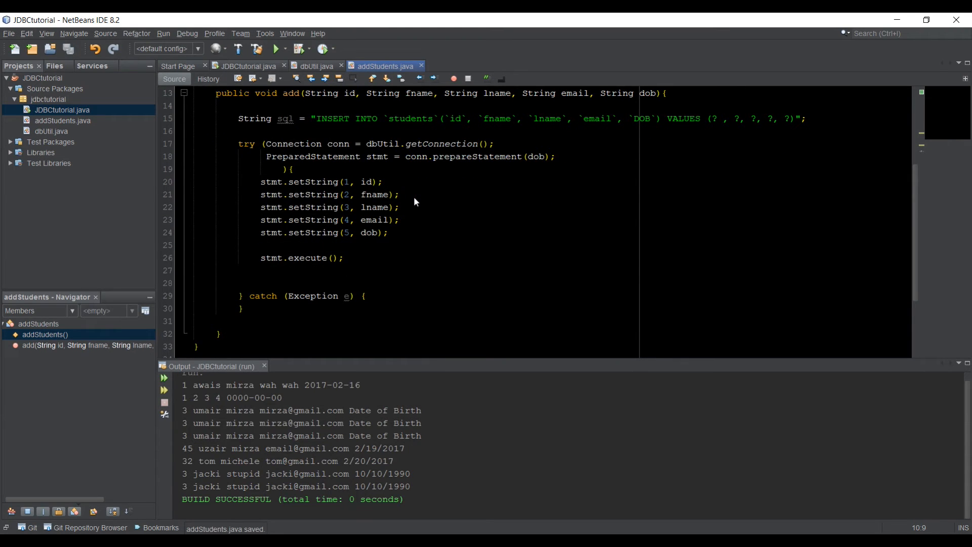
left_click(246, 66)
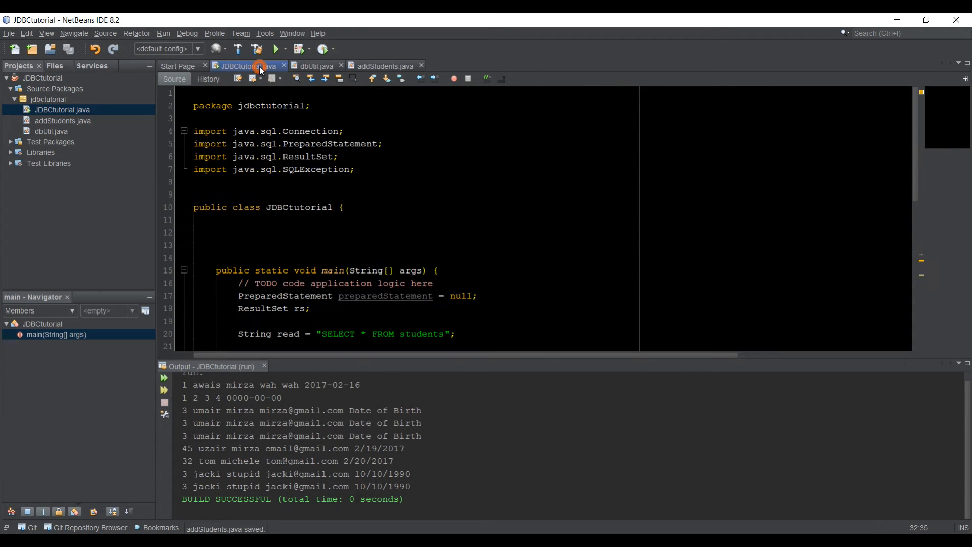
Run the project to check its output
scroll("down", 3)
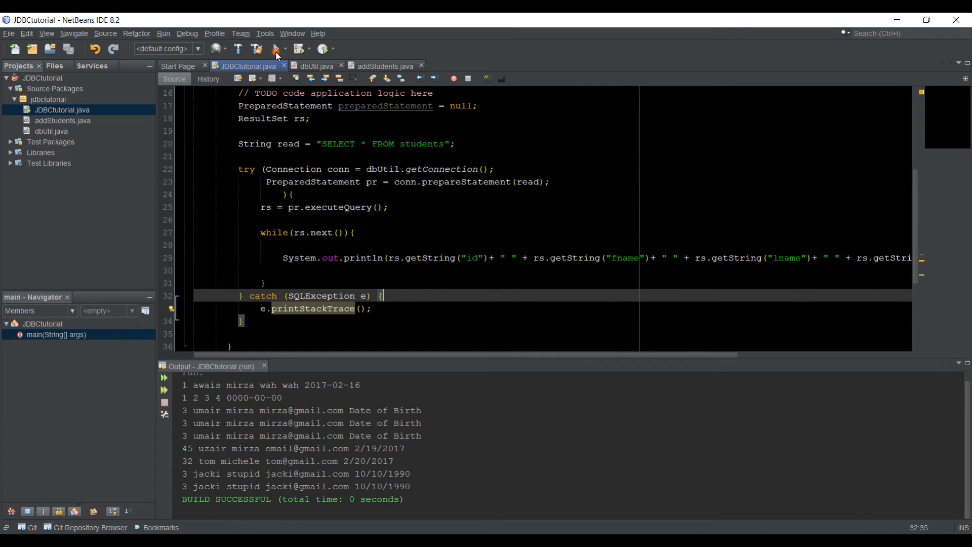
left_click(273, 48)
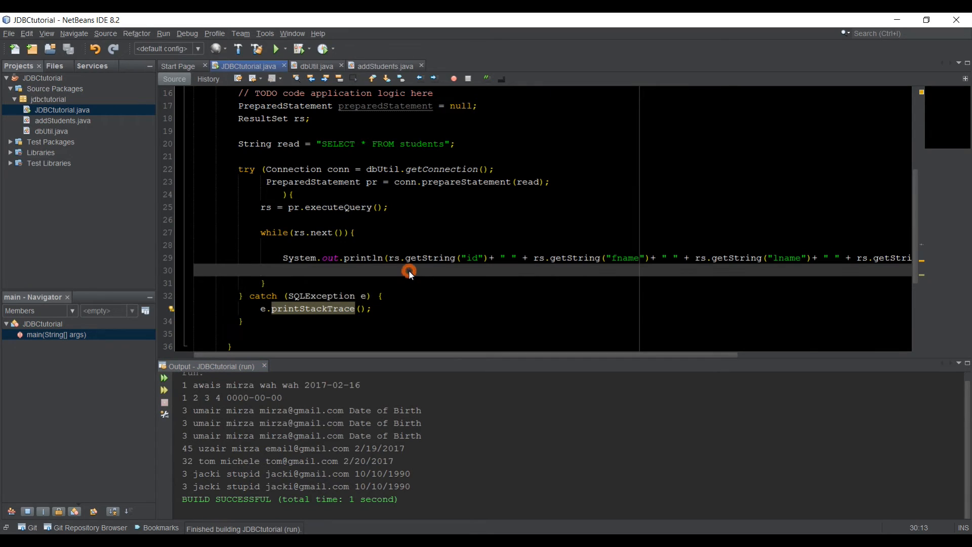
scroll("down", 3)
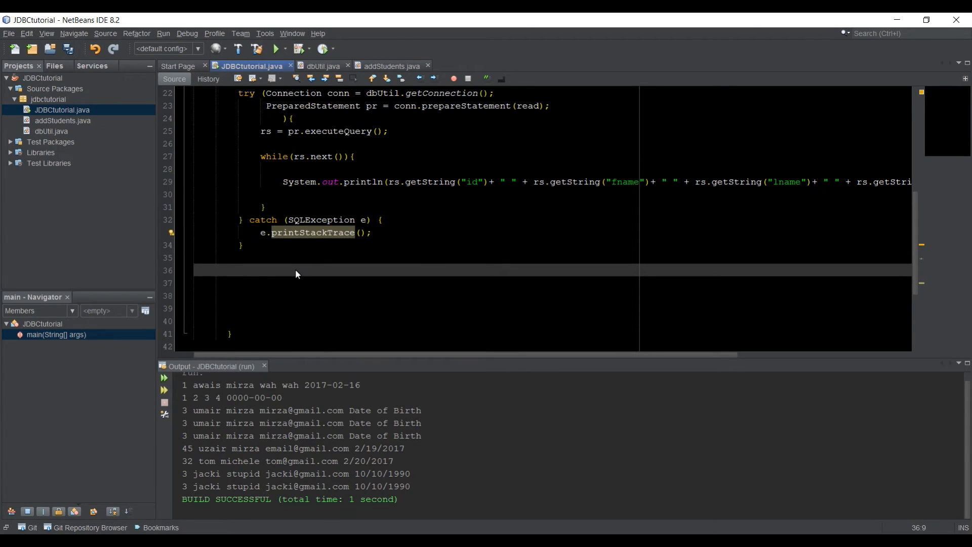
Declare Scanner input = new Scanner(System.in) after the try-catch in main and run again
type("Sca")
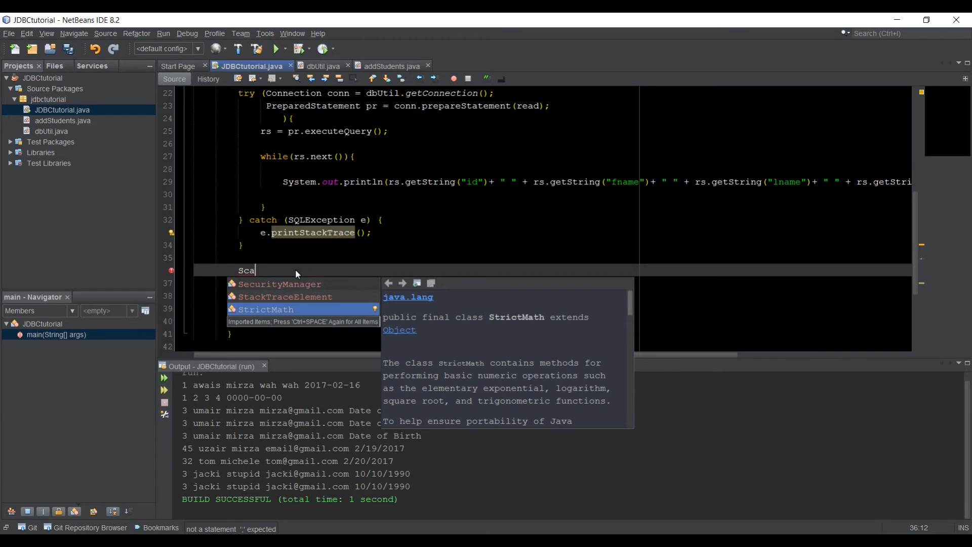
type("nn")
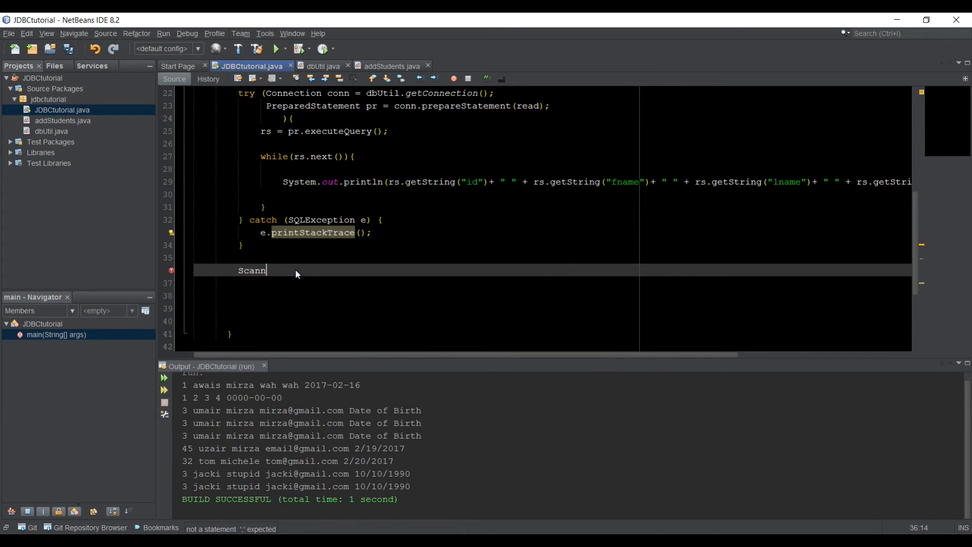
type("er")
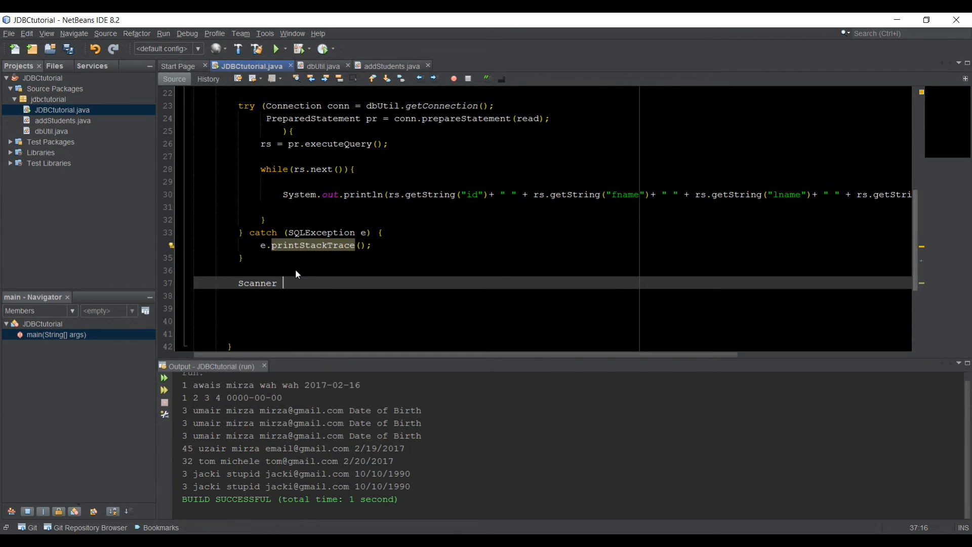
type("input")
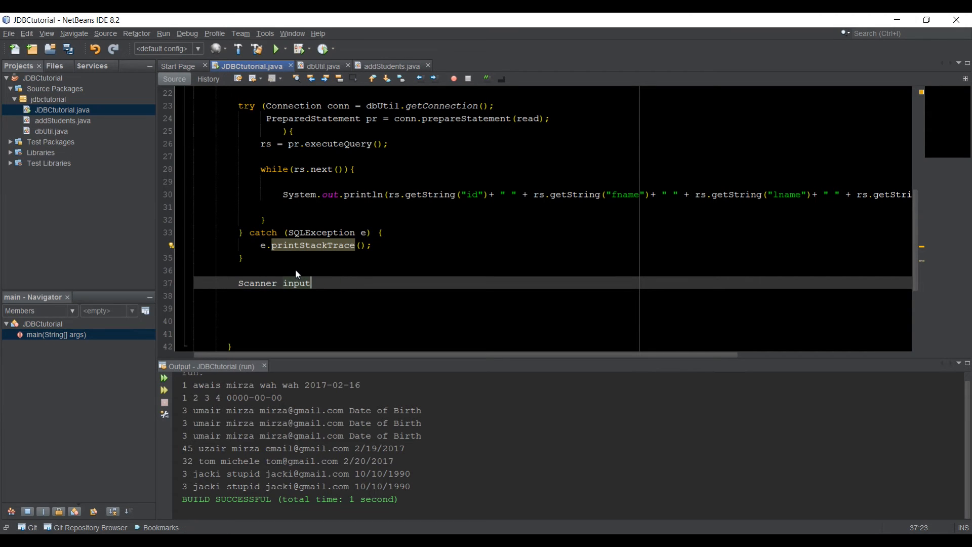
type("= new St")
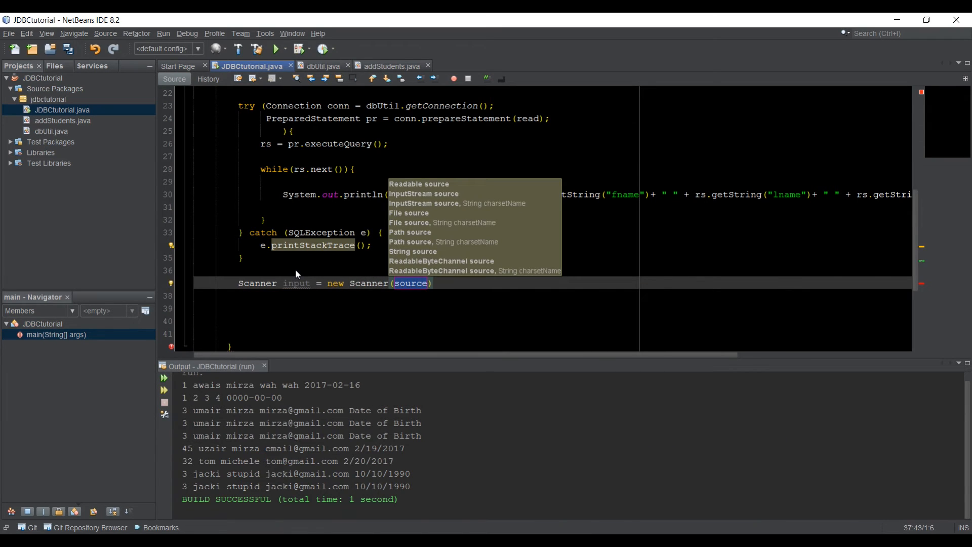
type("System.in")
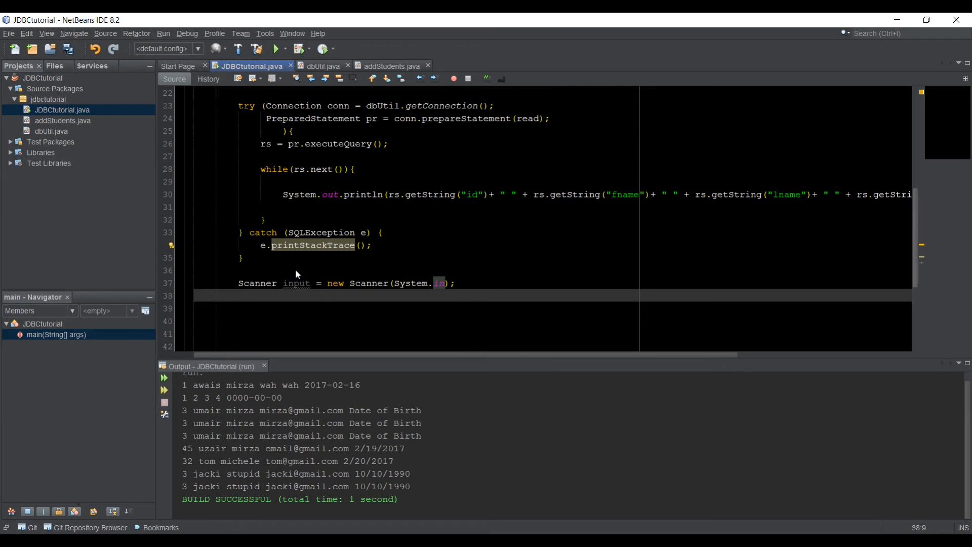
left_click(275, 48)
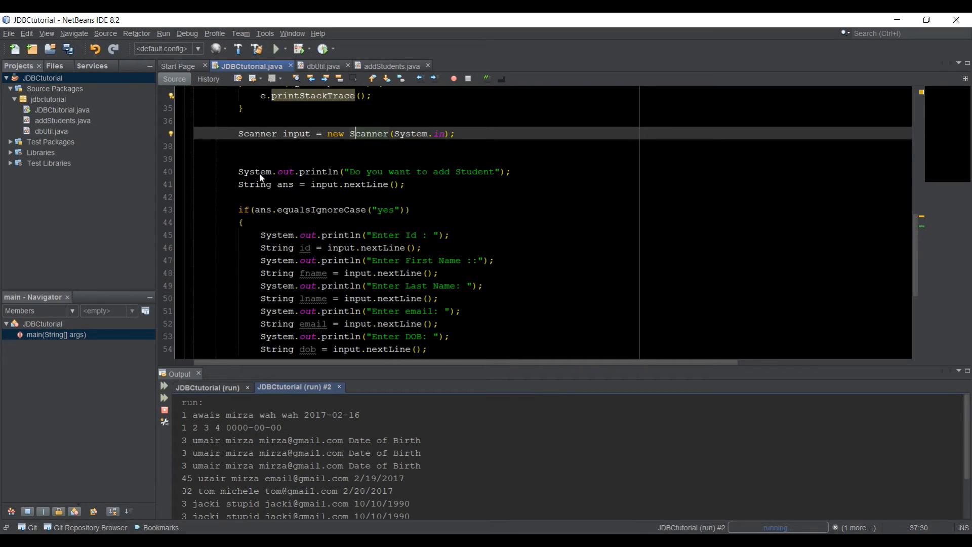
Review the add-student prompt, the yes-check and the id, name, email and DOB reads in main
left_click(254, 172)
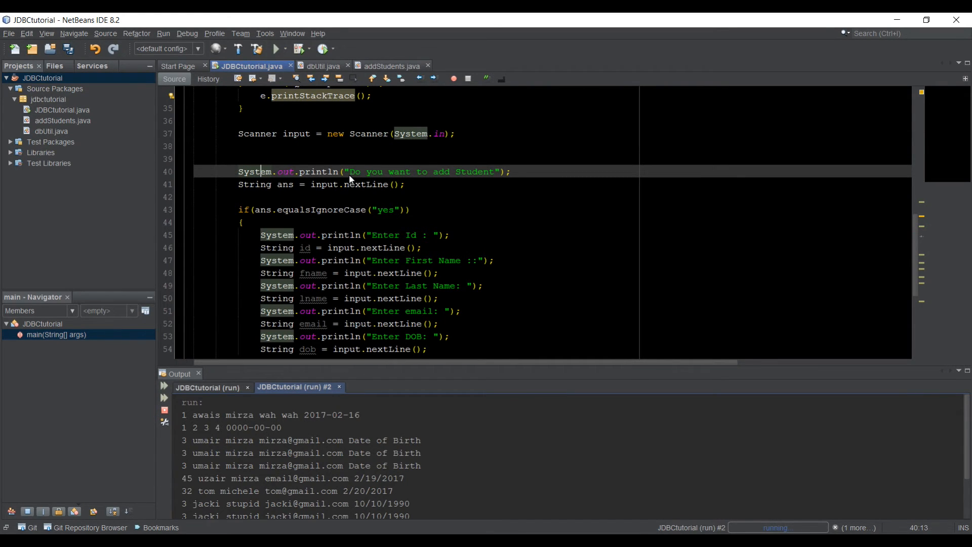
mouse_move(435, 171)
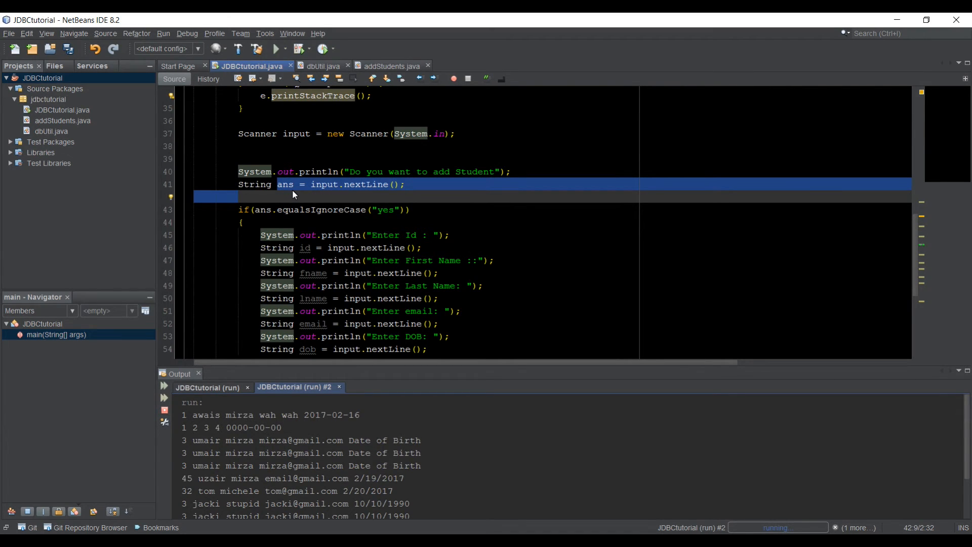
scroll("down", 3)
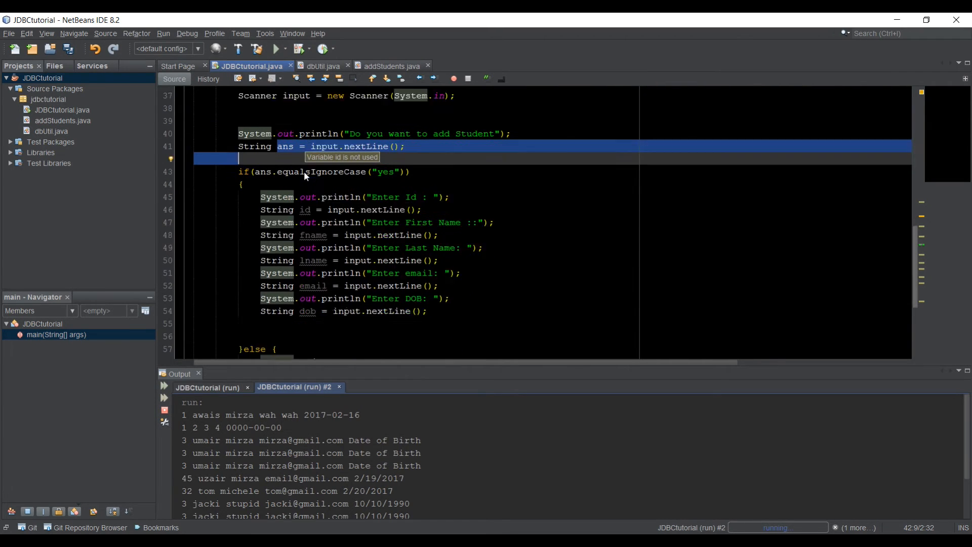
scroll("down", 3)
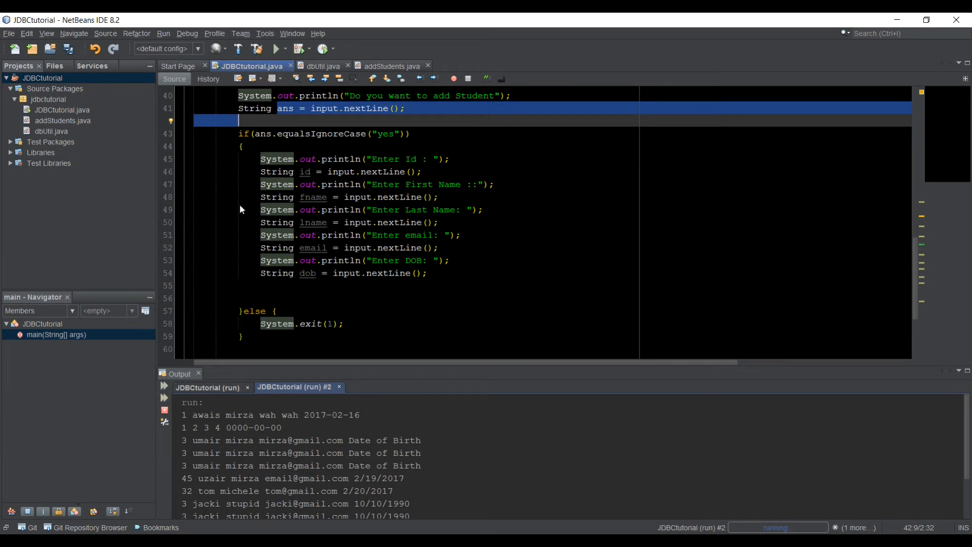
mouse_move(244, 138)
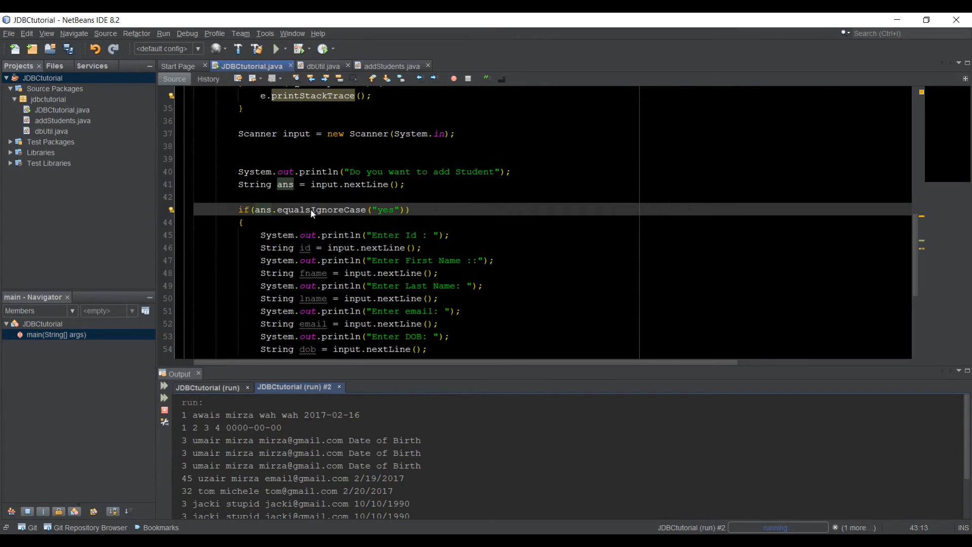
left_click(389, 210)
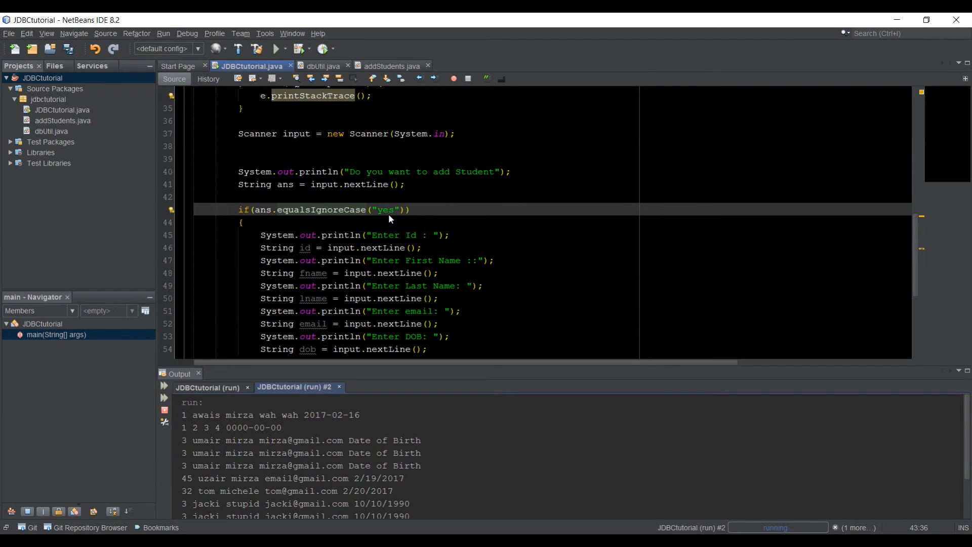
scroll("down", 3)
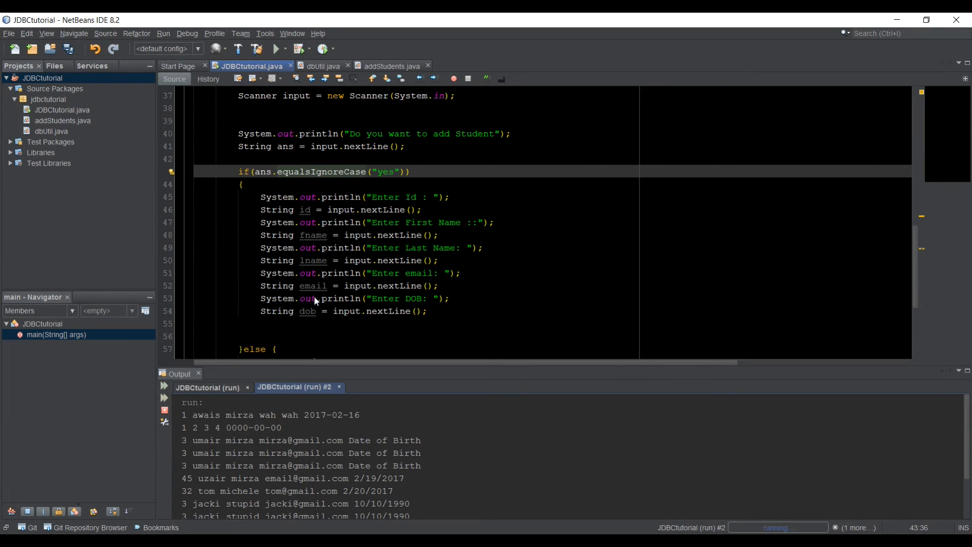
double_click(285, 197)
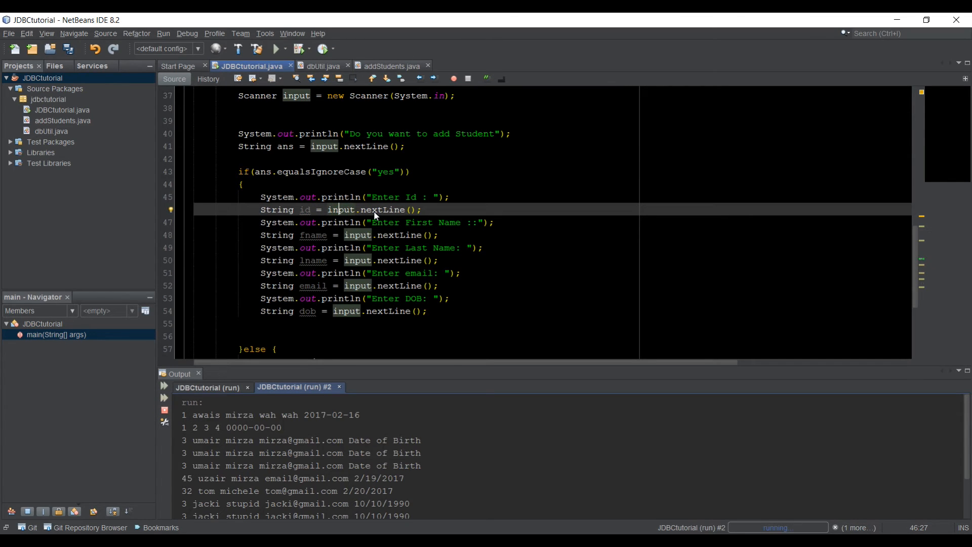
Scroll down to the line after the DOB read in the yes branch
scroll("down", 3)
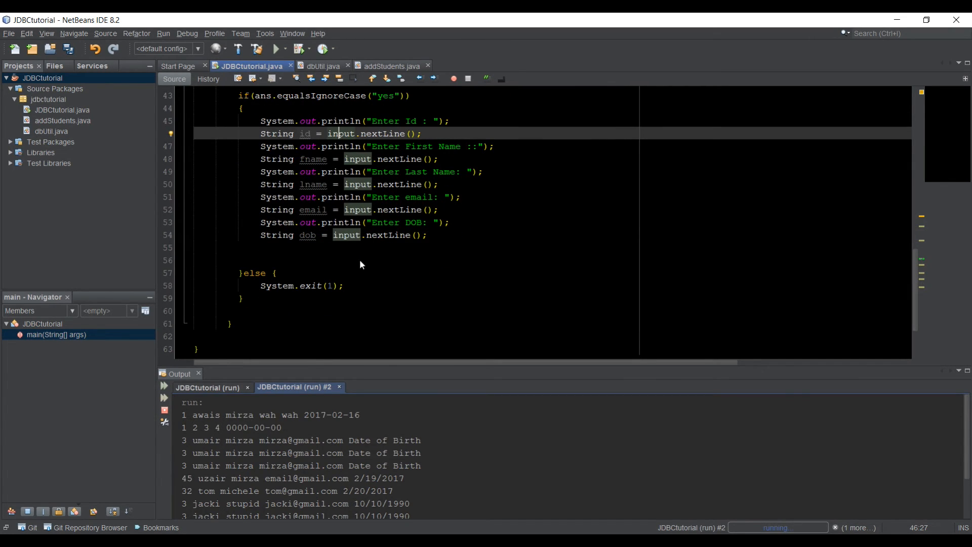
mouse_move(403, 267)
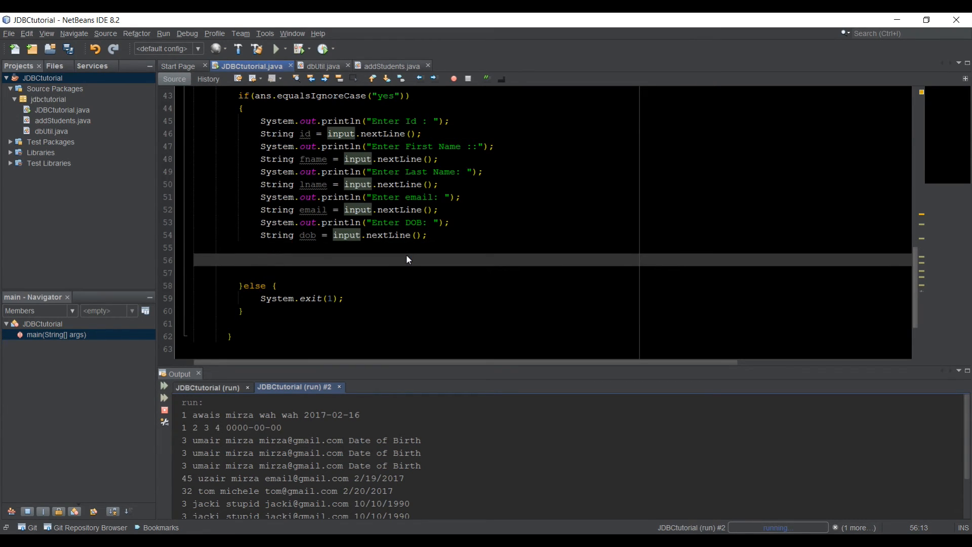
Write addStudents create = new addStudents(); on the blank line after the DOB input
left_click(260, 259)
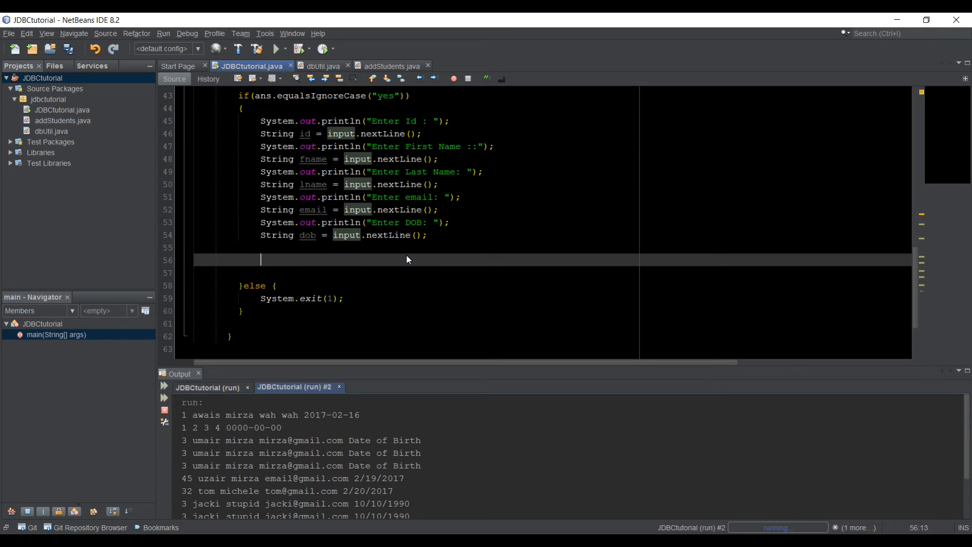
type("addStudents c")
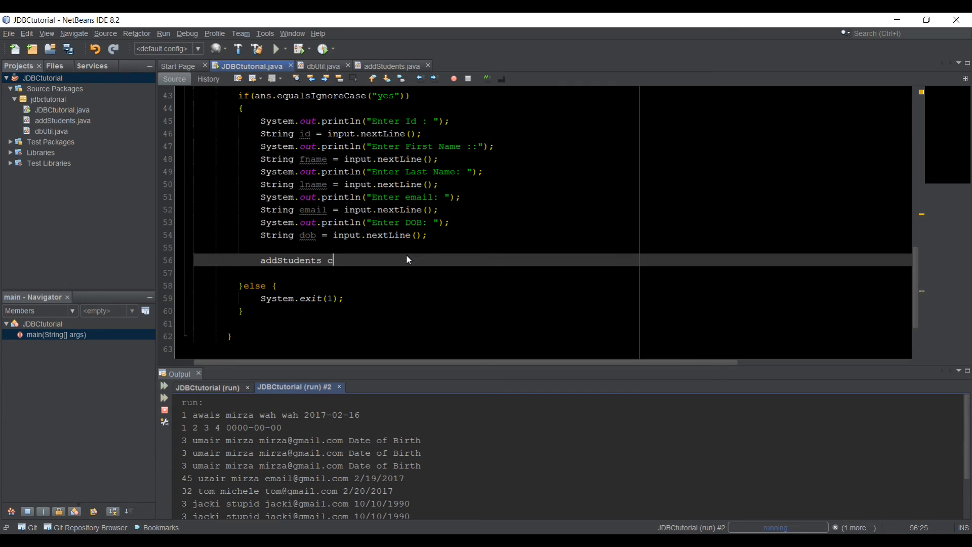
type("reate")
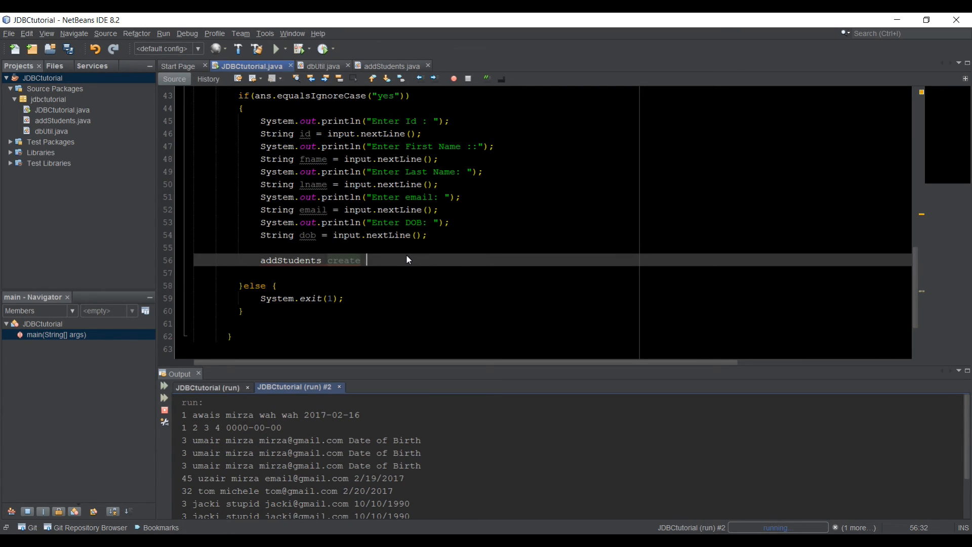
type("= new addStudents();")
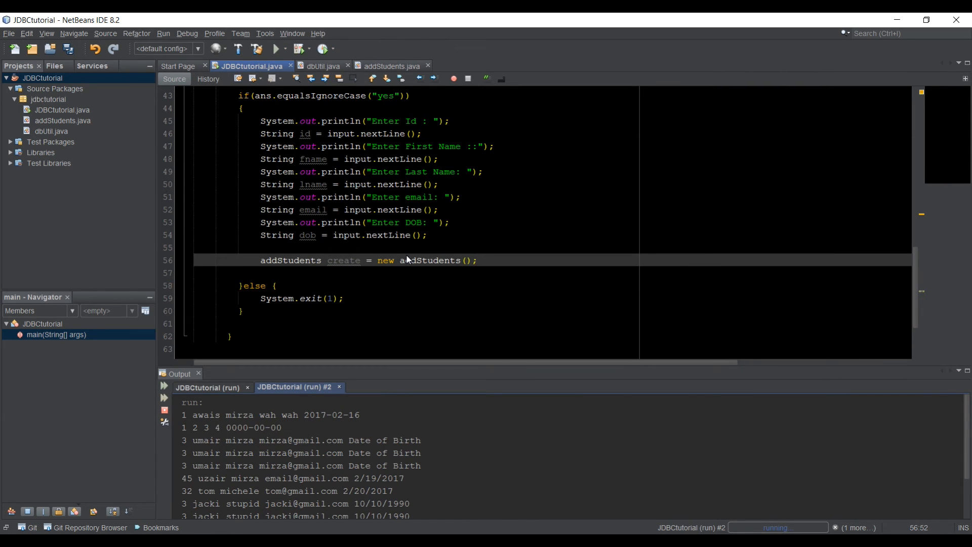
key("enter")
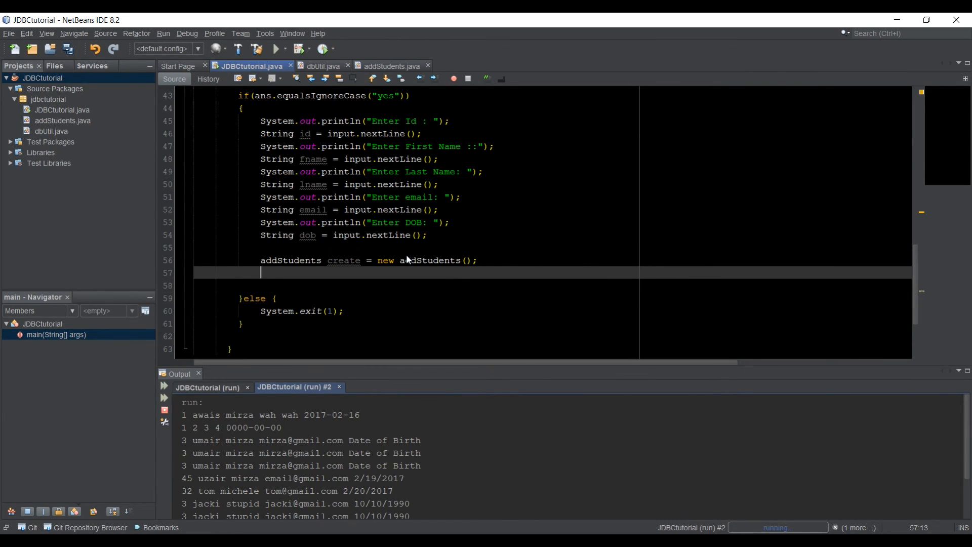
Call create.add(id, fname, lname, email, dob) and look at the addStudents class
type("create.")
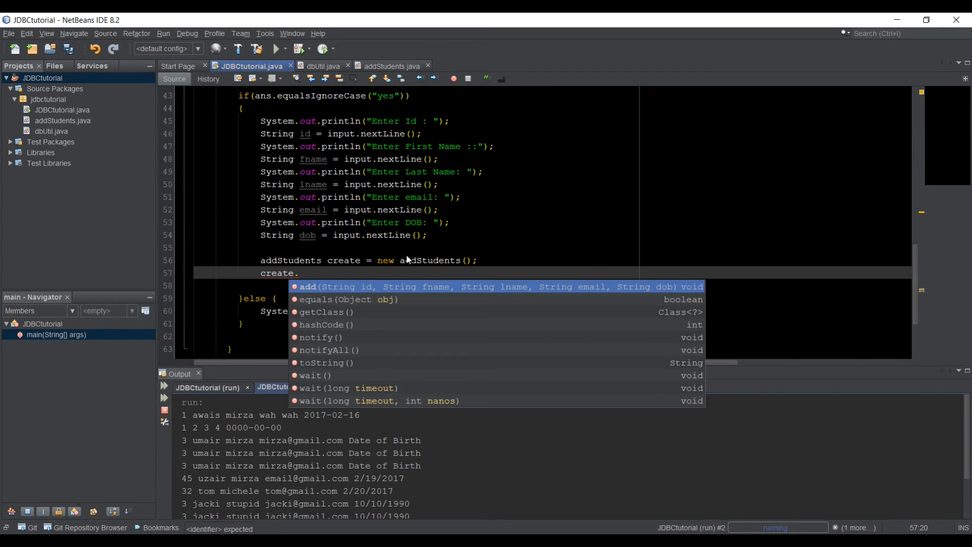
left_click(308, 285)
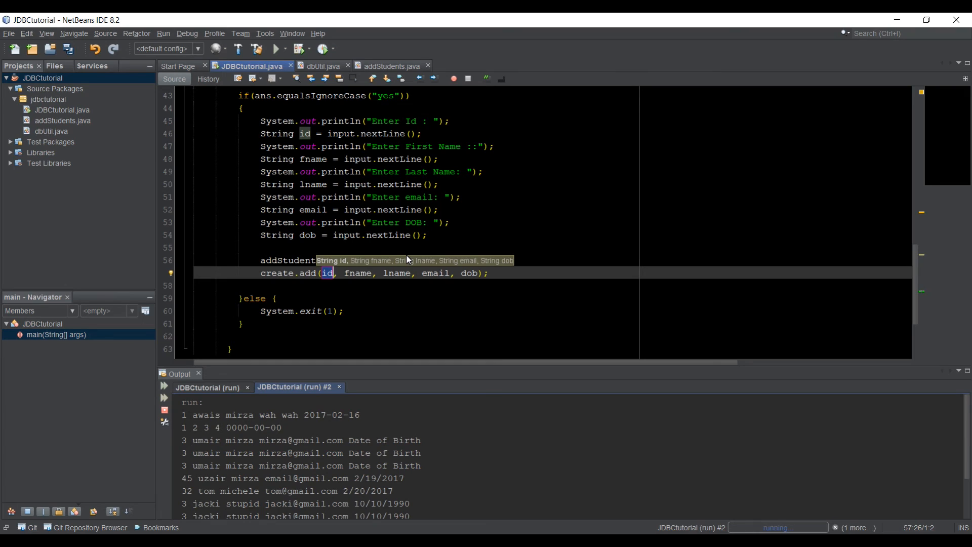
mouse_move(472, 289)
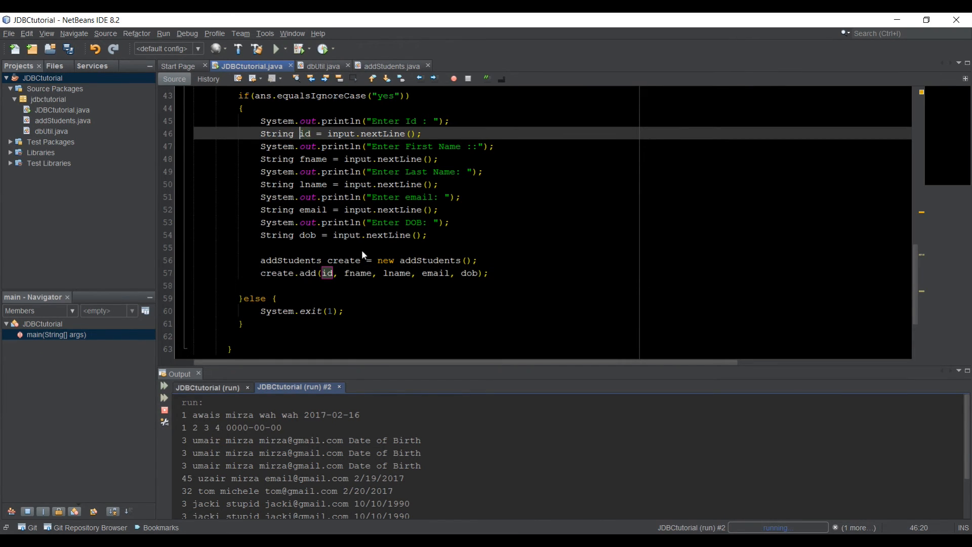
left_click(308, 158)
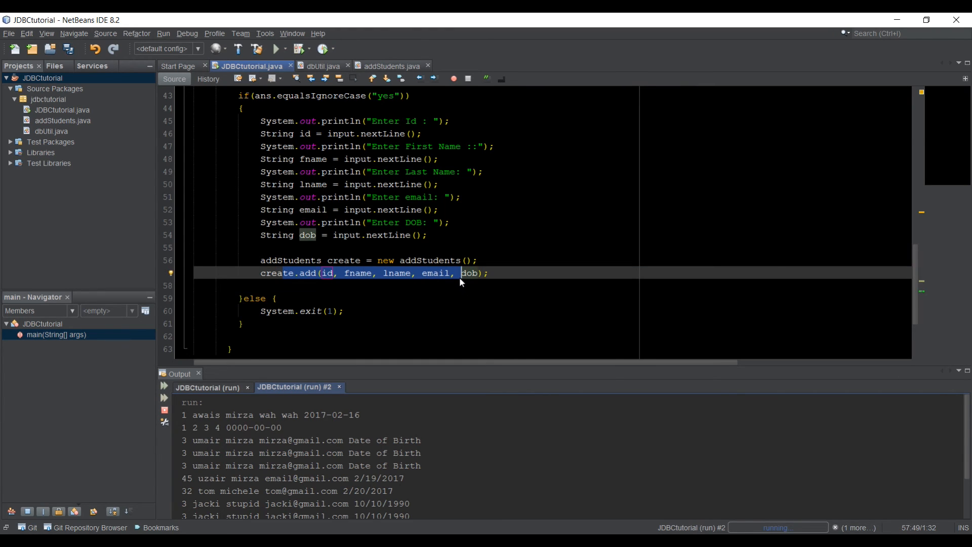
left_click(392, 66)
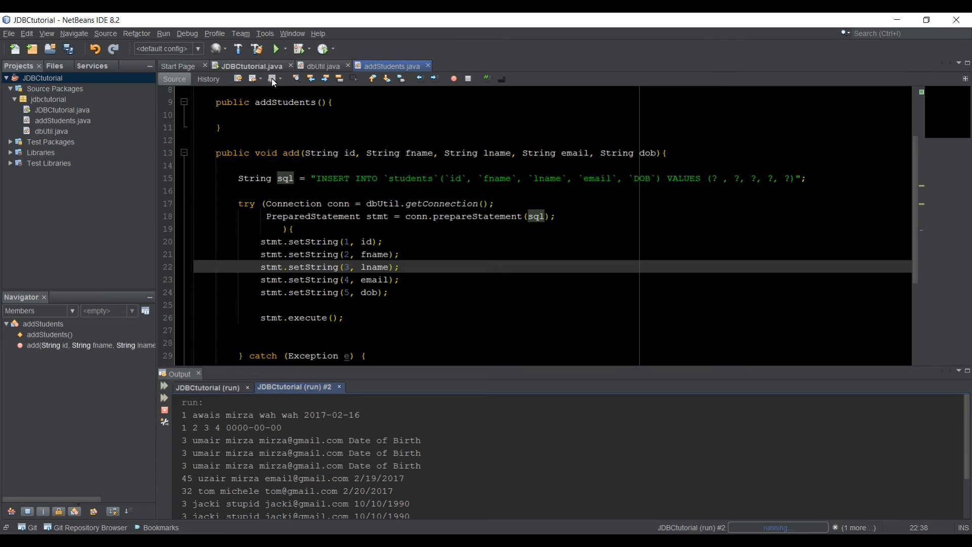
Return to the JDBCtutorial main class code
left_click(249, 66)
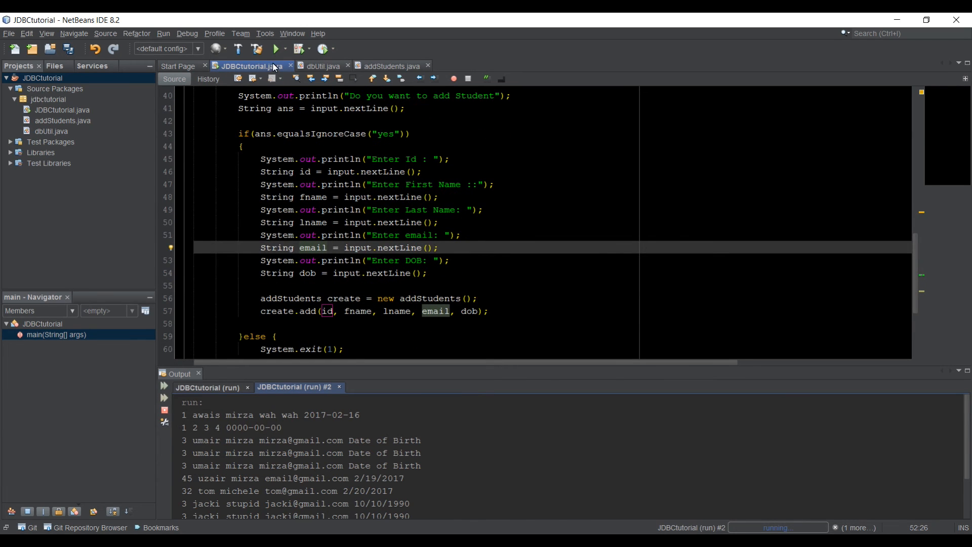
Run JDBCtutorial, answer yes and enter student ID 10
left_click(276, 49)
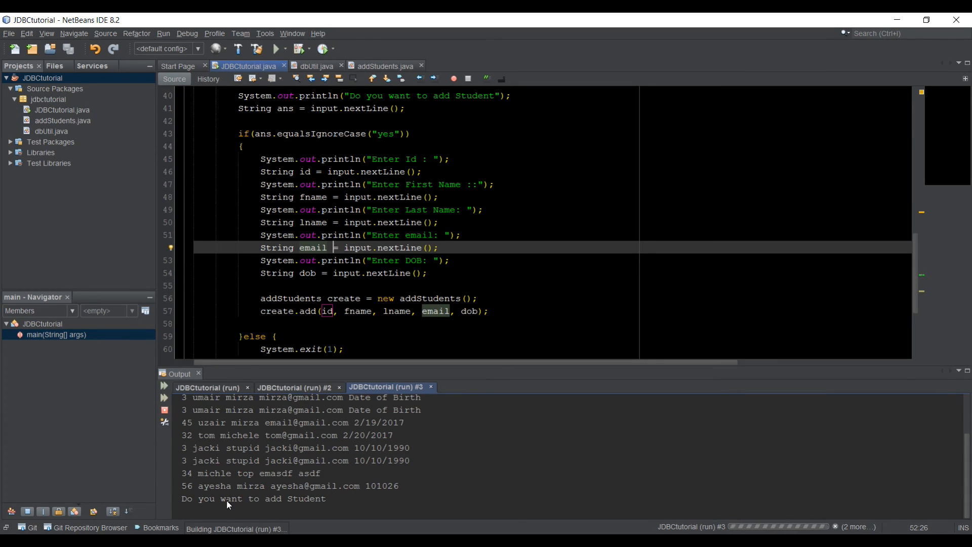
mouse_move(366, 507)
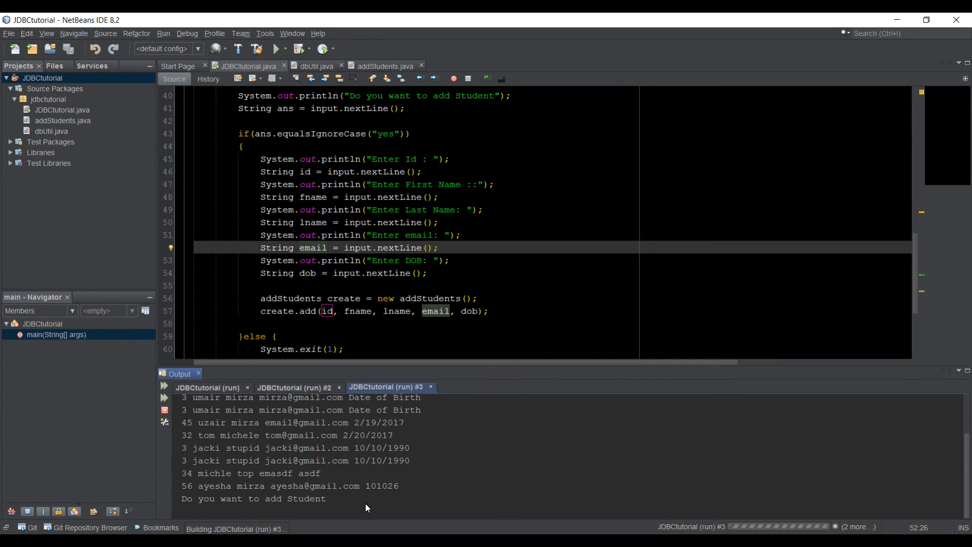
type("yes")
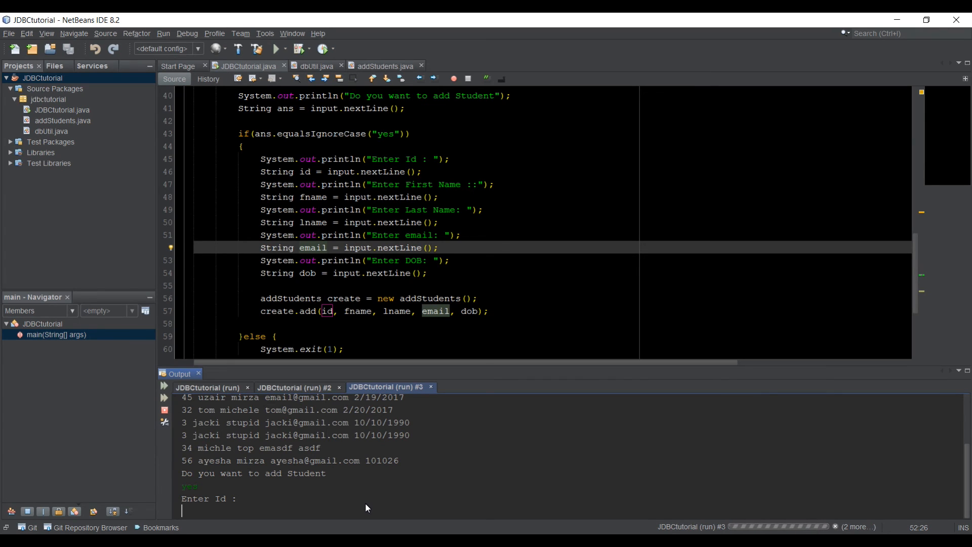
type("60")
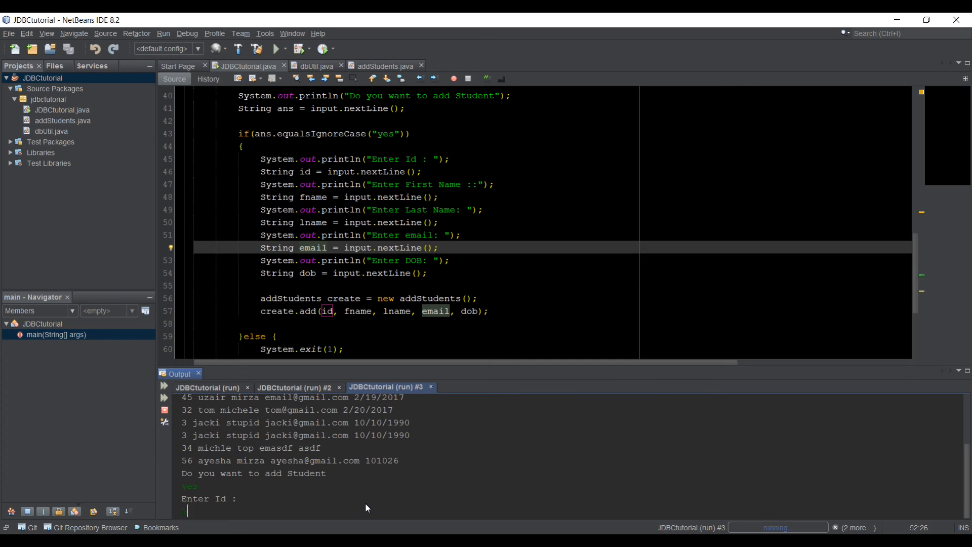
type("10")
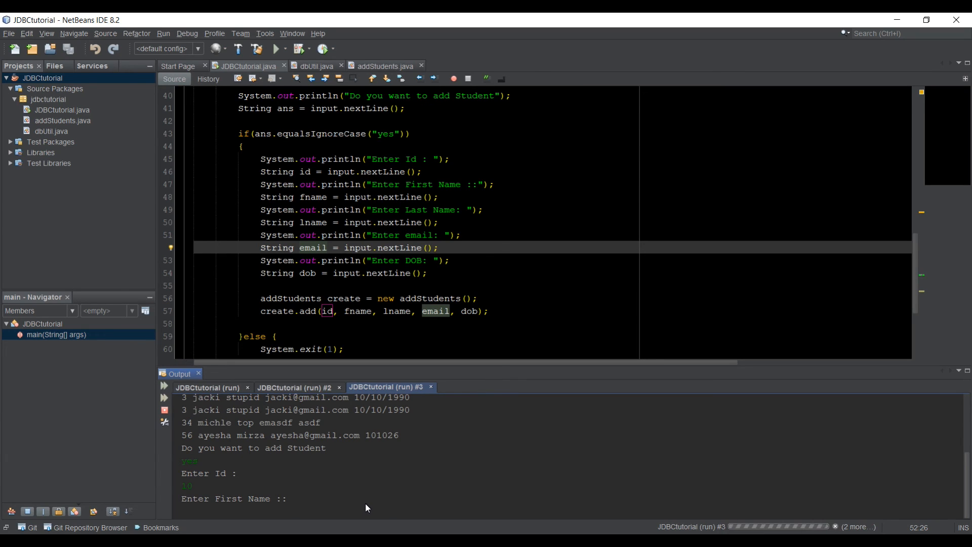
type("aa")
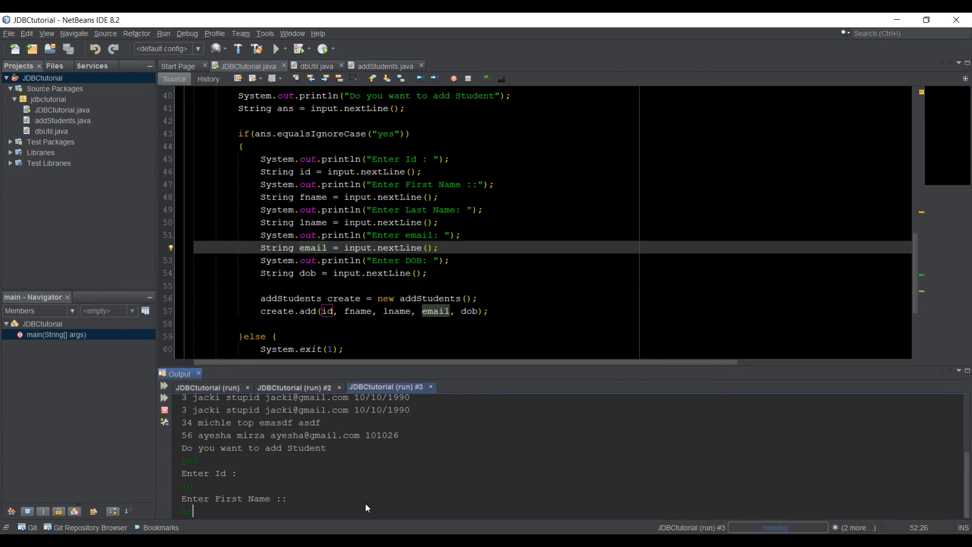
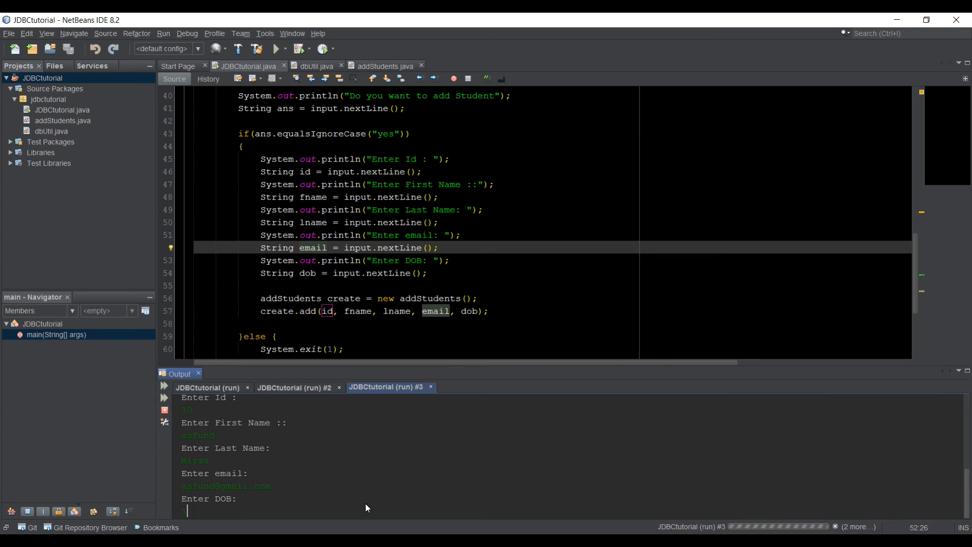
type("10/")
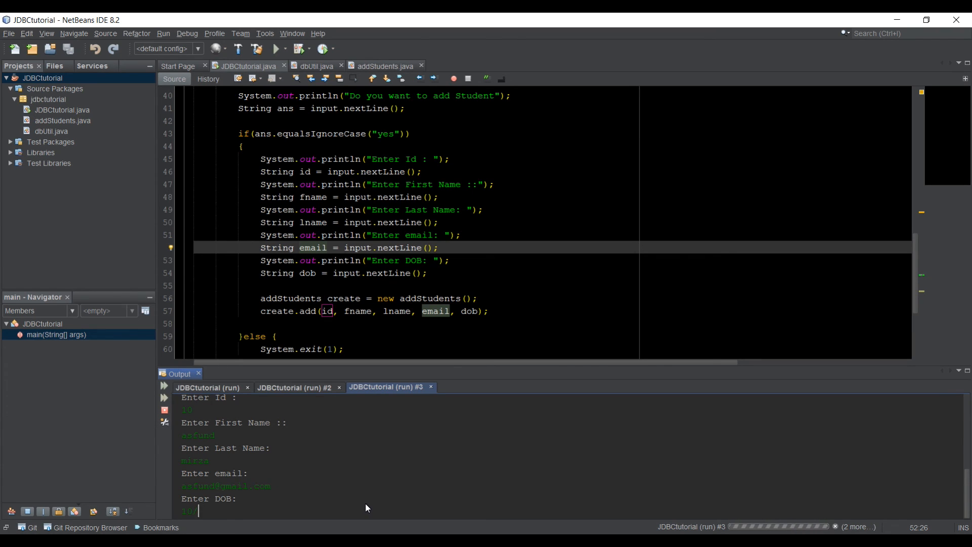
key("enter")
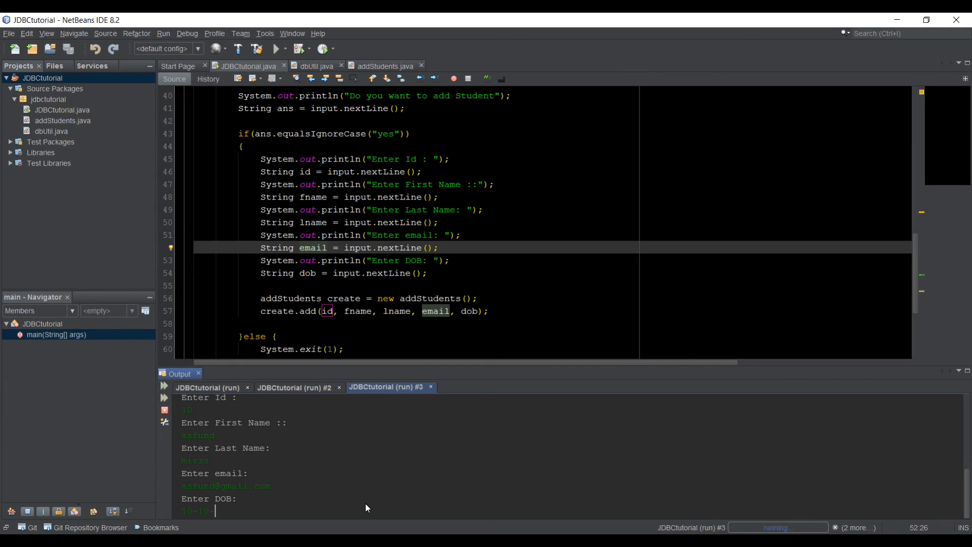
type("-22")
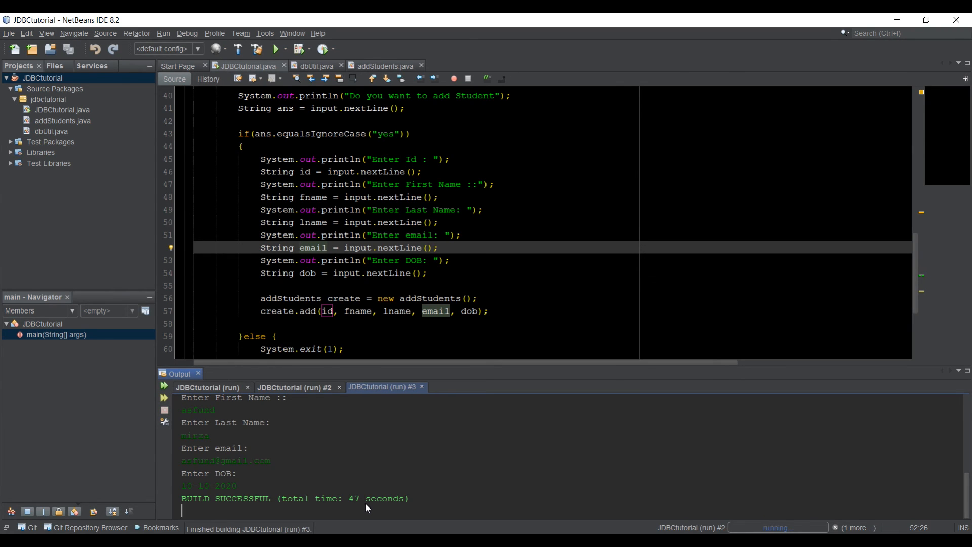
mouse_move(284, 499)
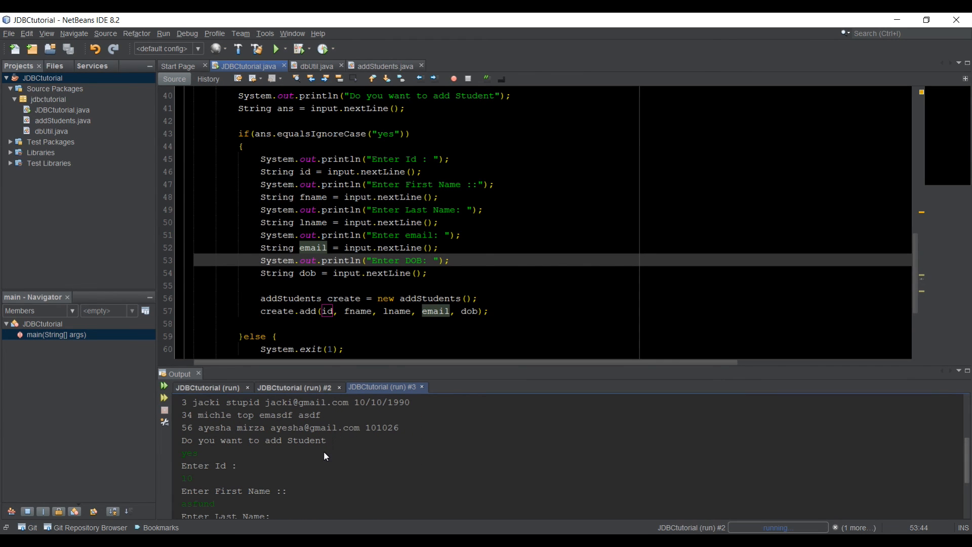
left_click(274, 48)
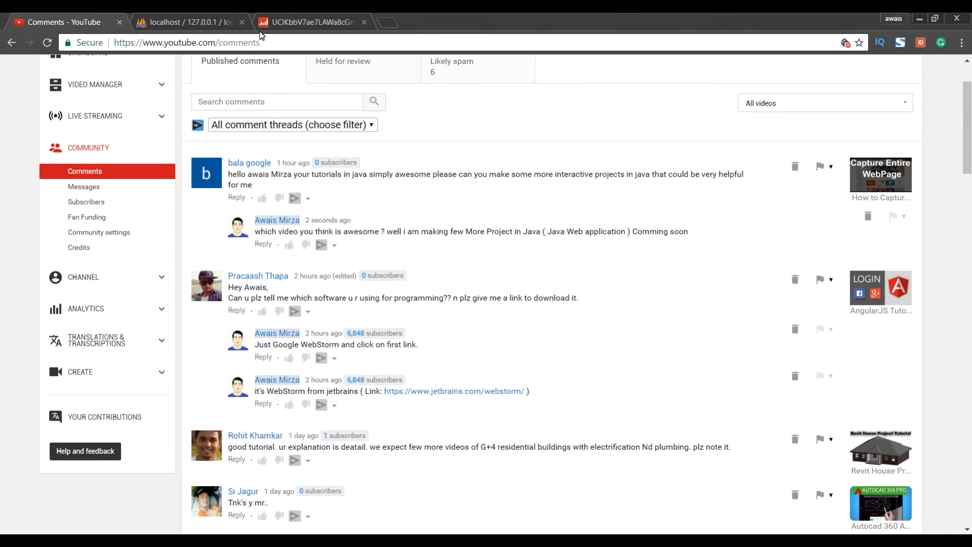
left_click(189, 22)
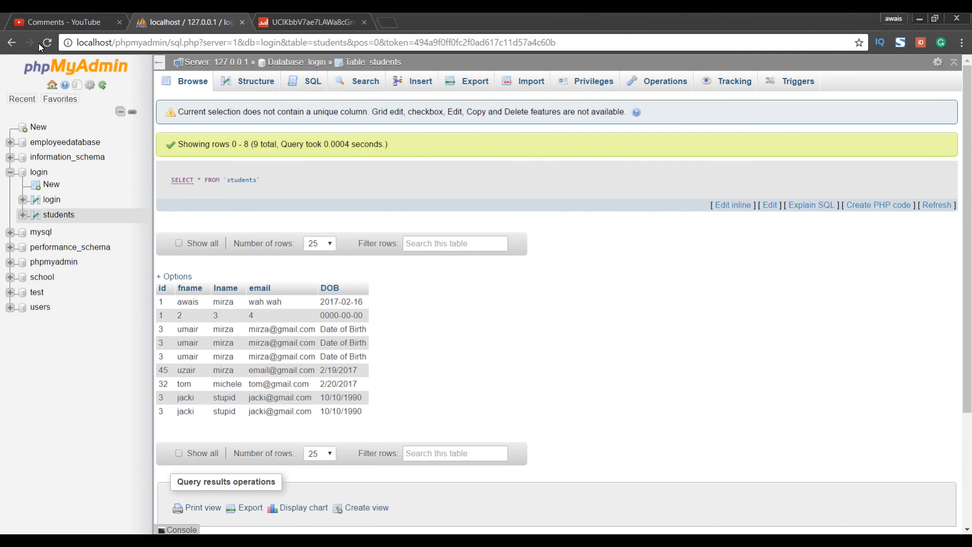
left_click(47, 42)
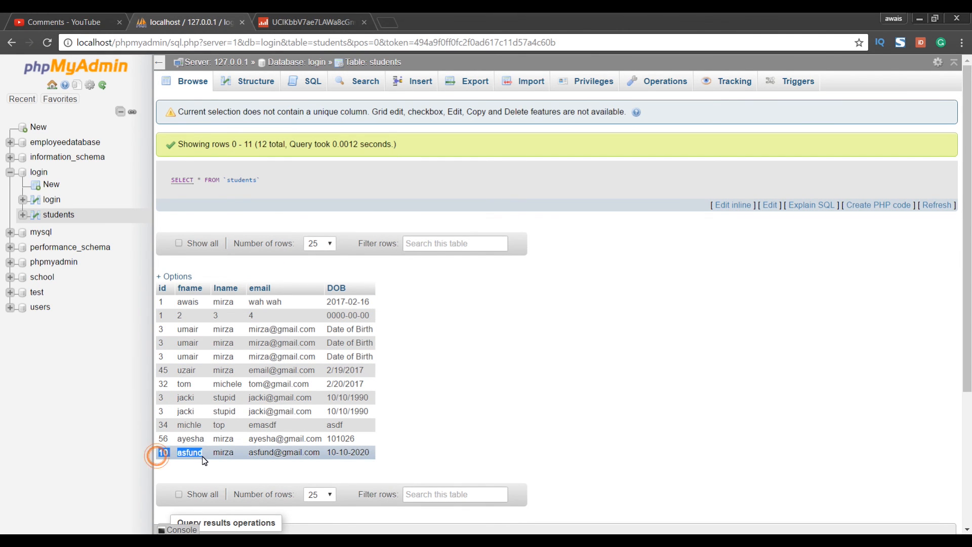
left_click_drag(189, 452, 310, 452)
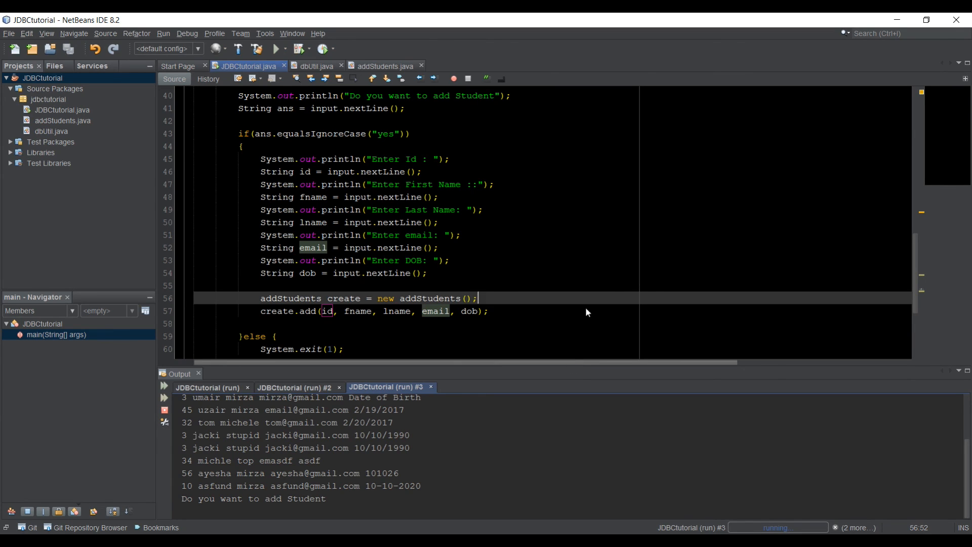
mouse_move(504, 370)
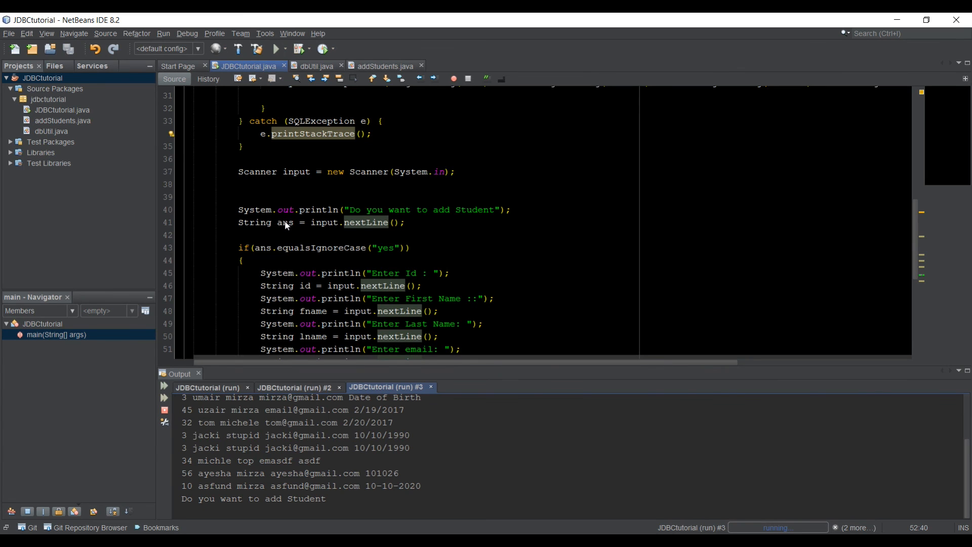
Scroll through the main method after rerunning to list all students
scroll("down", 3)
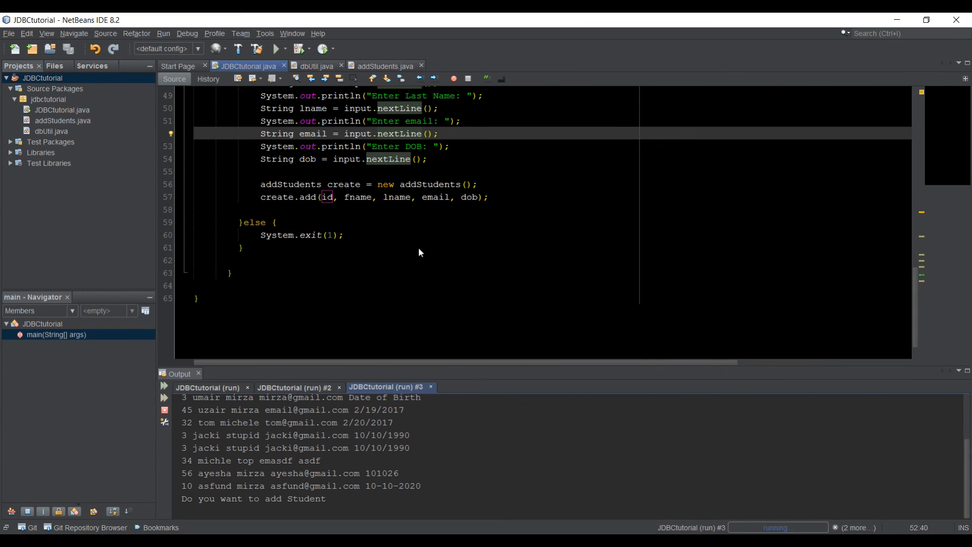